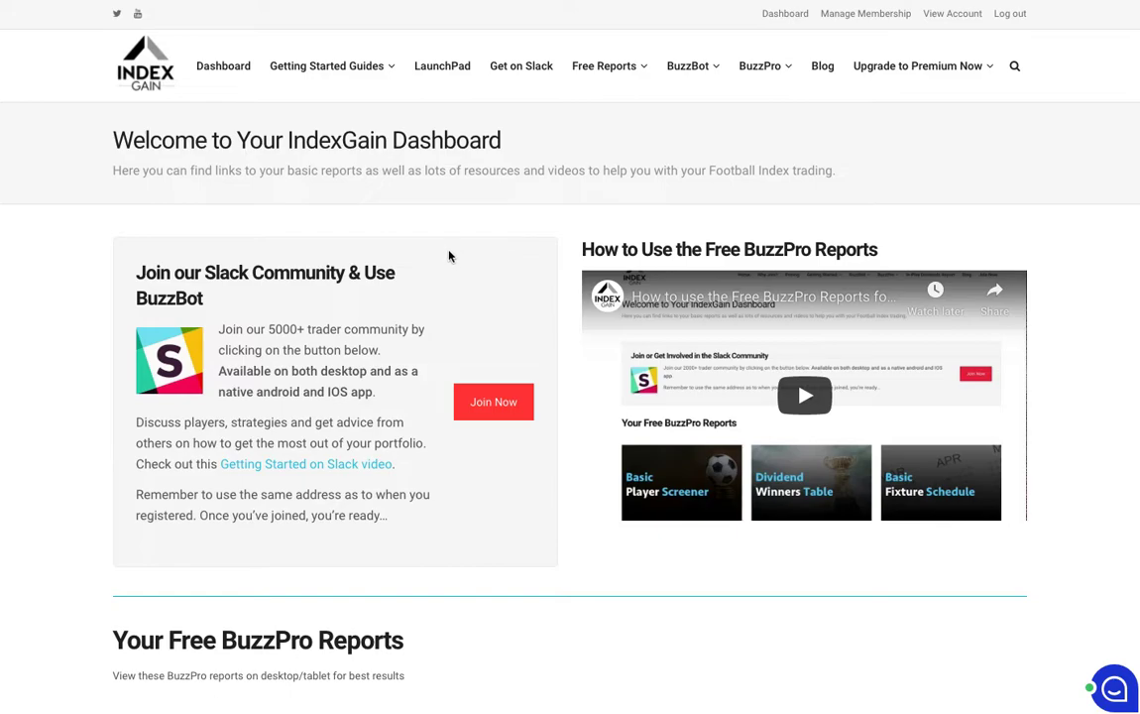
mouse_move(385, 228)
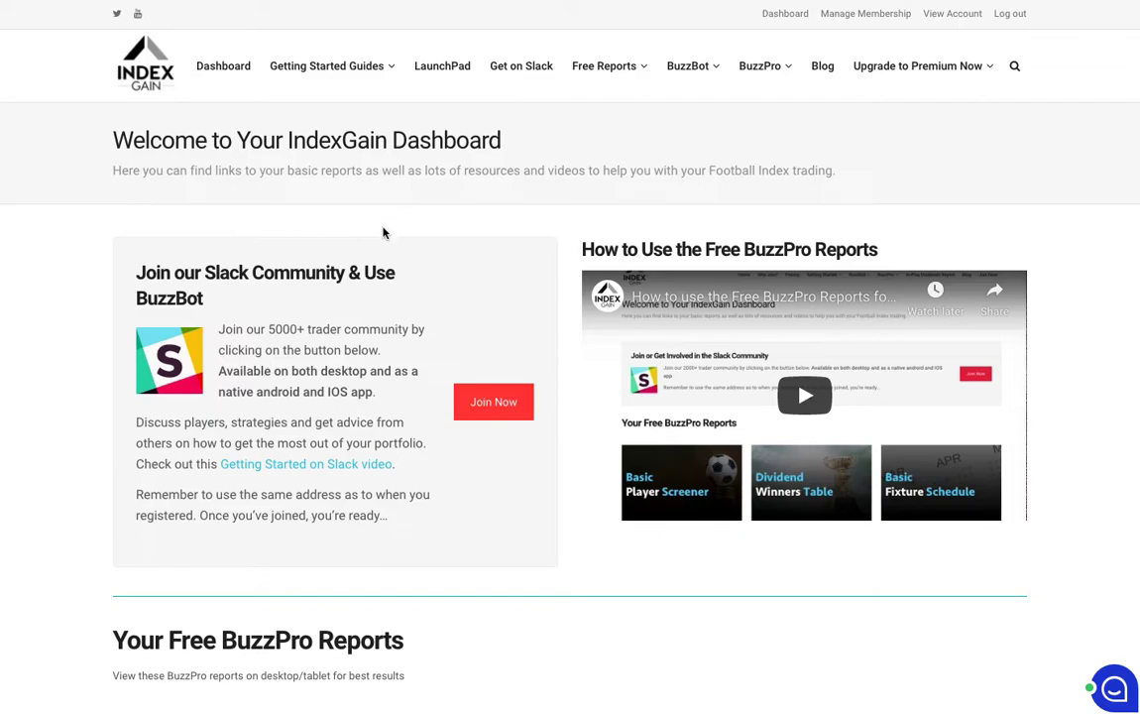
mouse_move(405, 452)
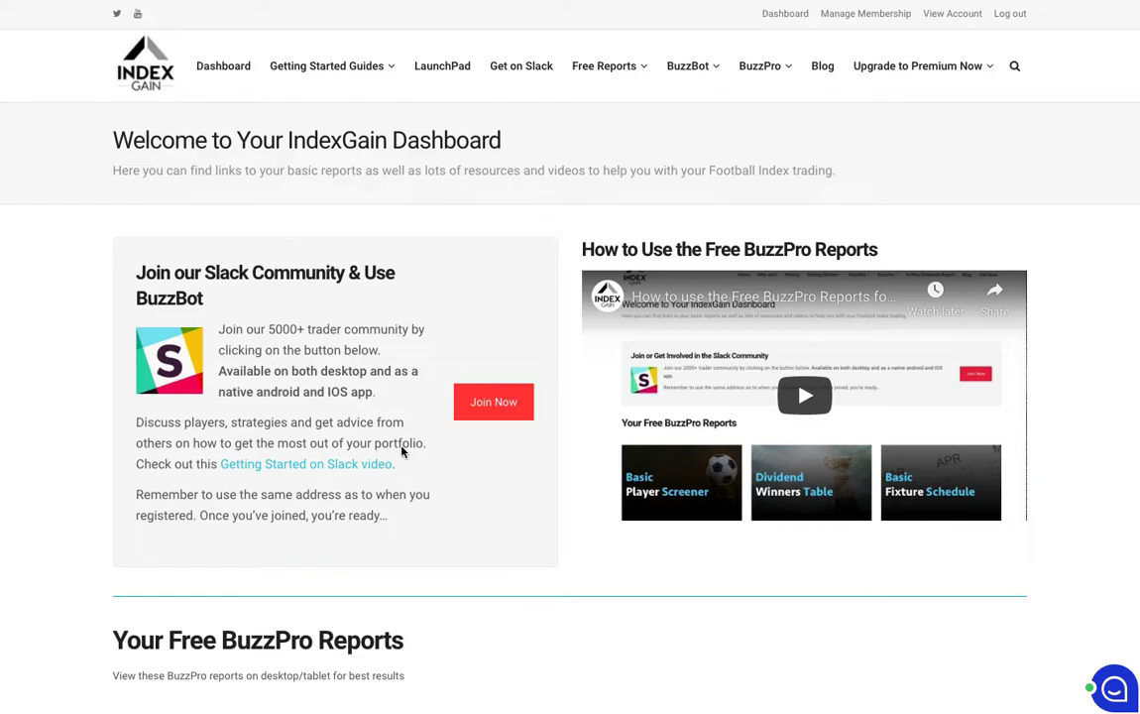
- Scroll the dashboard down to the free reports: Player Screener, Dividend Winners Table, Fixture Schedule
scroll(down, 3)
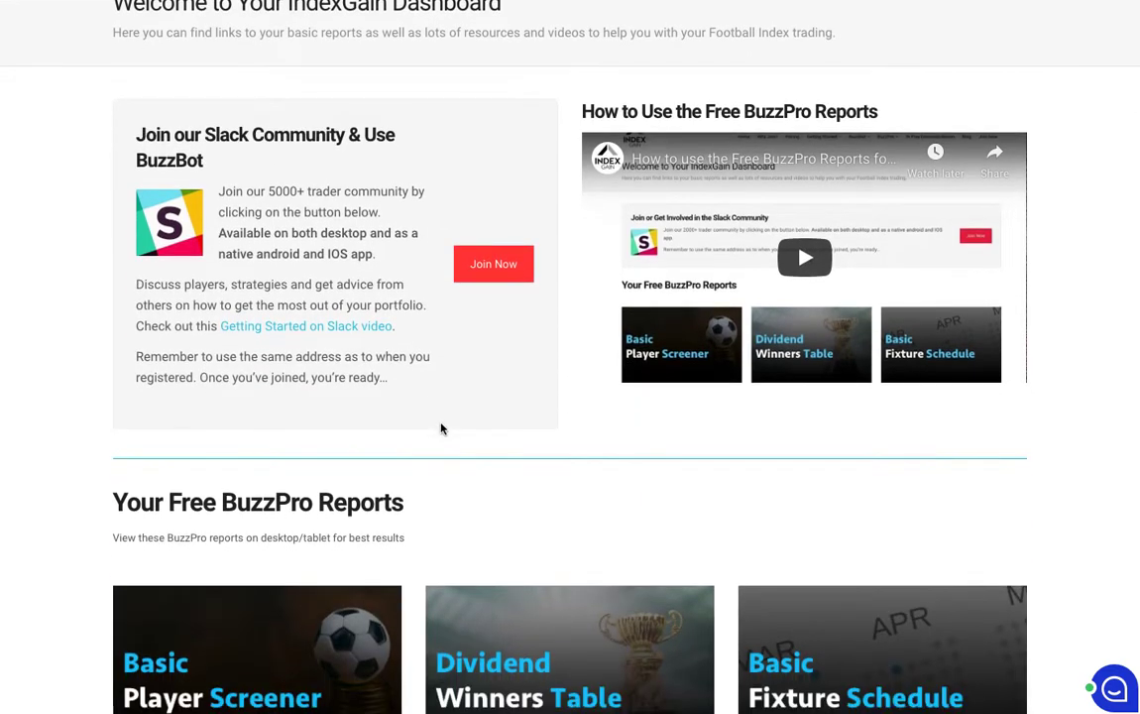
scroll(down, 3)
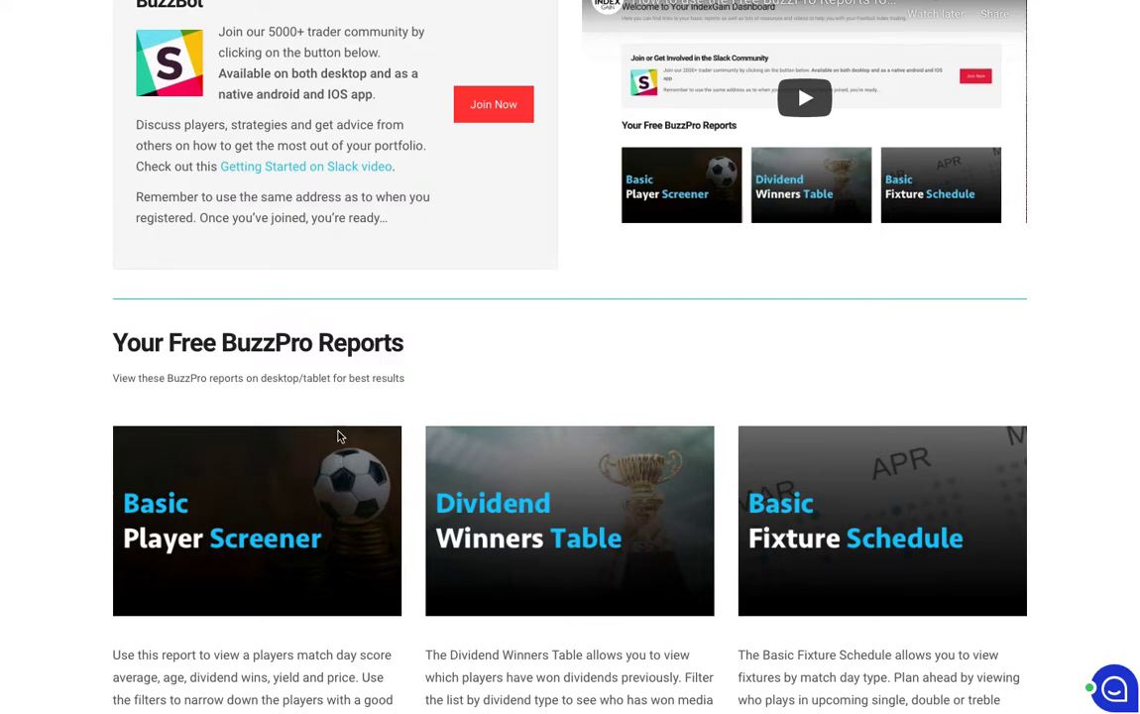
scroll(down, 3)
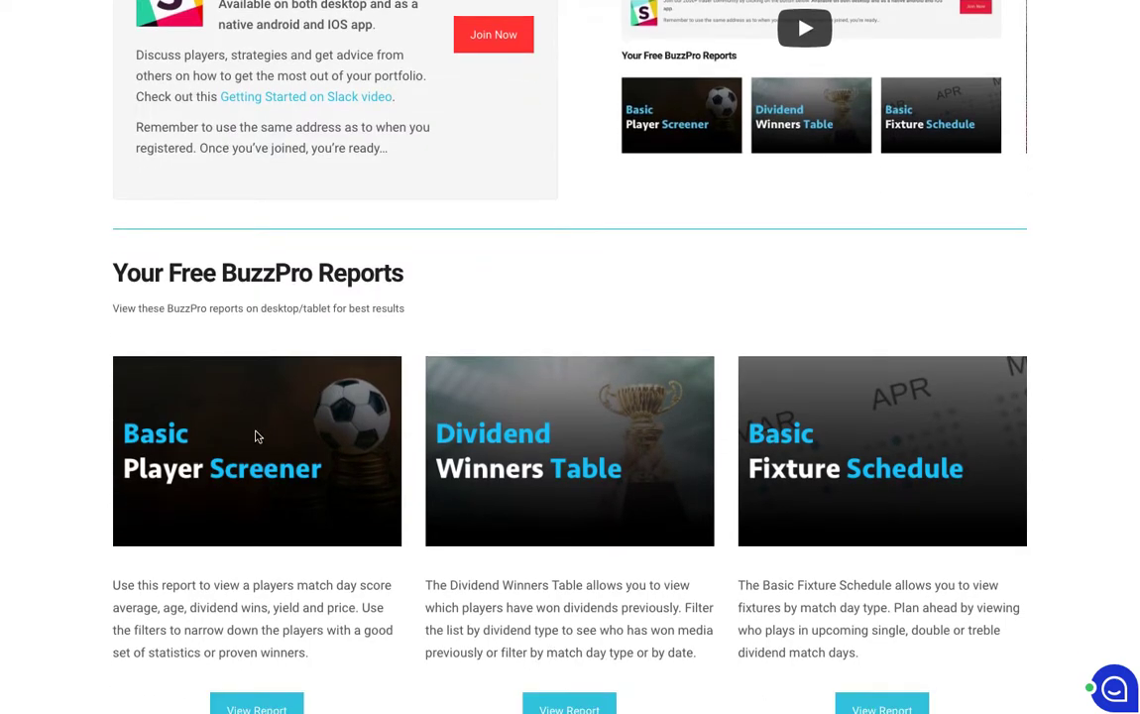
mouse_move(248, 448)
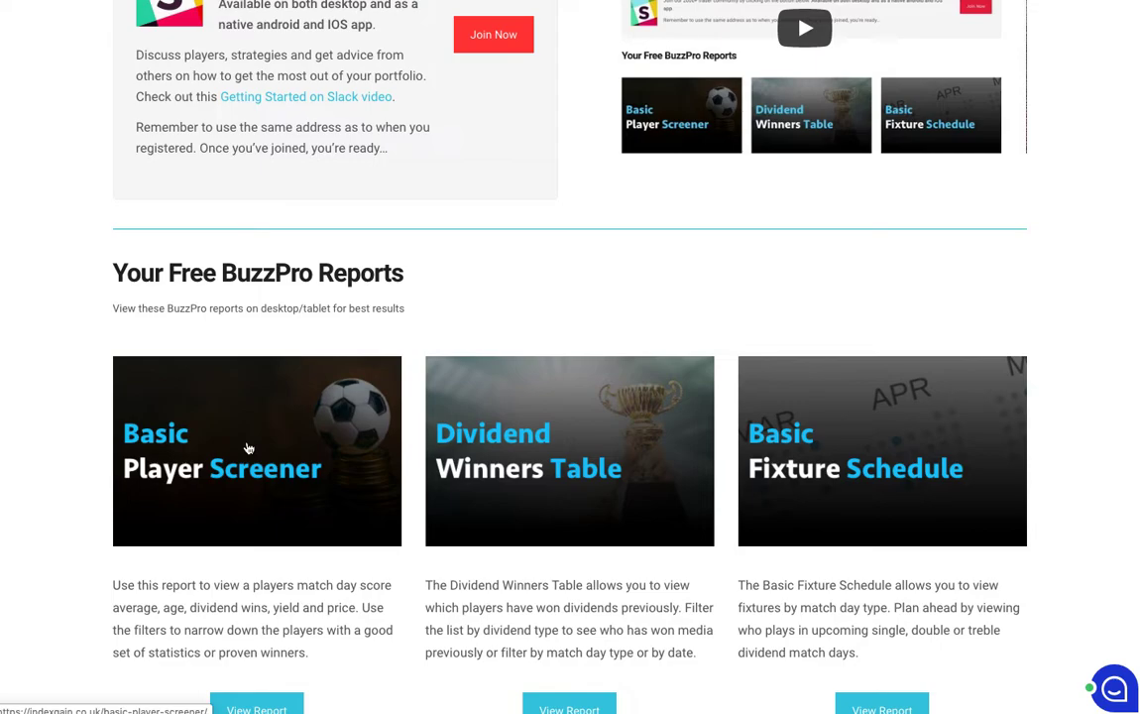
mouse_move(250, 442)
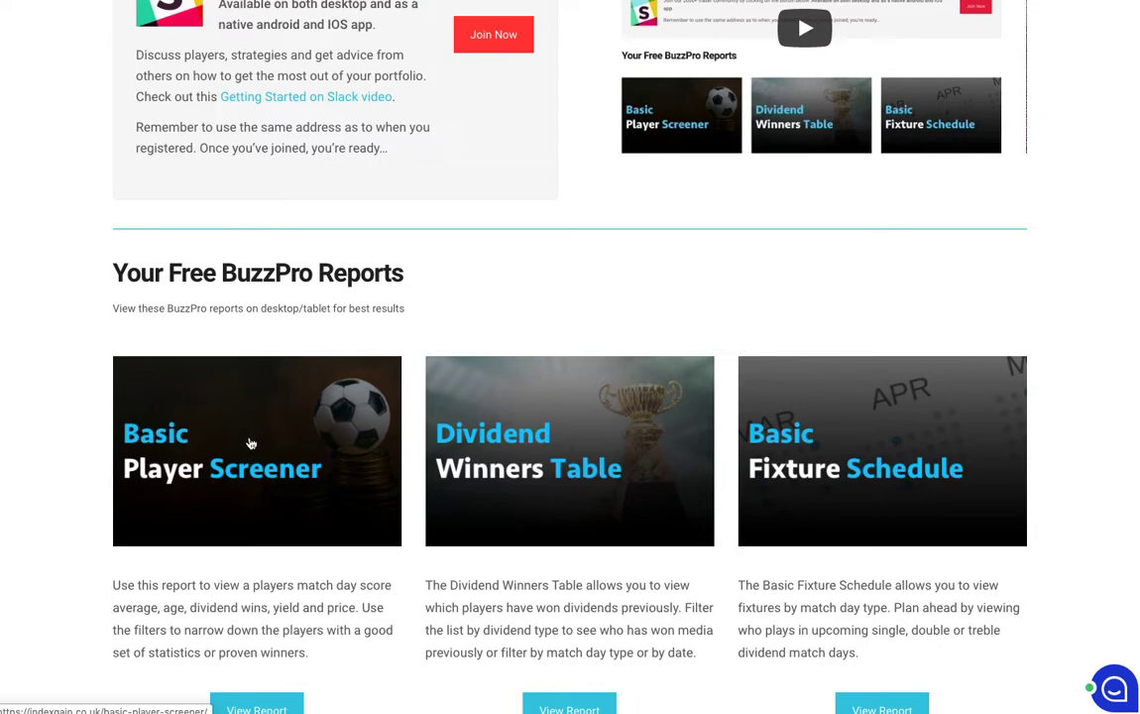
- Open the Basic Player Screener report and bring its 2019/20 player stats table into view
click(250, 444)
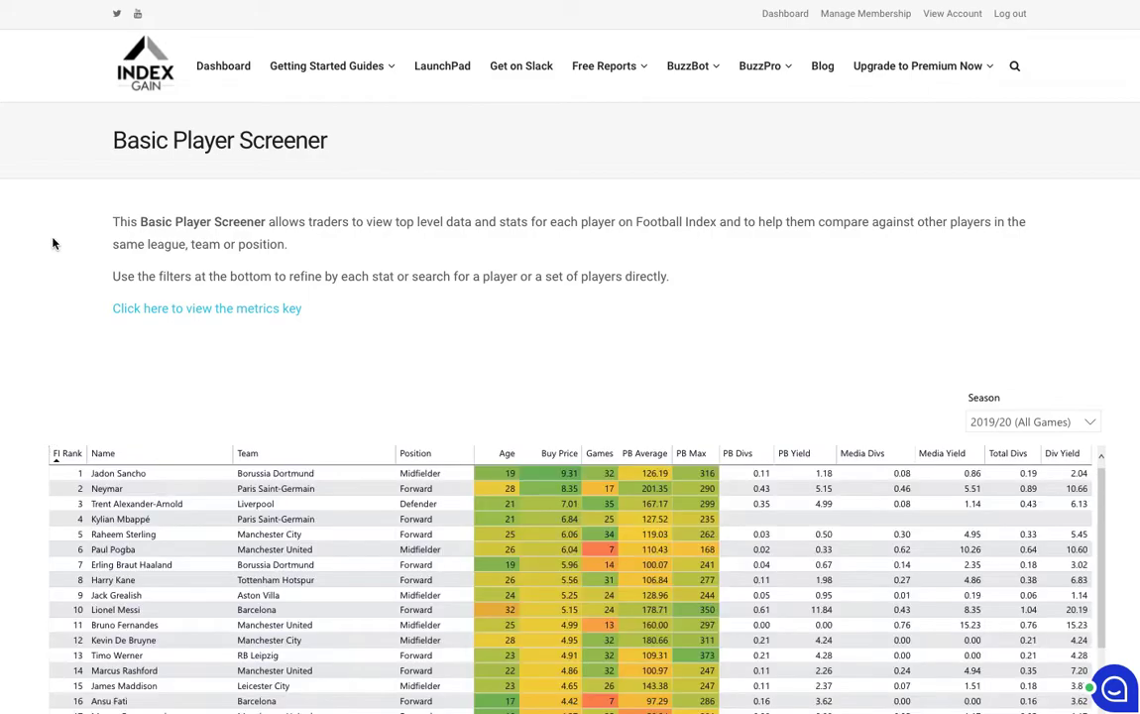
scroll(down, 3)
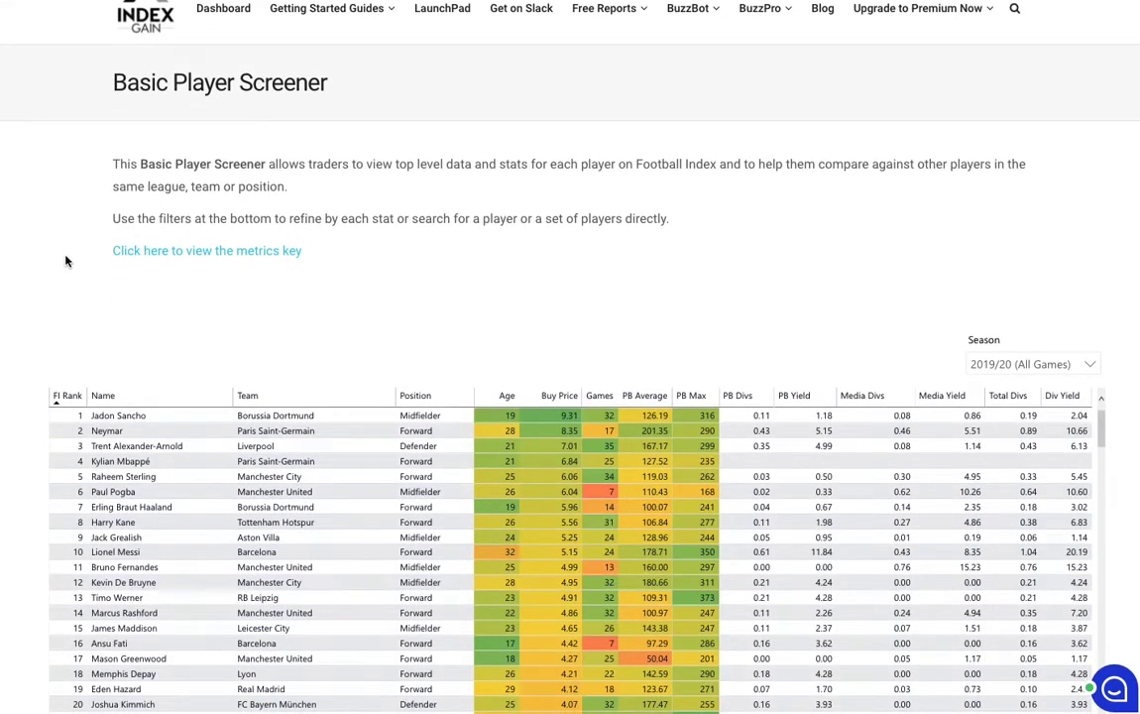
mouse_move(738, 397)
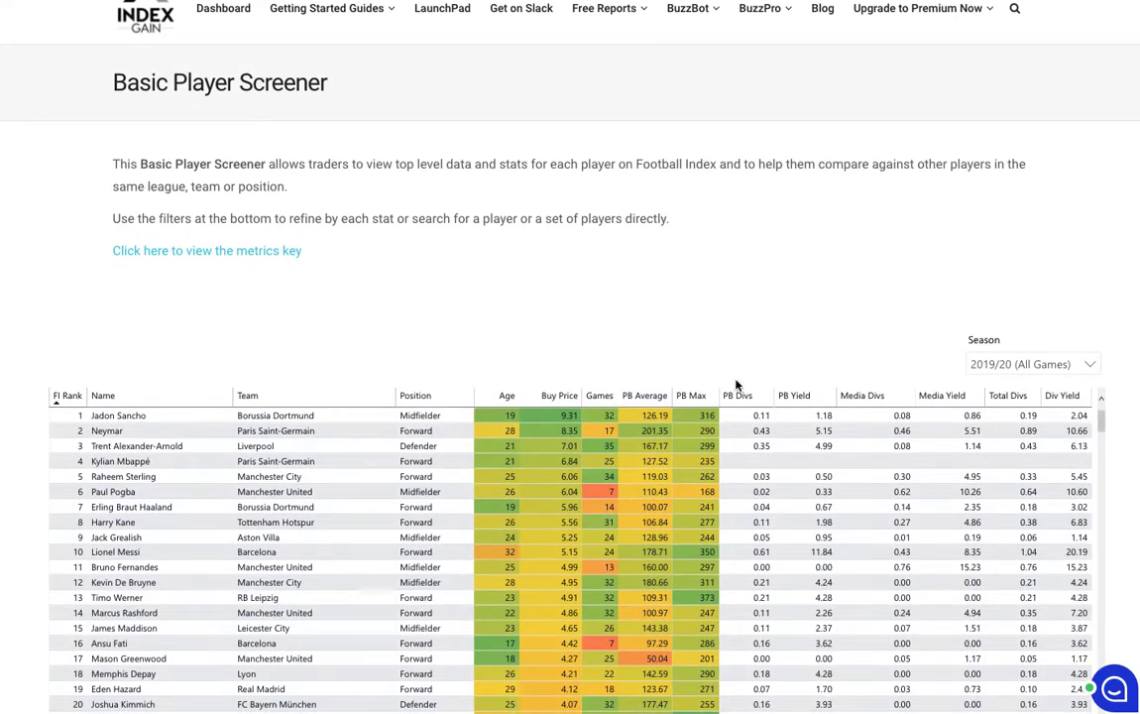
mouse_move(936, 379)
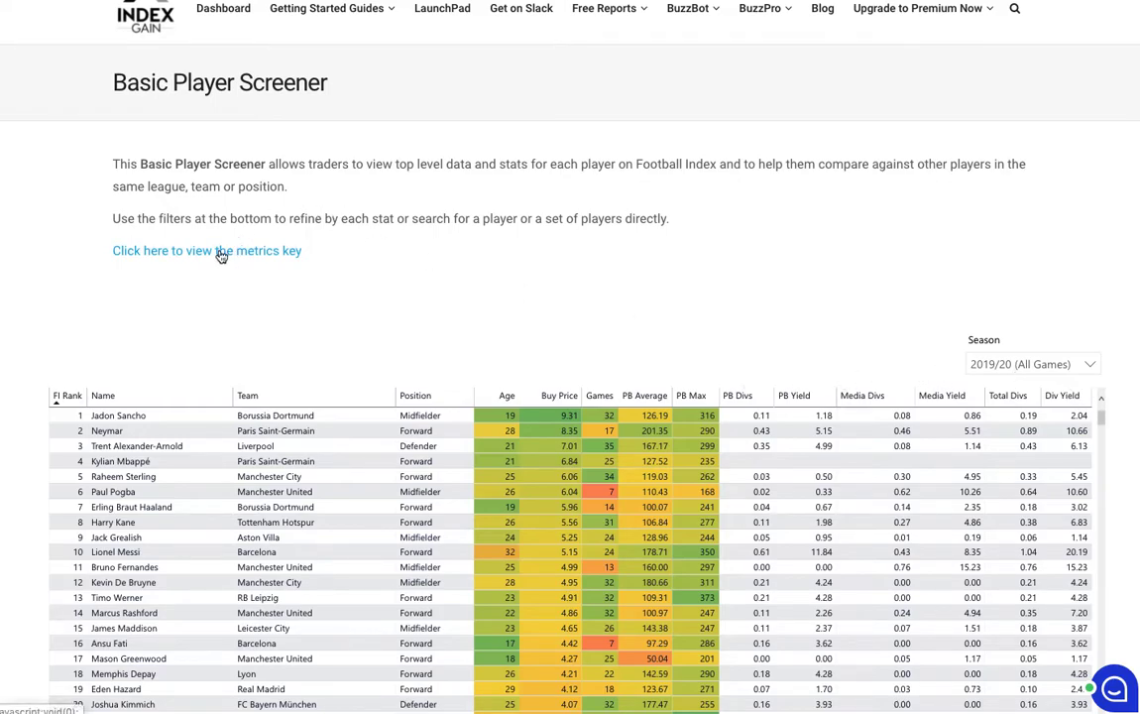
click(206, 250)
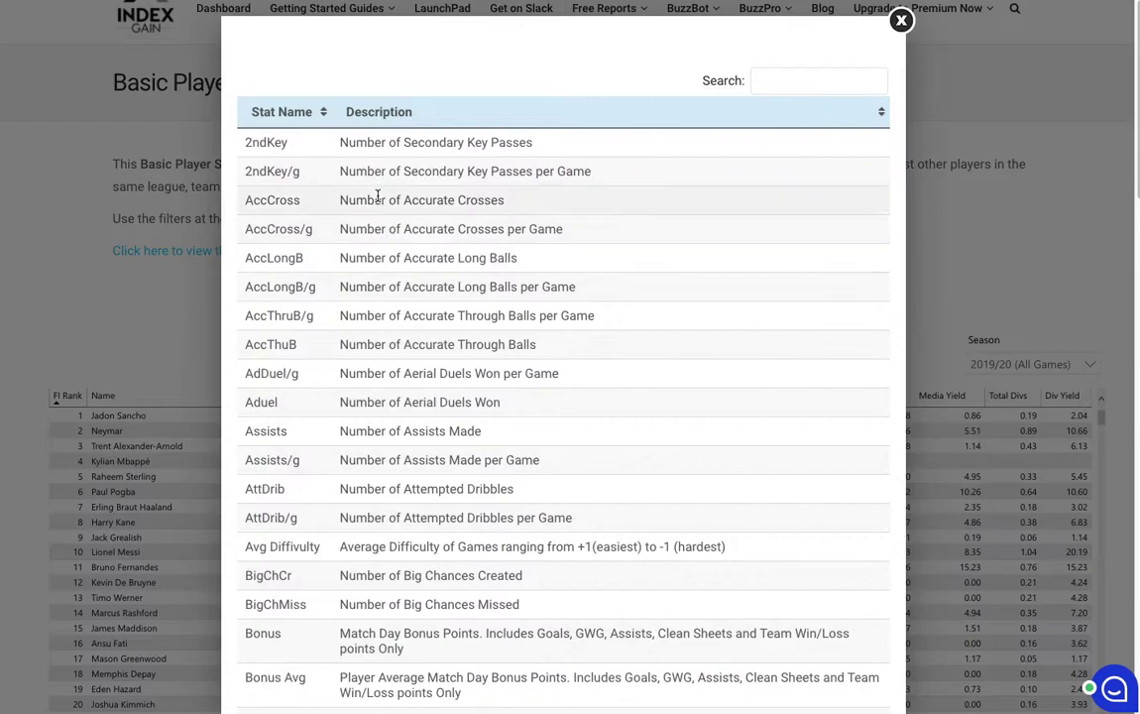
scroll(down, 3)
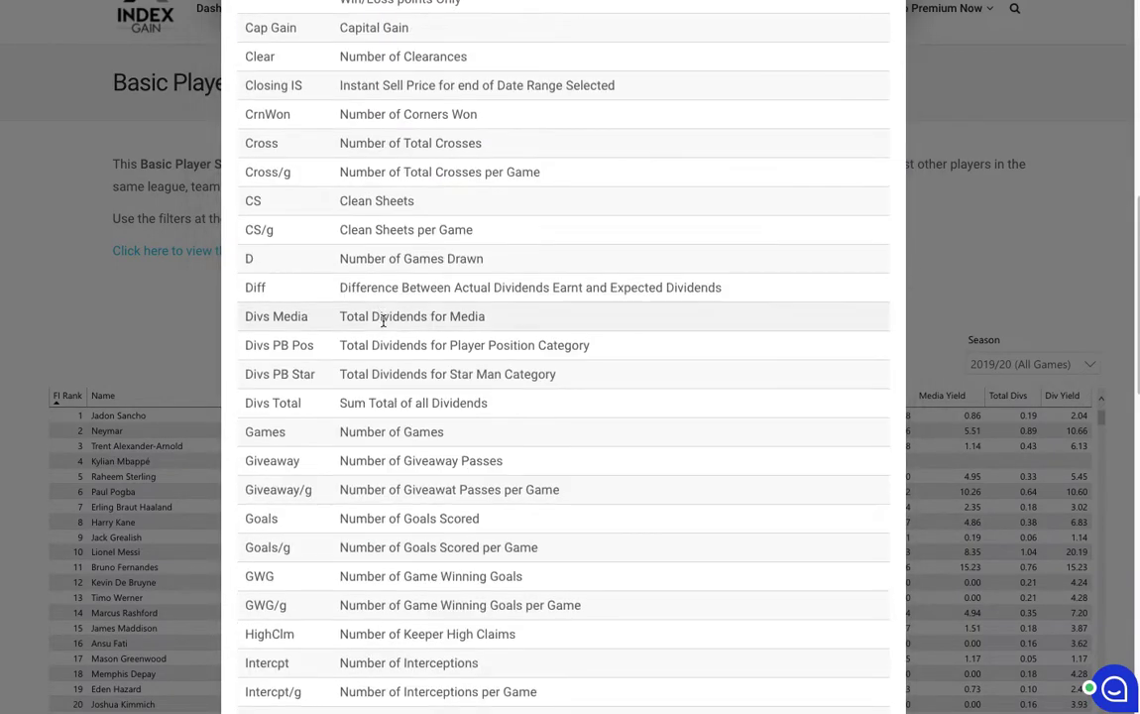
scroll(down, 3)
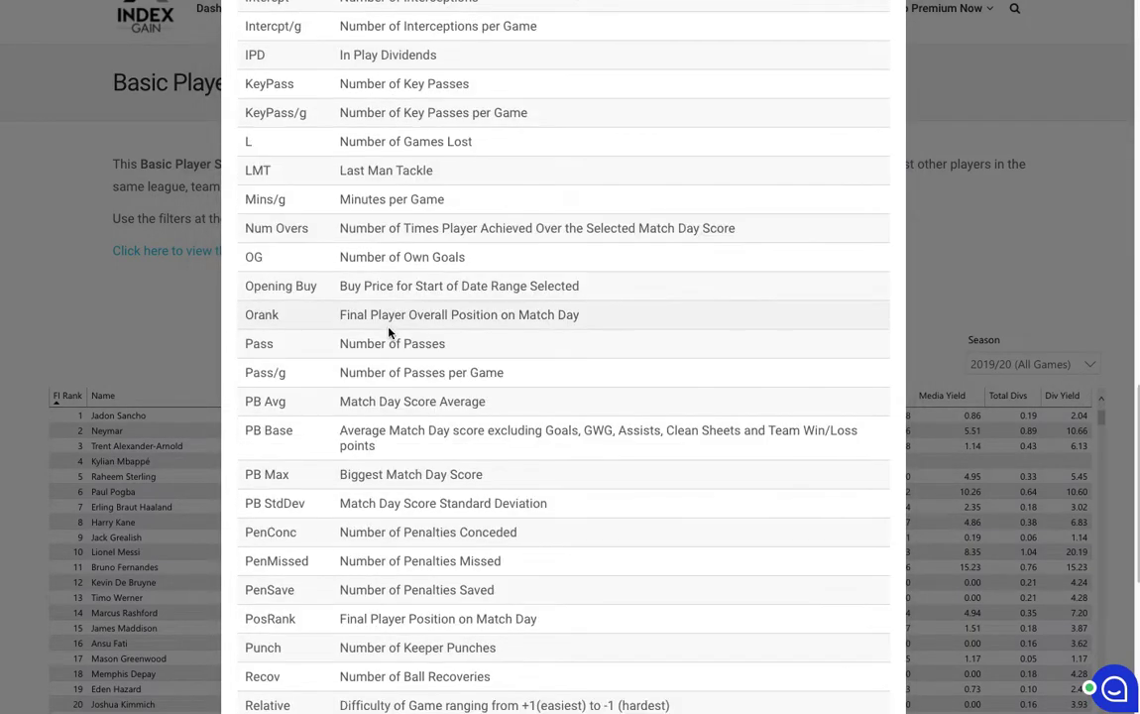
scroll(down, 3)
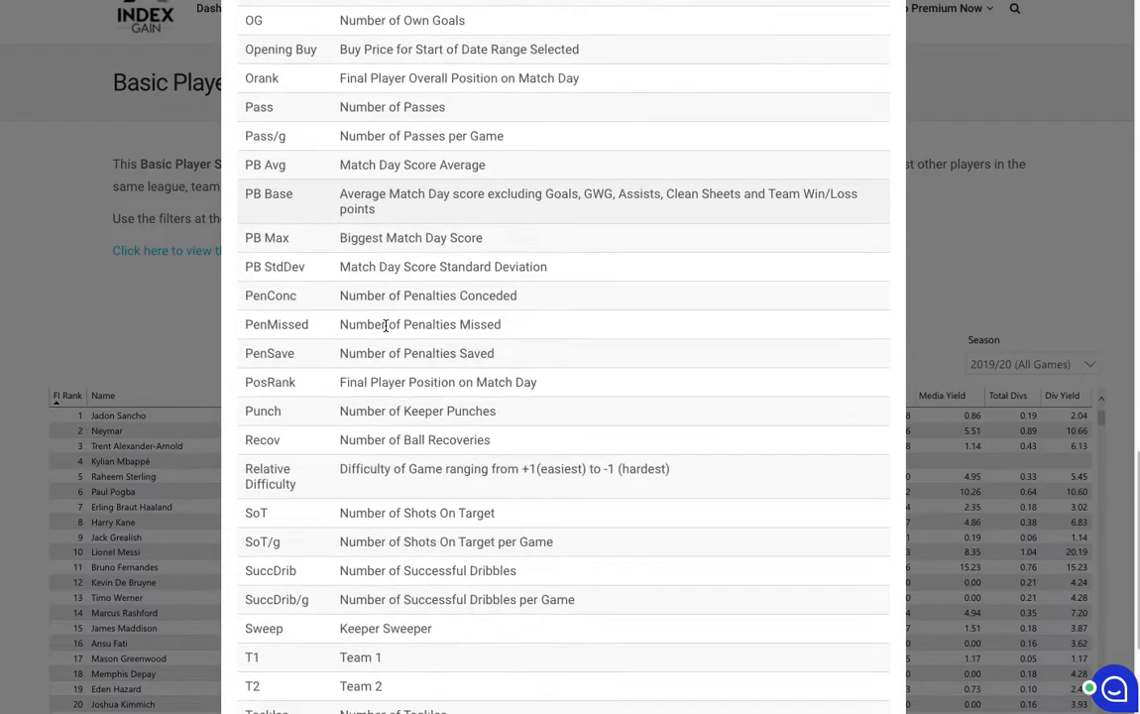
scroll(down, 3)
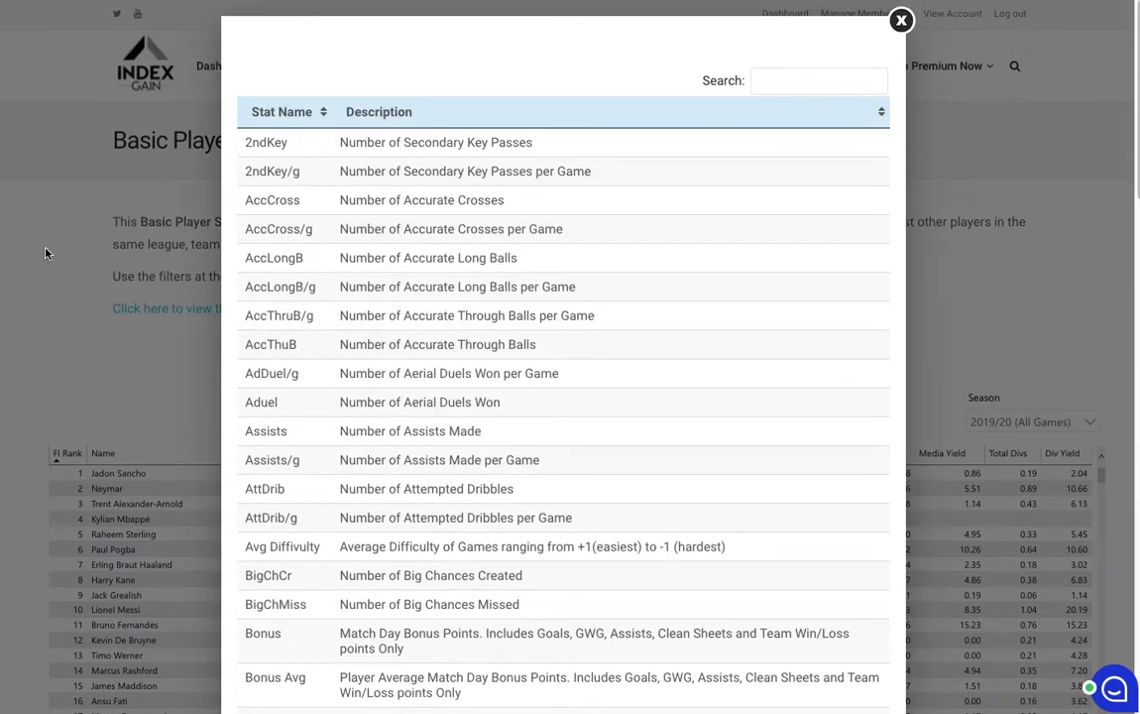
click(900, 20)
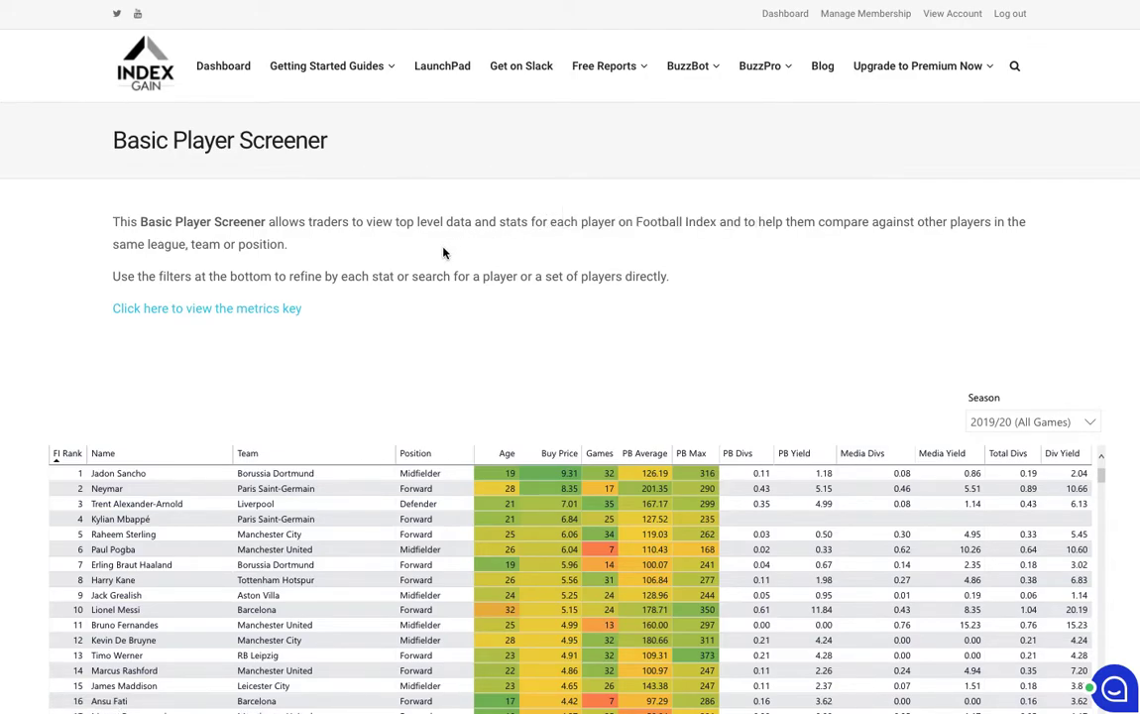
mouse_move(424, 252)
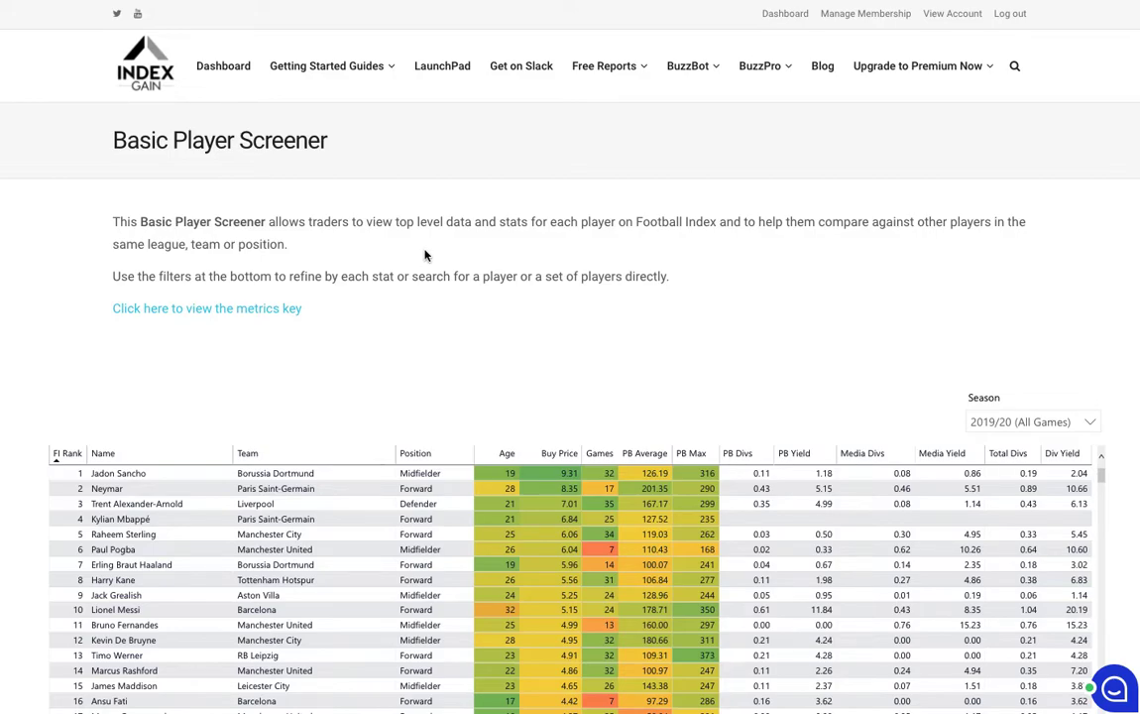
- Preview the BuzzPro Premium report list, then reopen the metrics key stat glossary
click(761, 67)
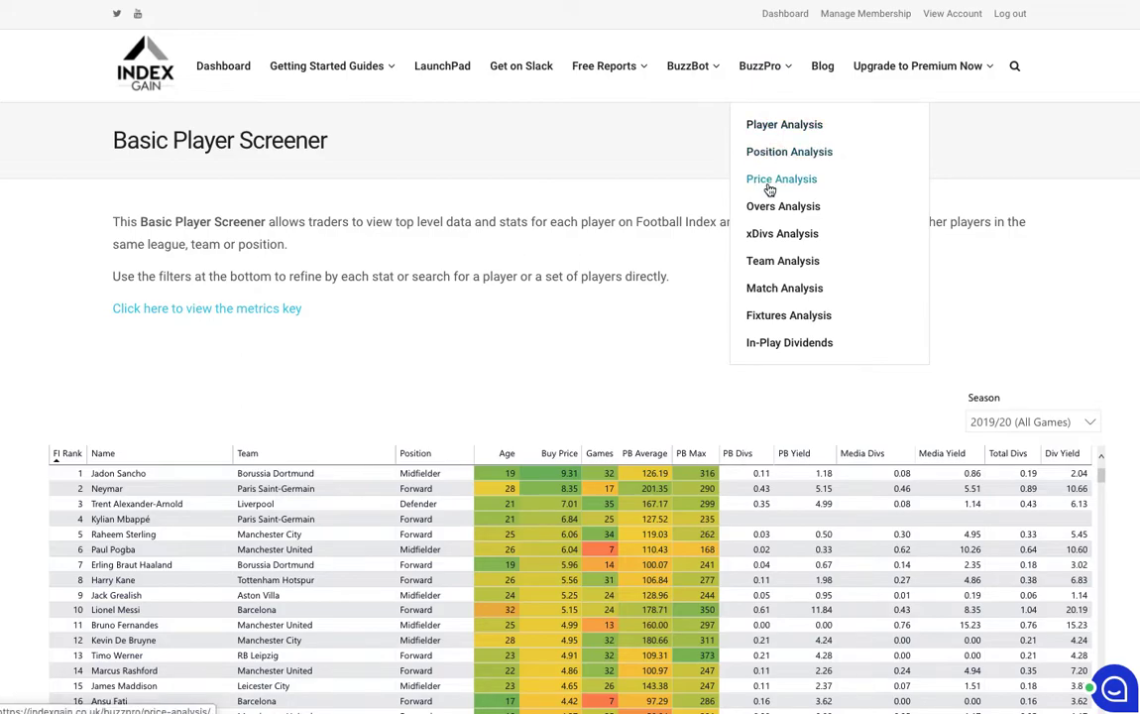
mouse_move(783, 329)
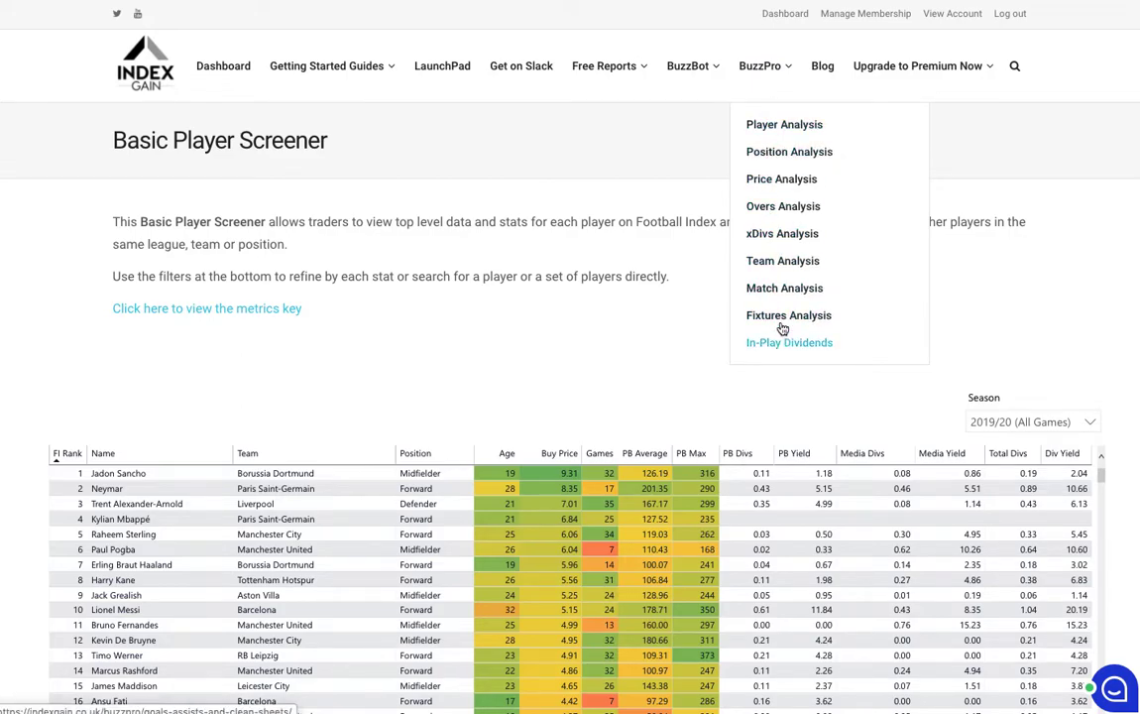
mouse_move(777, 156)
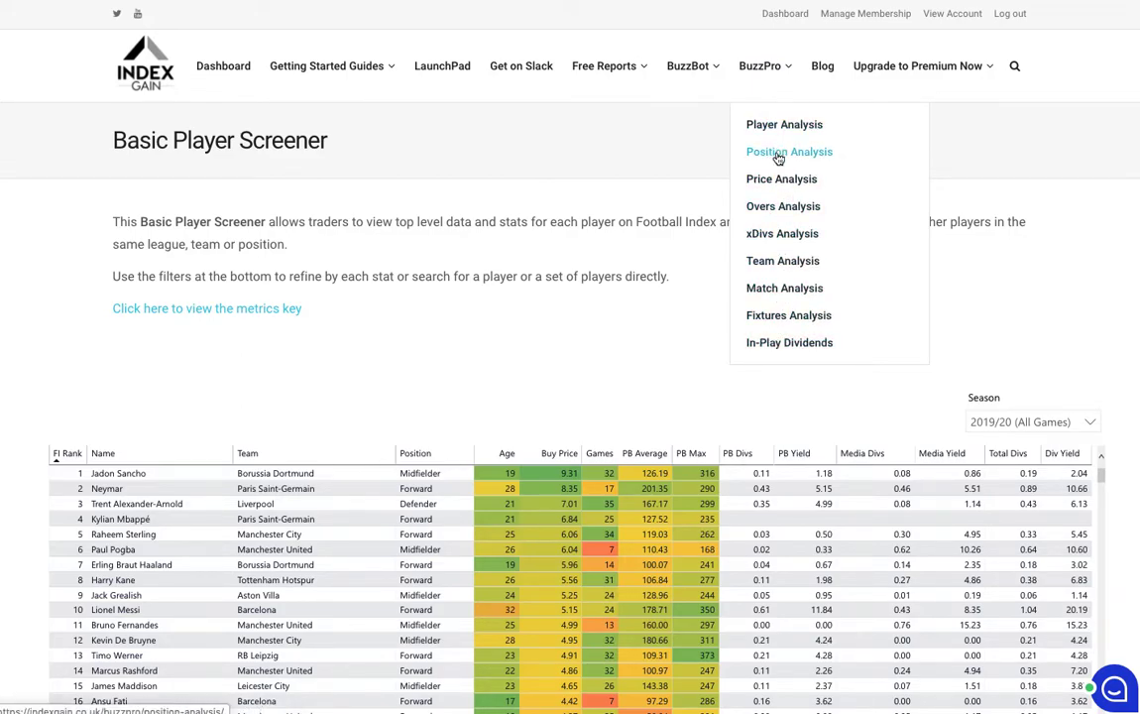
mouse_move(777, 186)
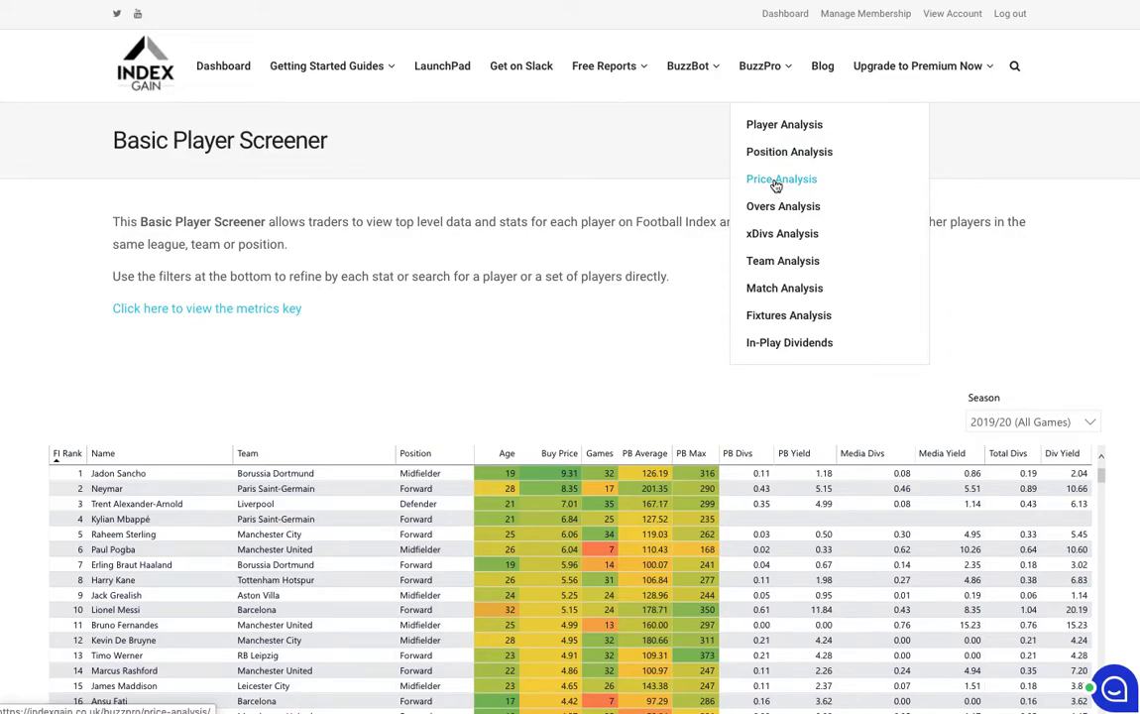
mouse_move(444, 305)
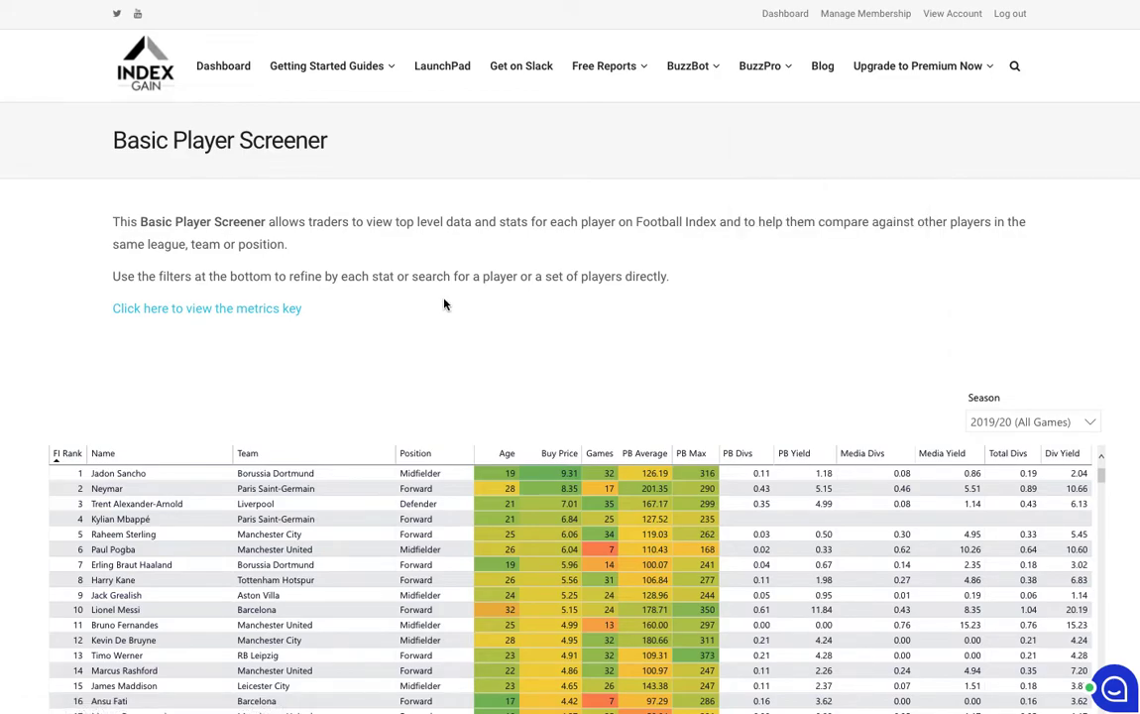
click(206, 310)
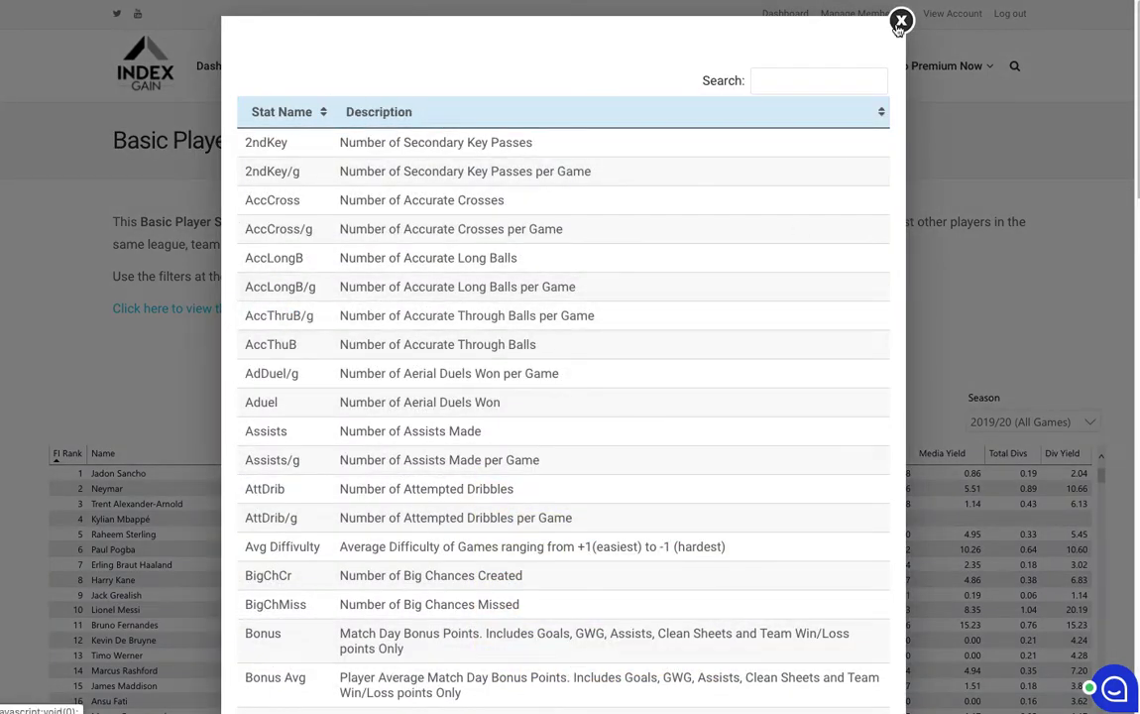
- Close the glossary and scroll down to the player table with its filter panel
click(901, 20)
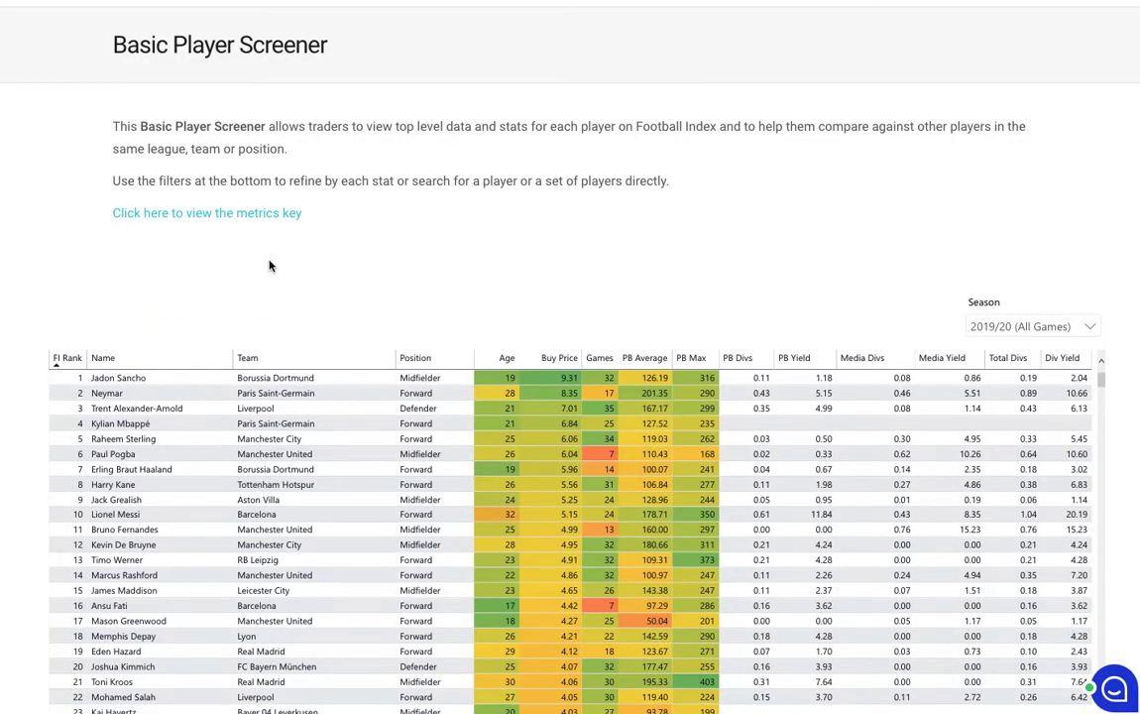
scroll(down, 3)
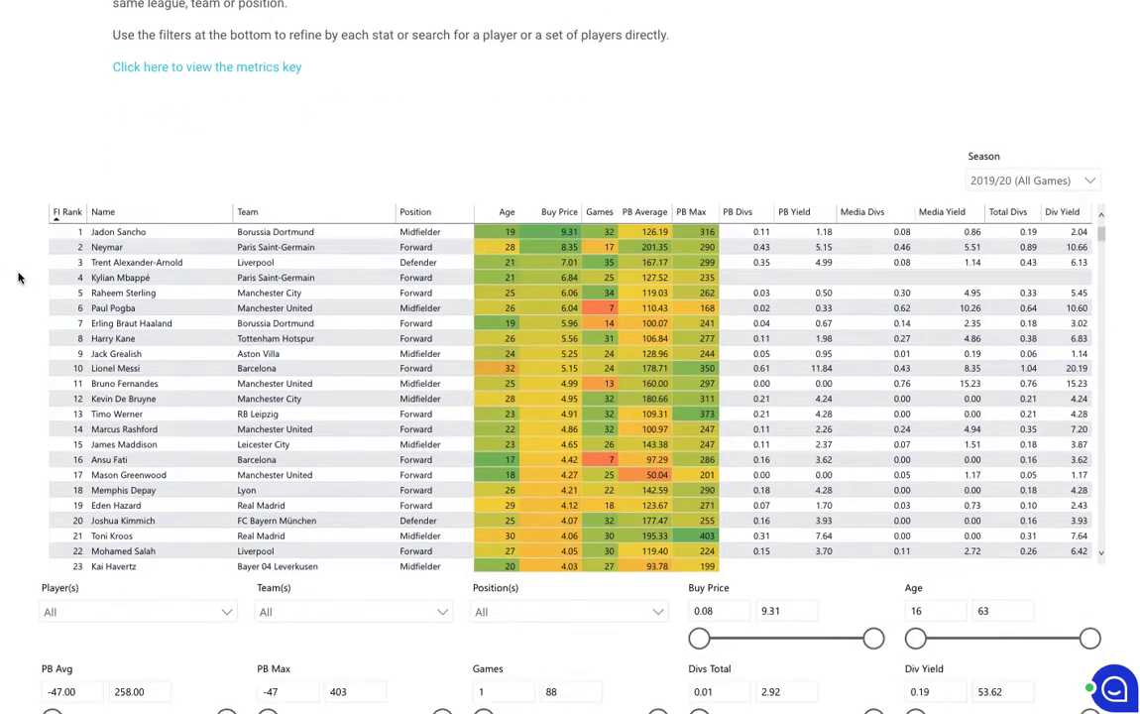
scroll(down, 3)
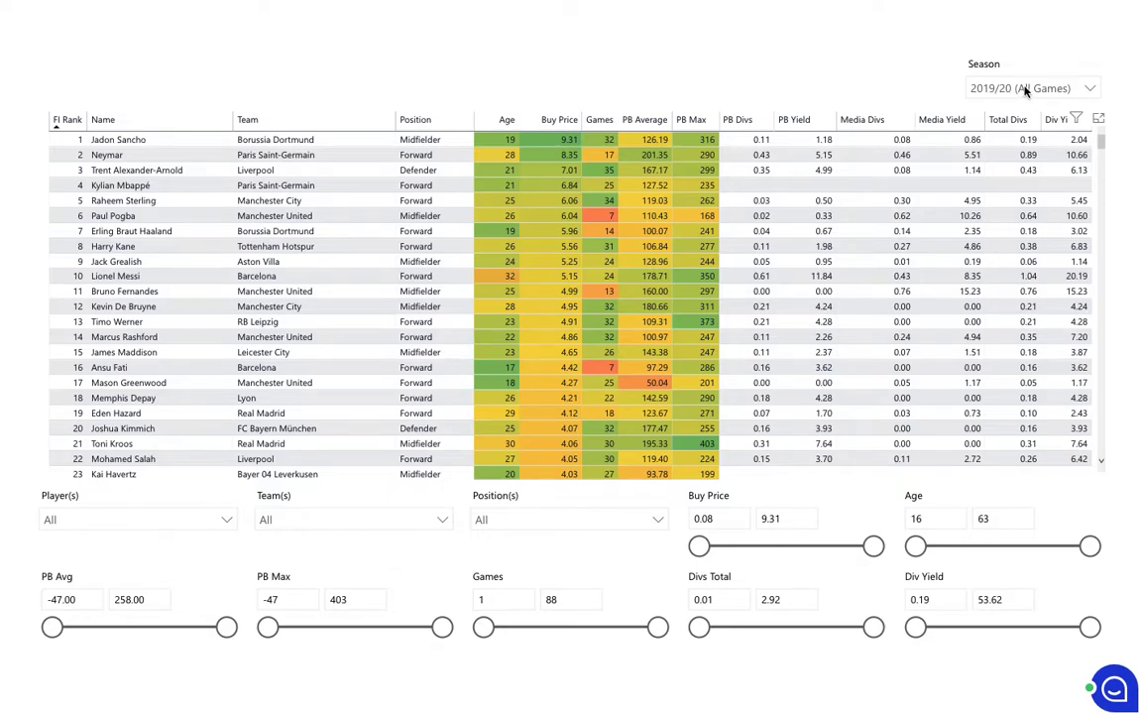
mouse_move(1043, 95)
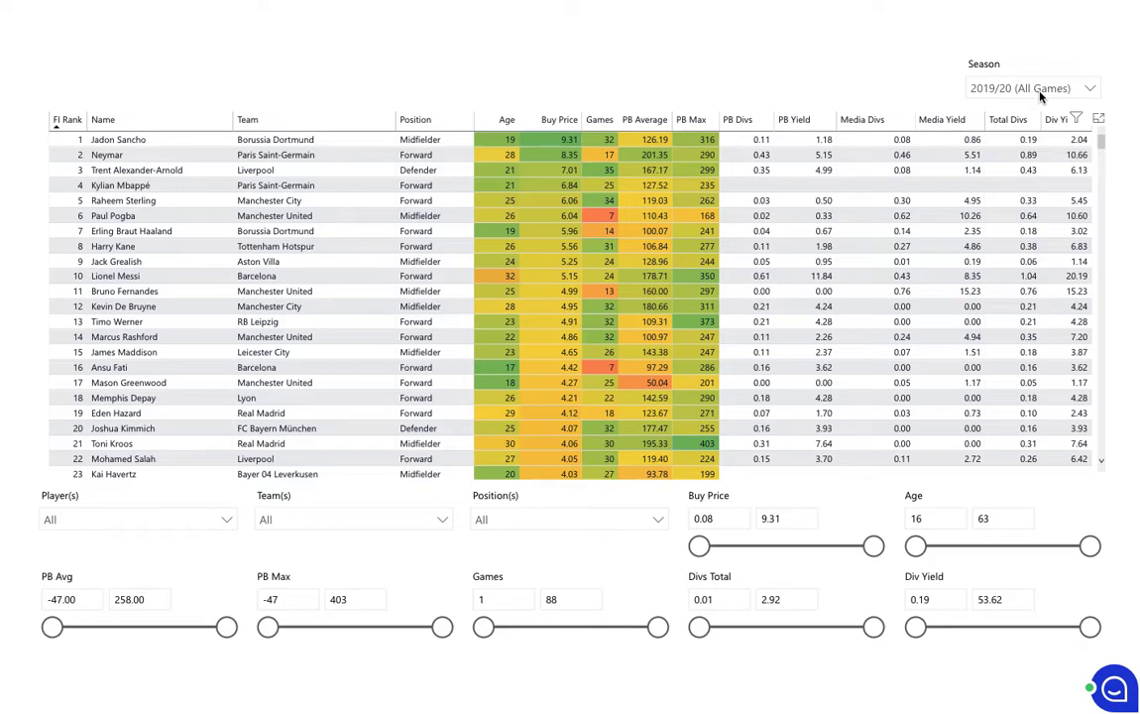
mouse_move(843, 81)
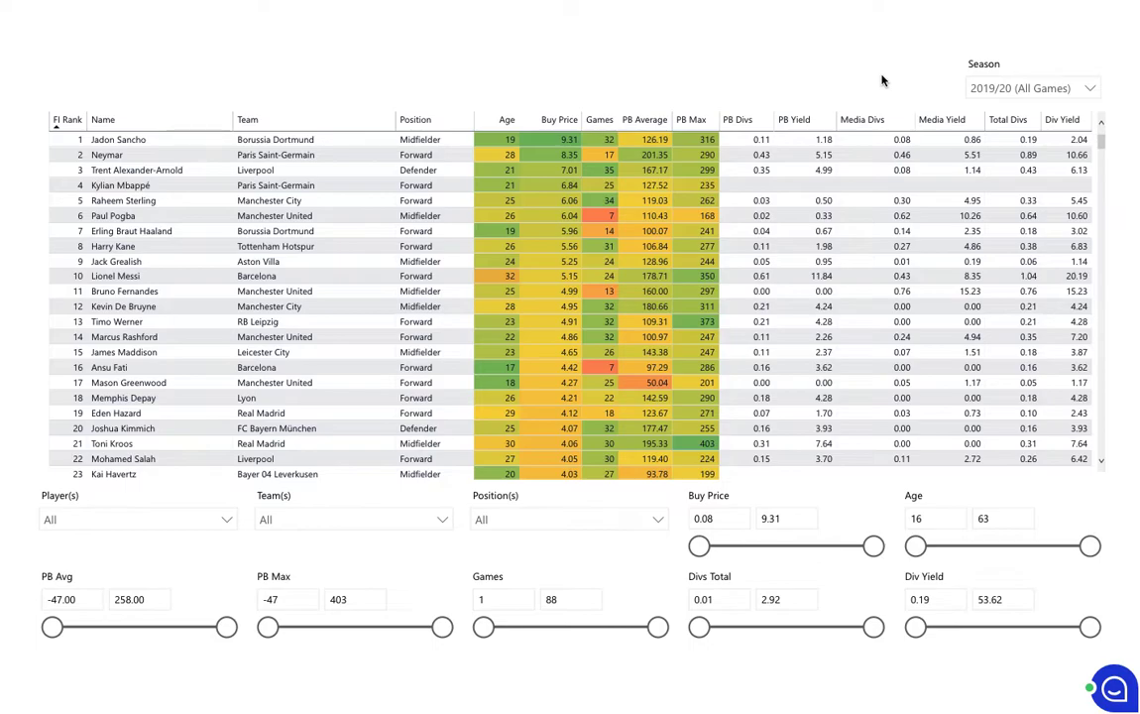
mouse_move(868, 83)
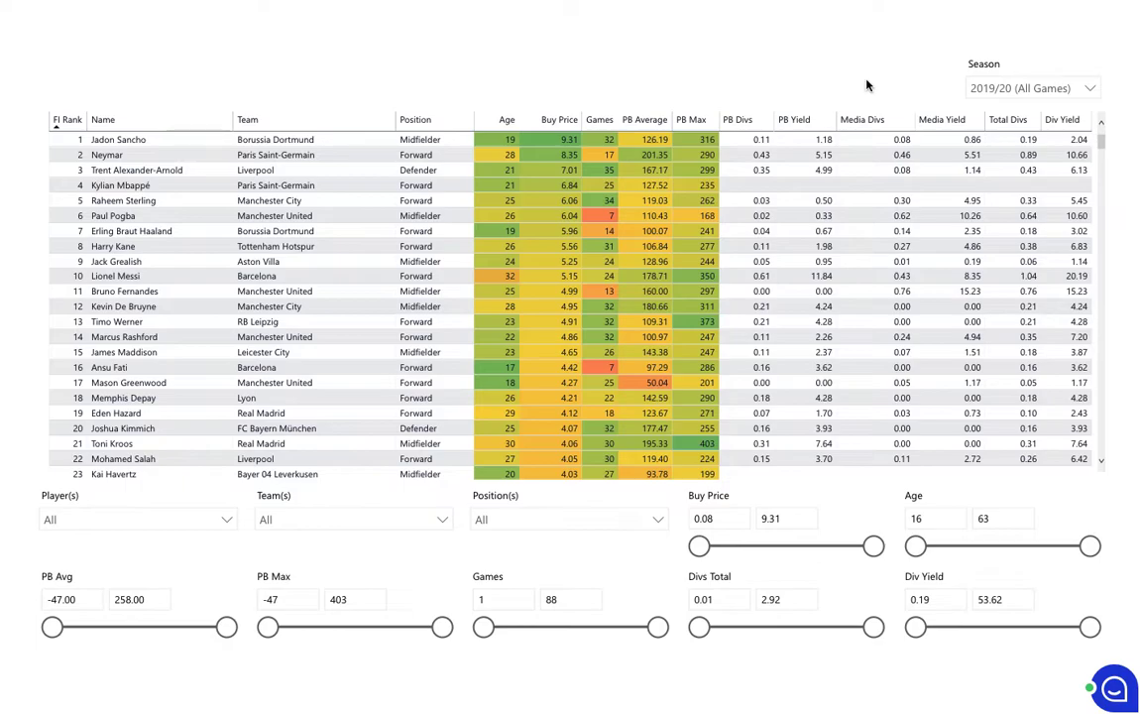
mouse_move(377, 82)
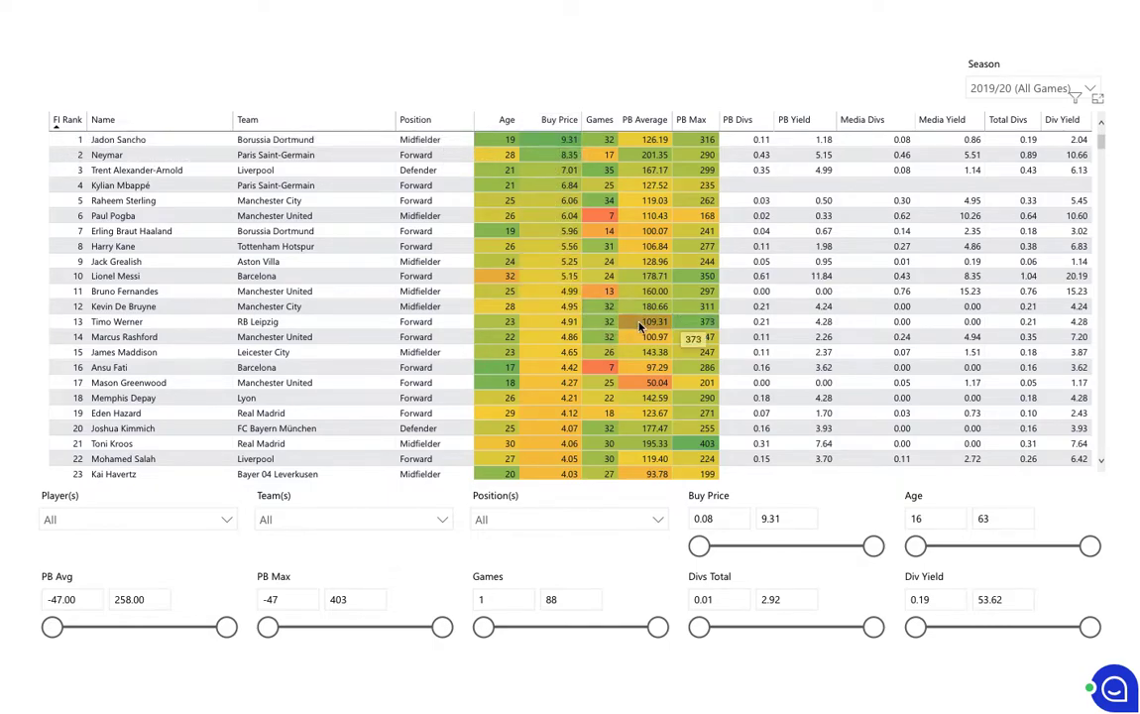
mouse_move(592, 222)
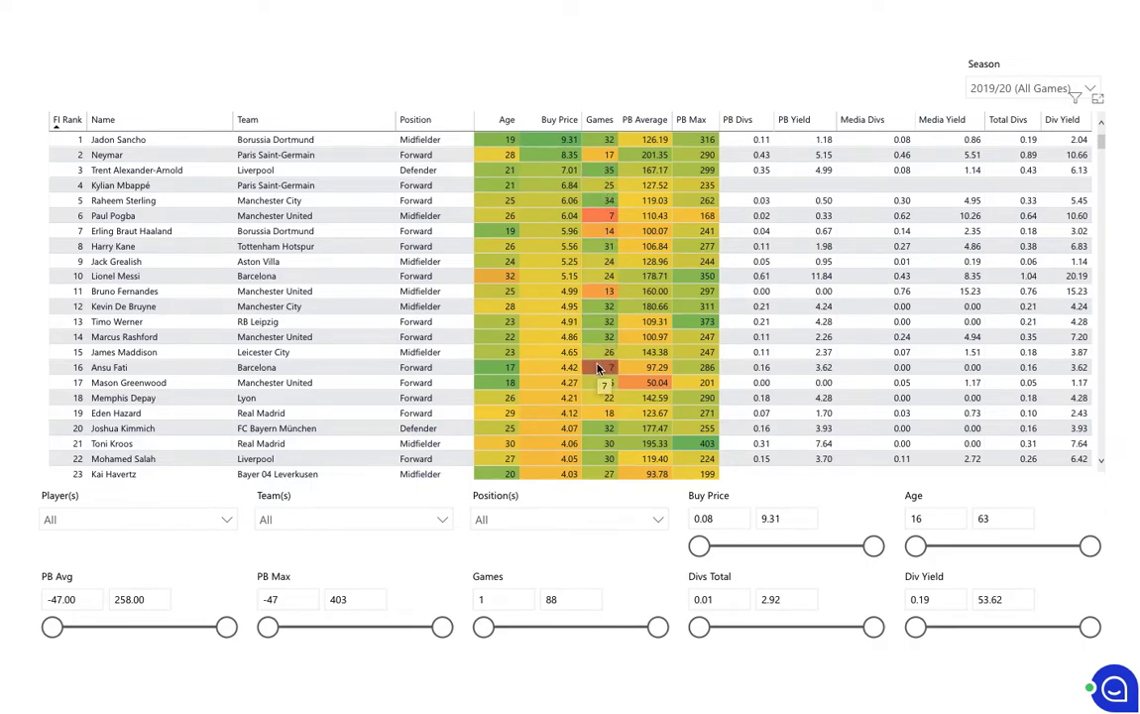
mouse_move(603, 230)
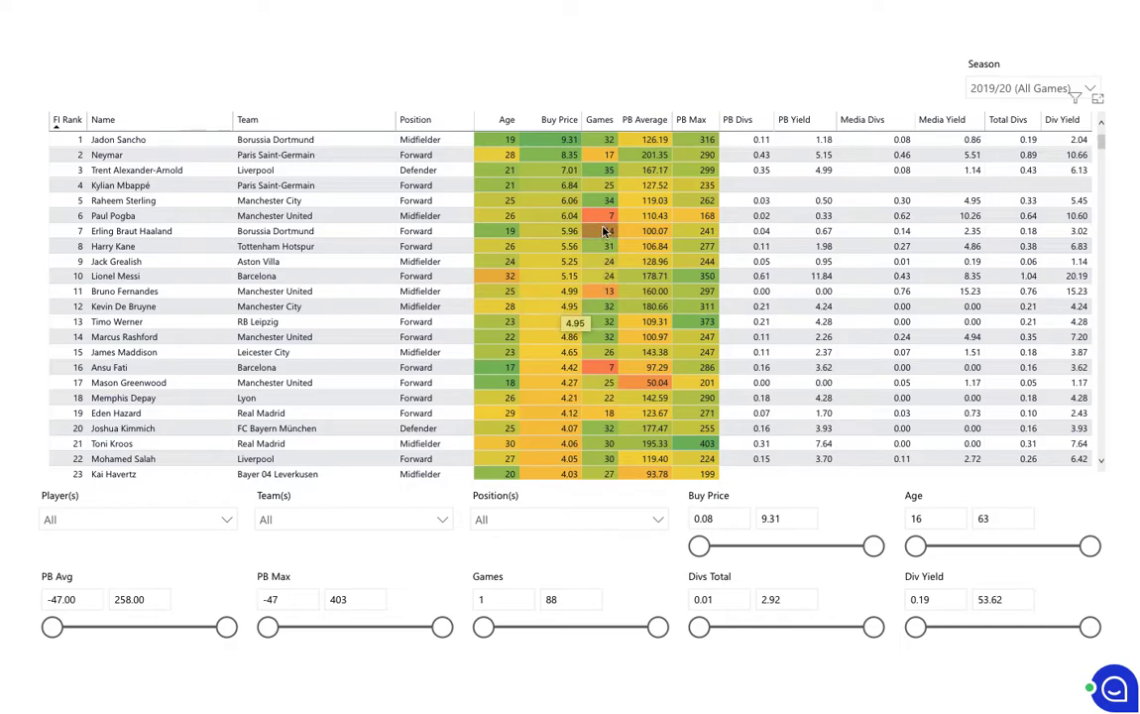
mouse_move(606, 214)
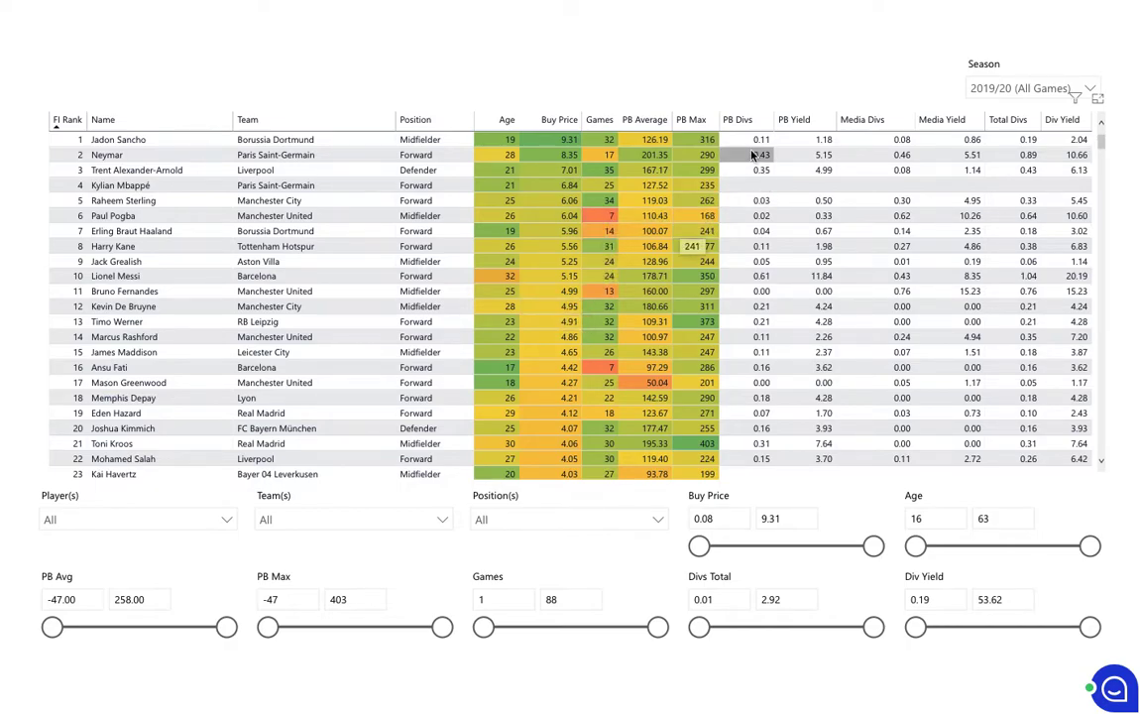
mouse_move(746, 119)
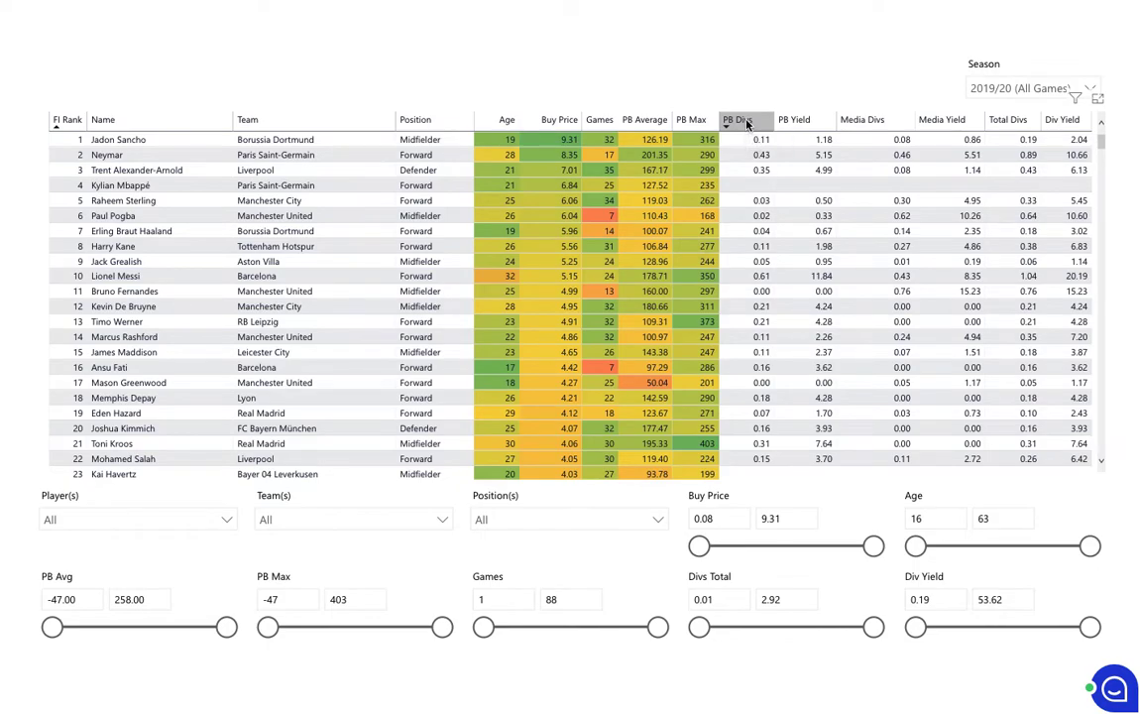
- Sort the player table by PB Divs, then by Media Divs with Bruno Fernandes on top
click(737, 119)
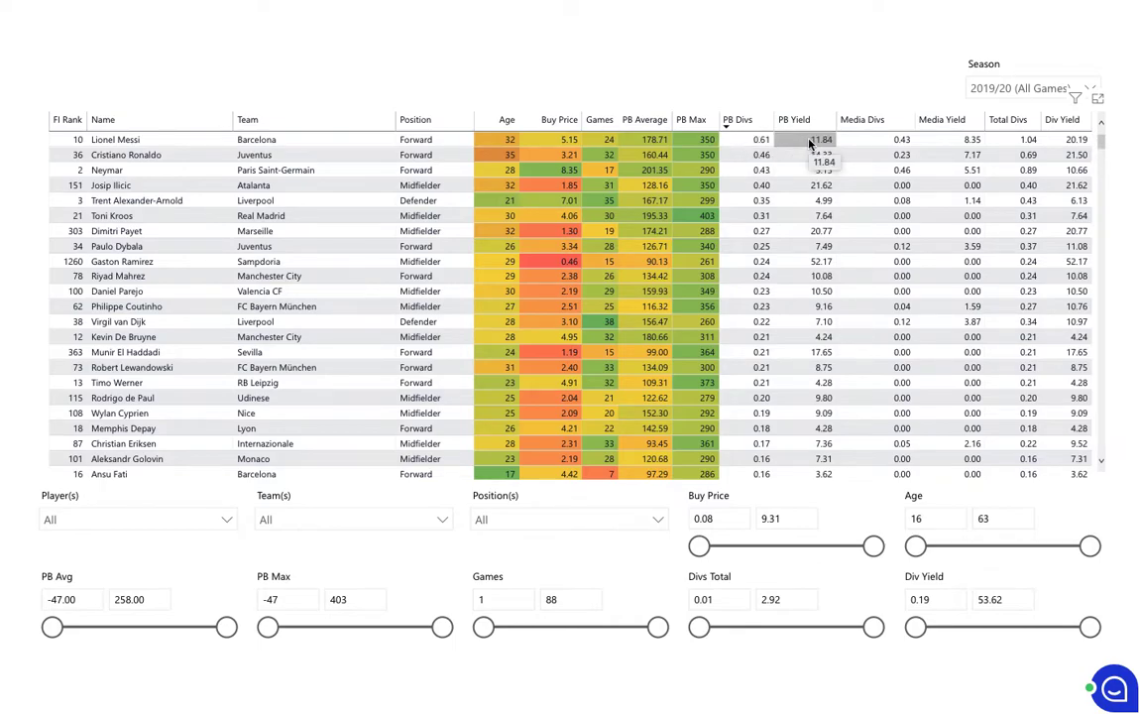
mouse_move(789, 146)
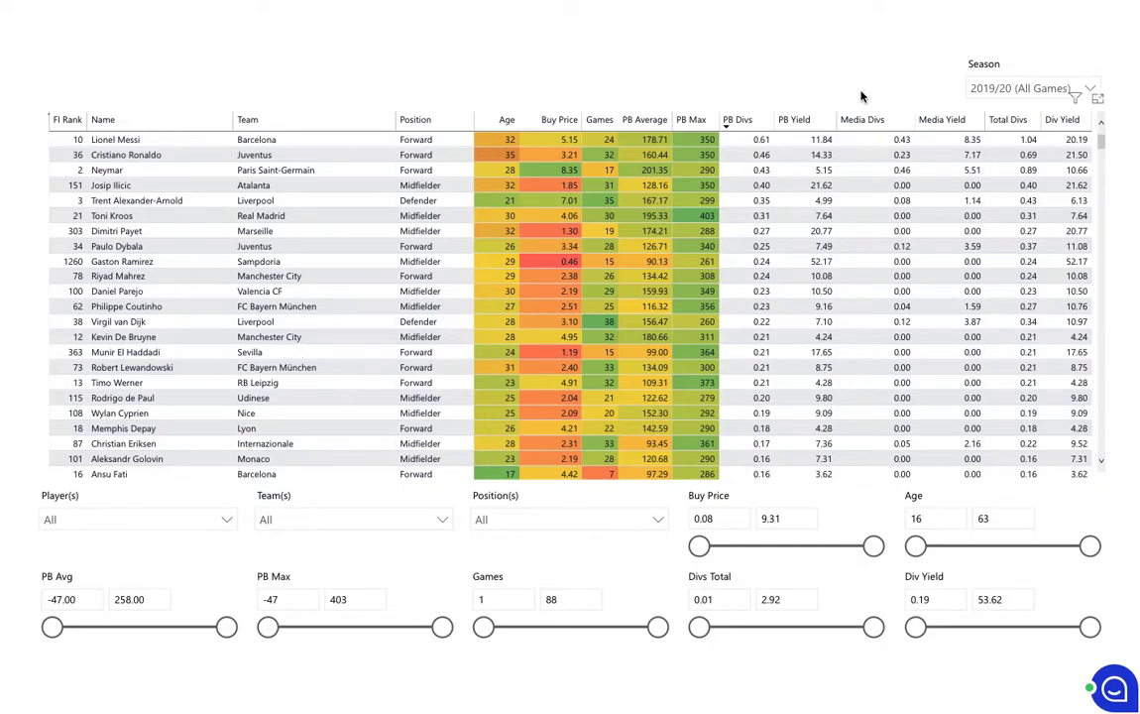
click(869, 119)
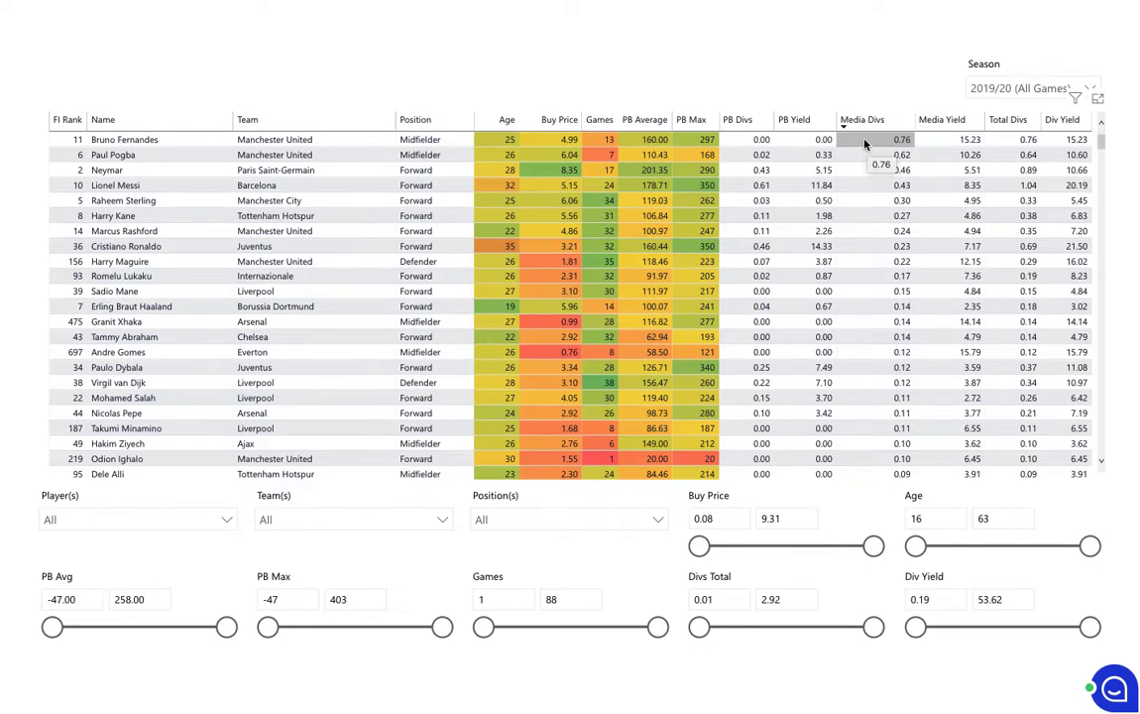
mouse_move(852, 147)
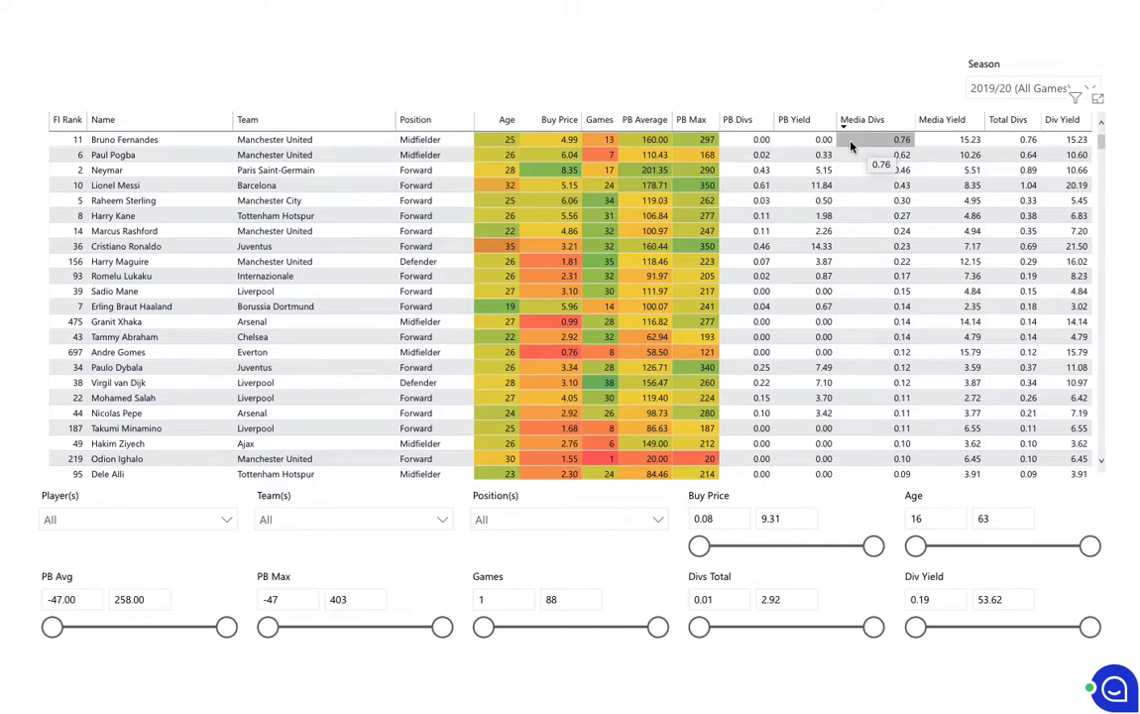
mouse_move(874, 268)
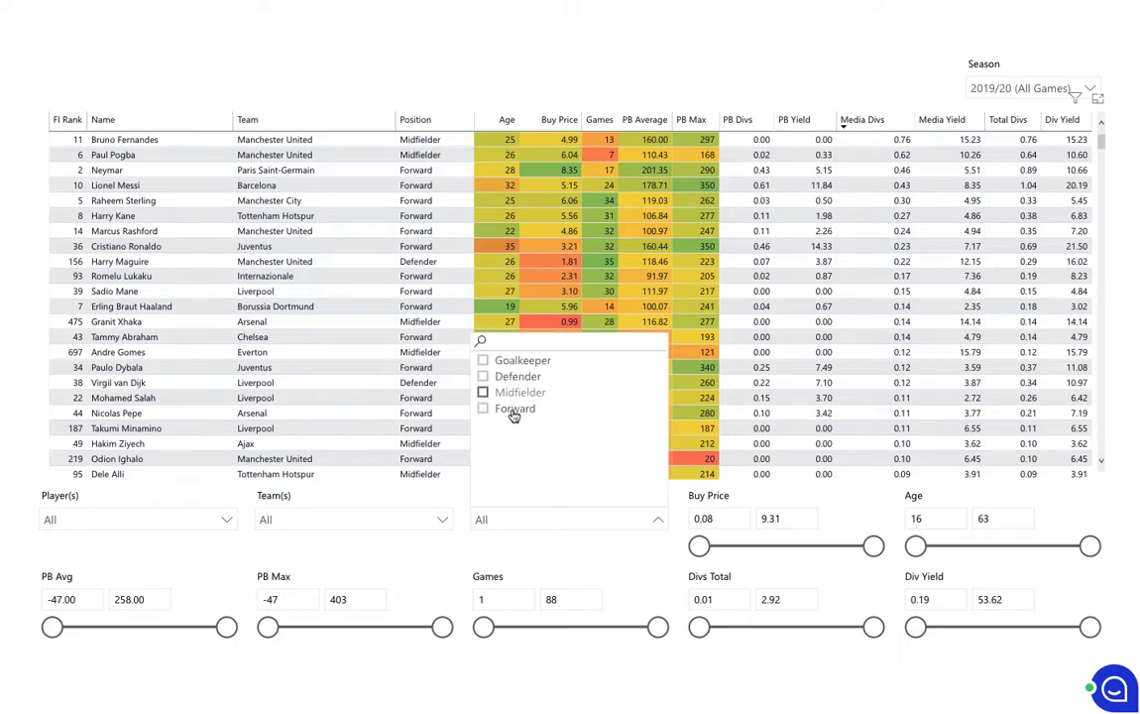
- Filter to midfielders and forwards with max buy price 1.5, max age 25 and min 5 games
click(484, 392)
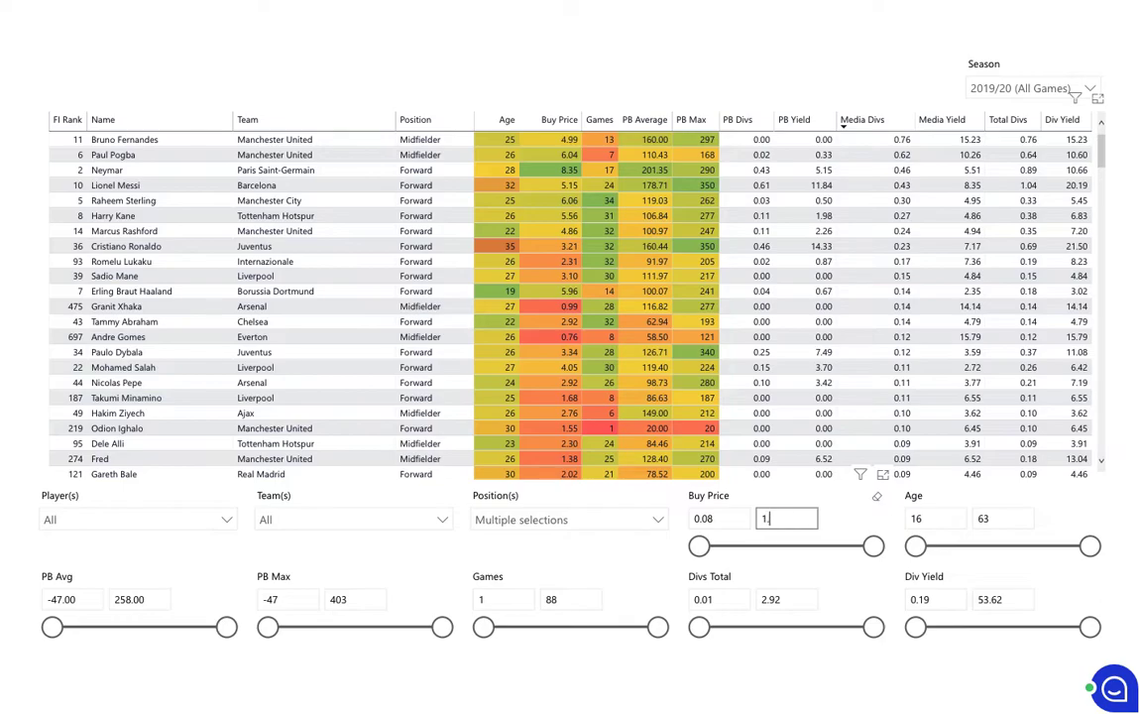
text(1.5)
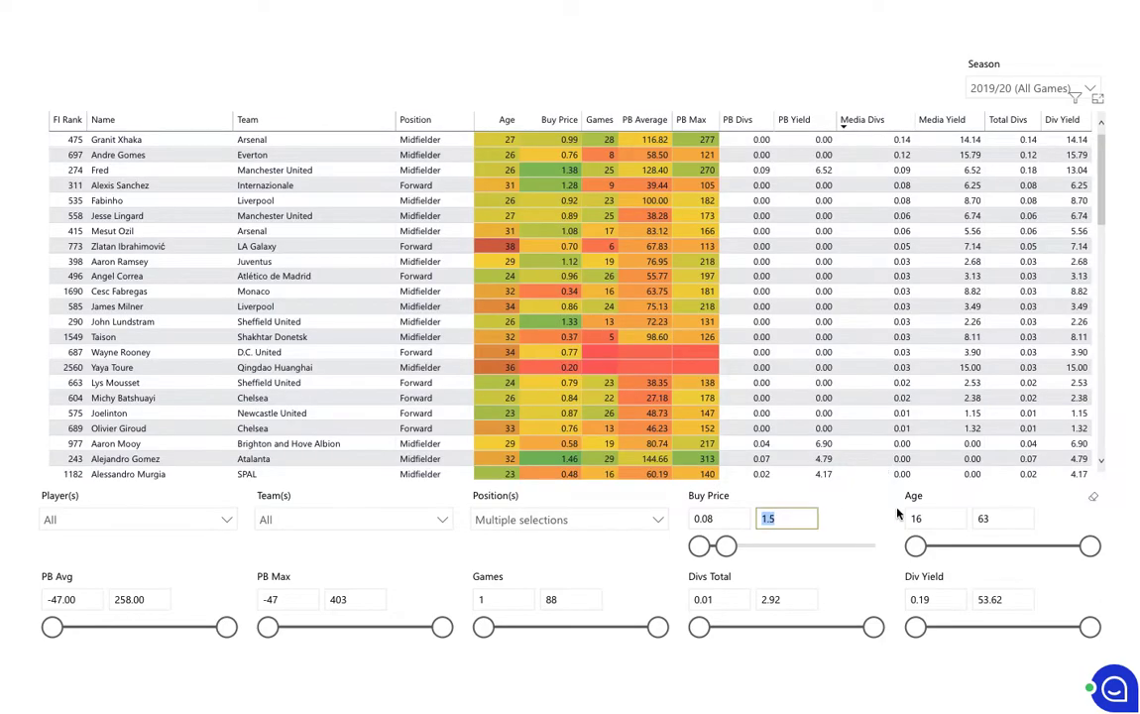
text(25)
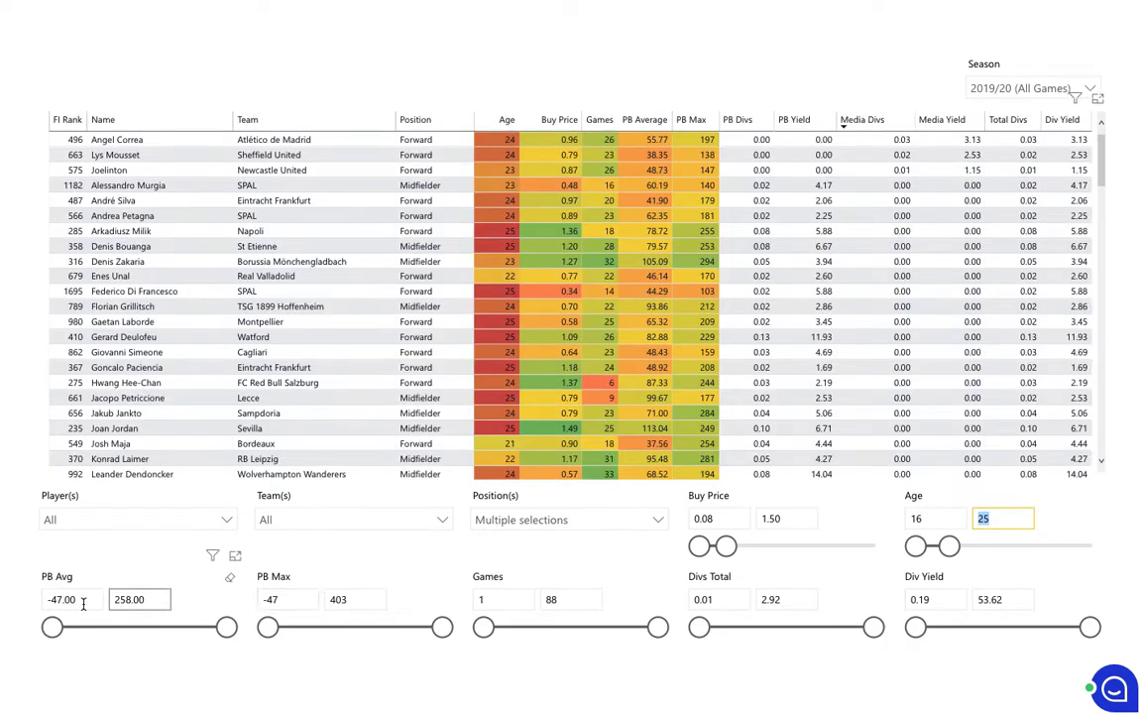
click(500, 598)
text(5)
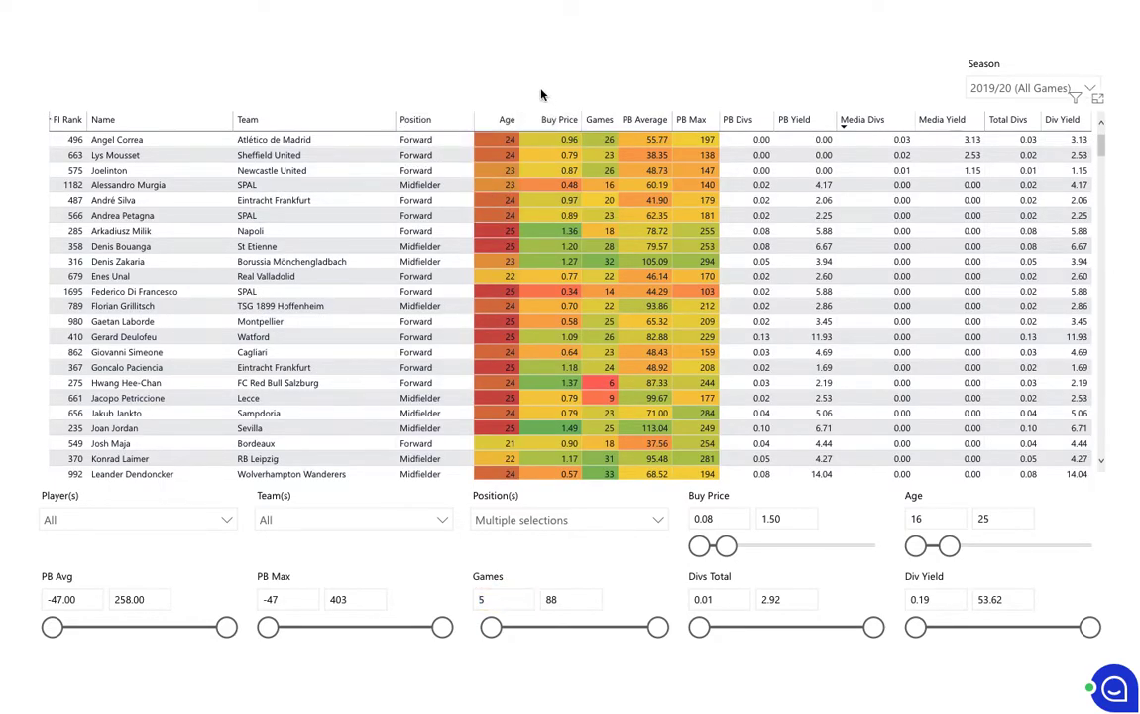
- Sort the filtered shortlist by Buy Price, then by PB Max, highest first
click(559, 119)
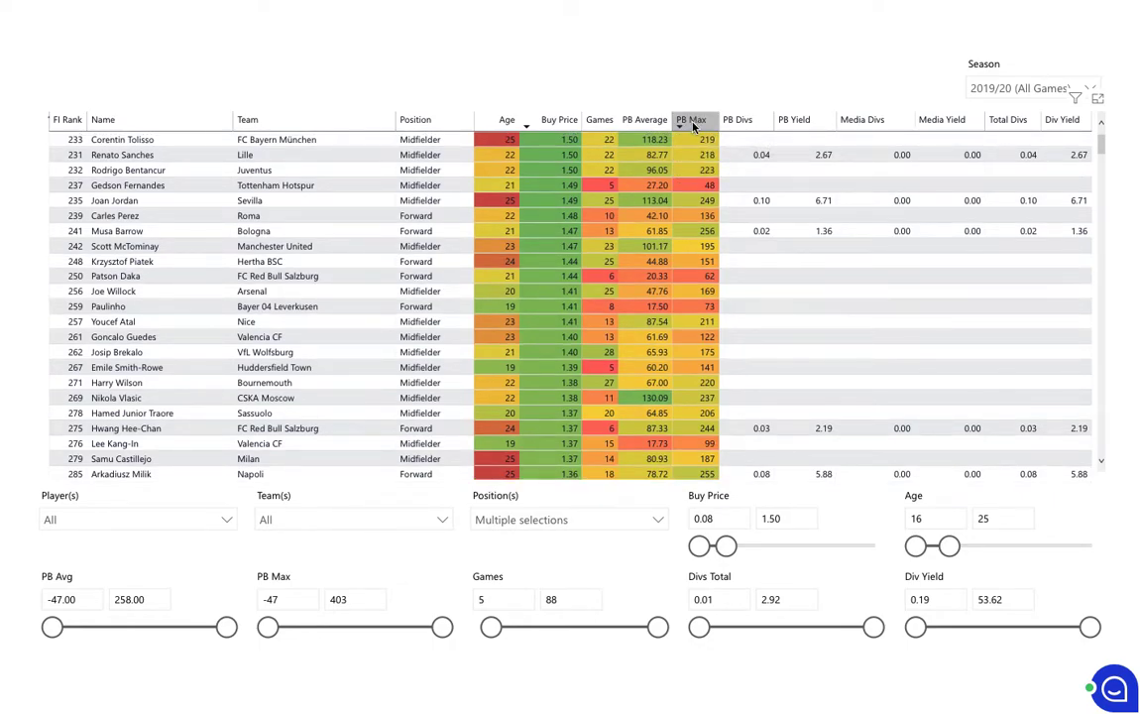
click(696, 119)
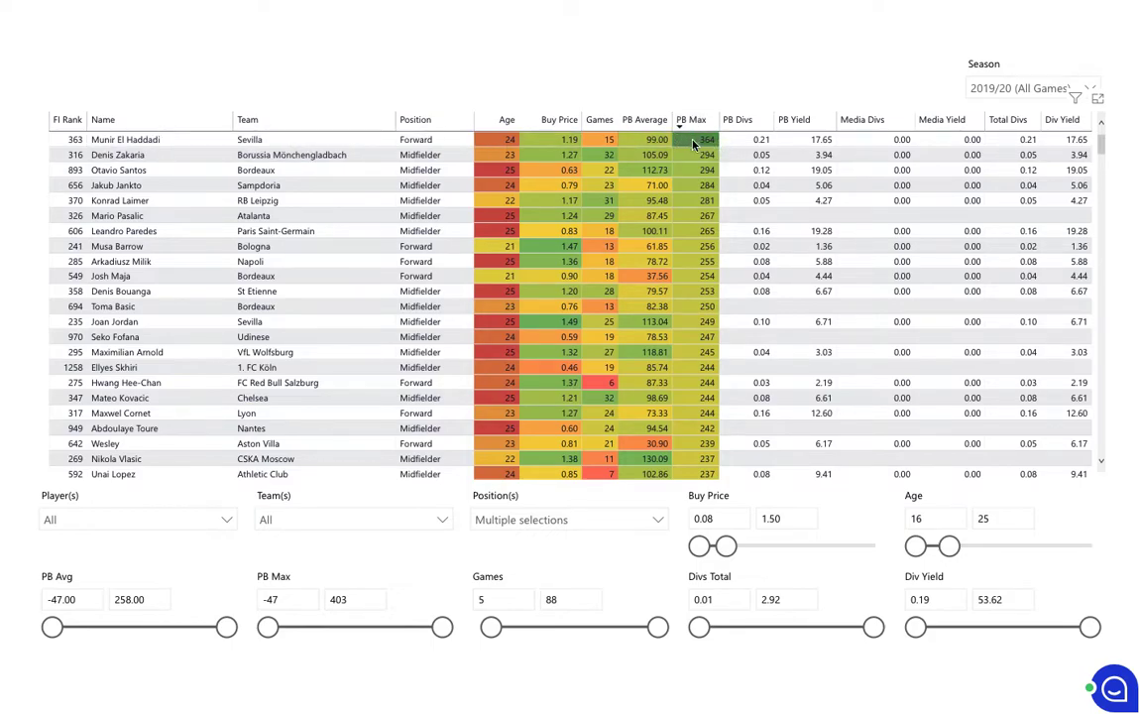
mouse_move(694, 144)
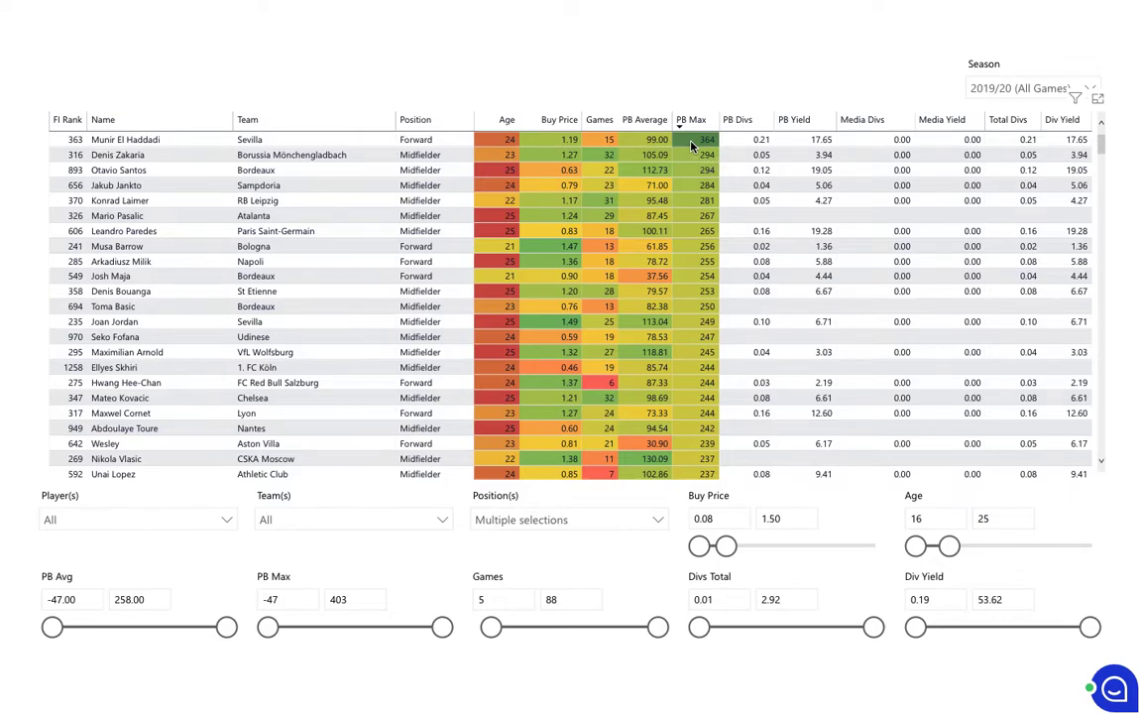
mouse_move(700, 392)
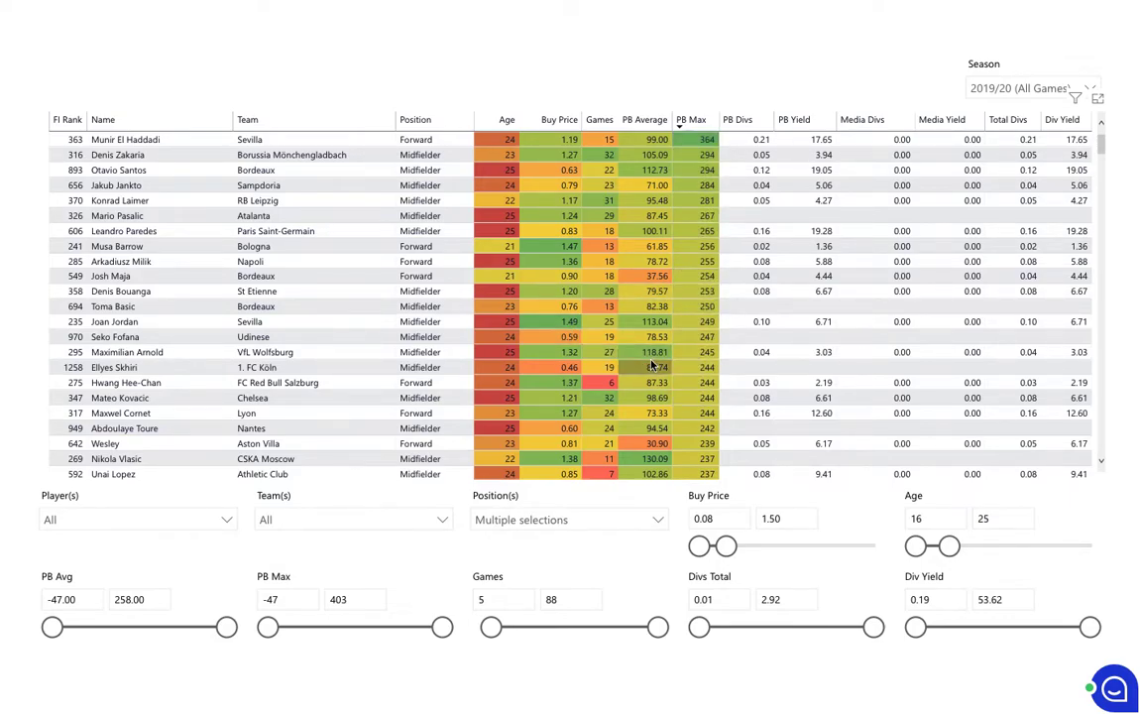
mouse_move(686, 372)
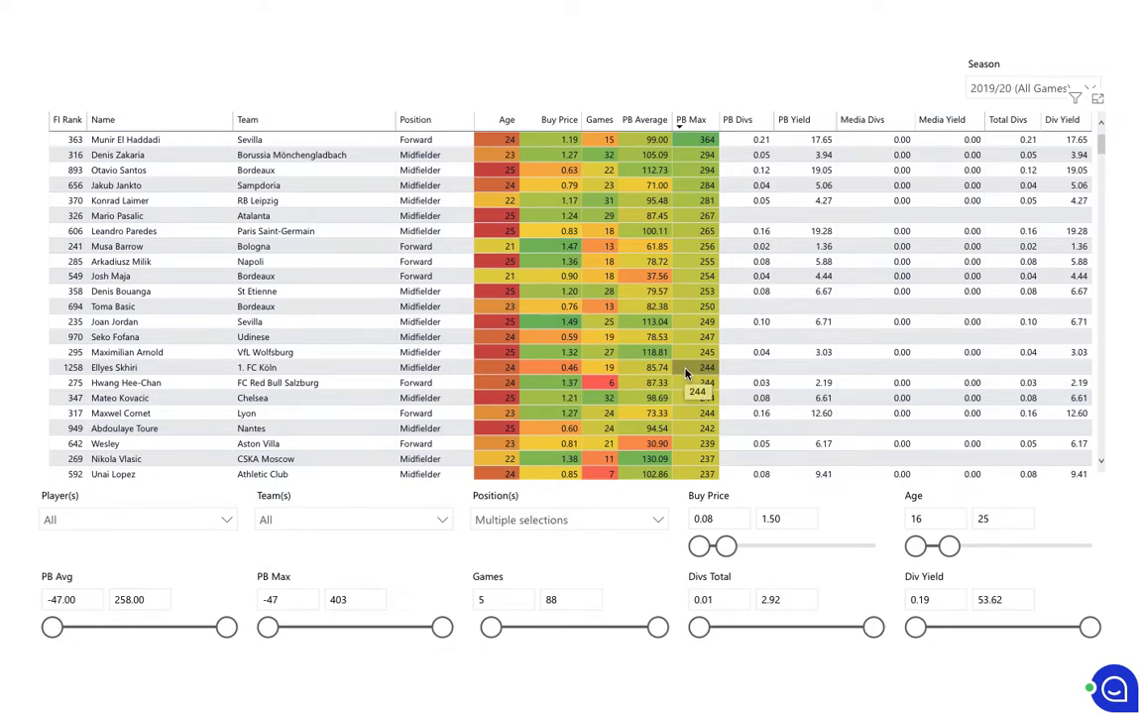
mouse_move(537, 268)
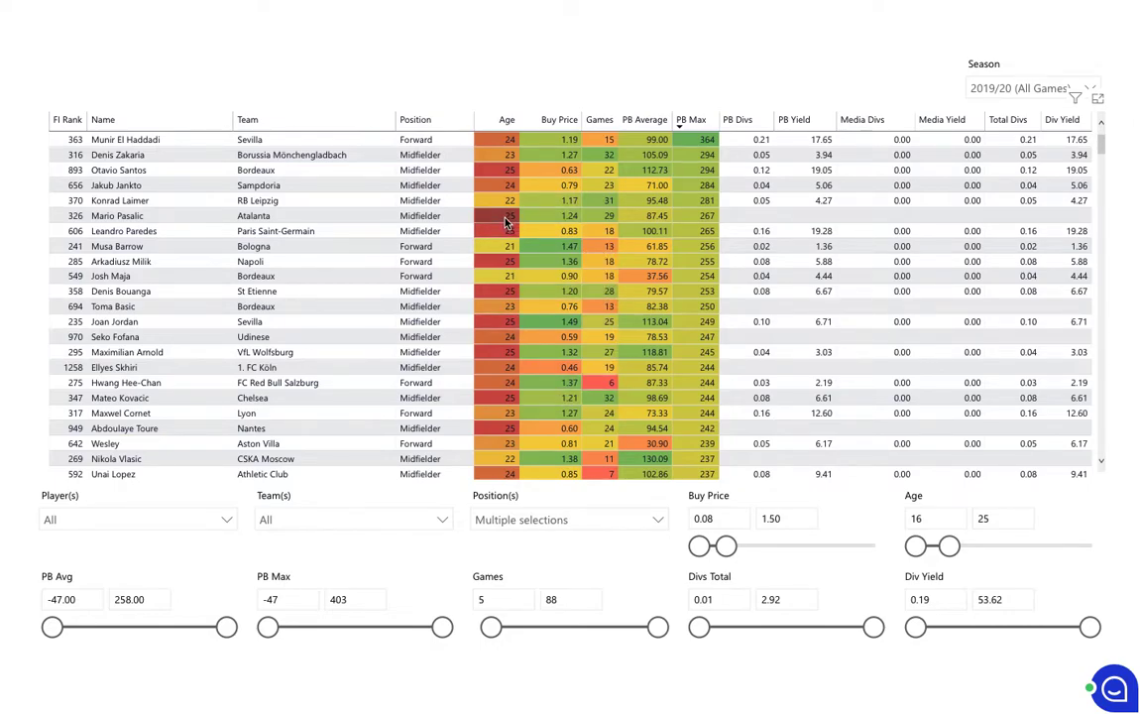
click(1003, 520)
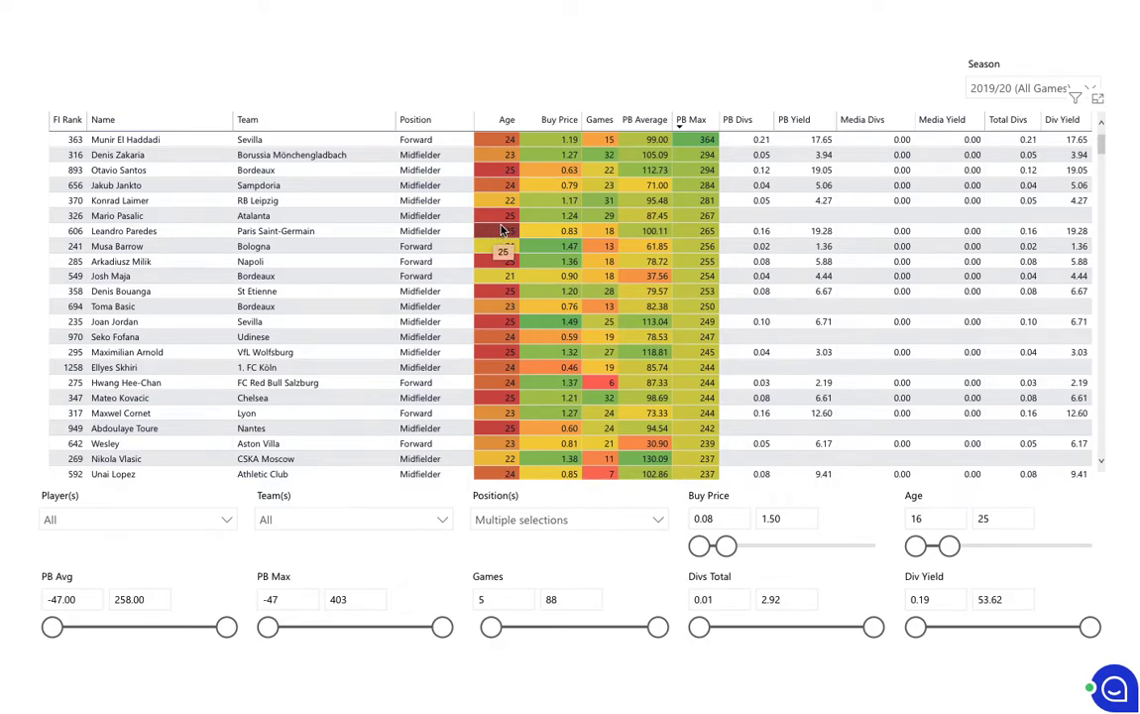
mouse_move(567, 246)
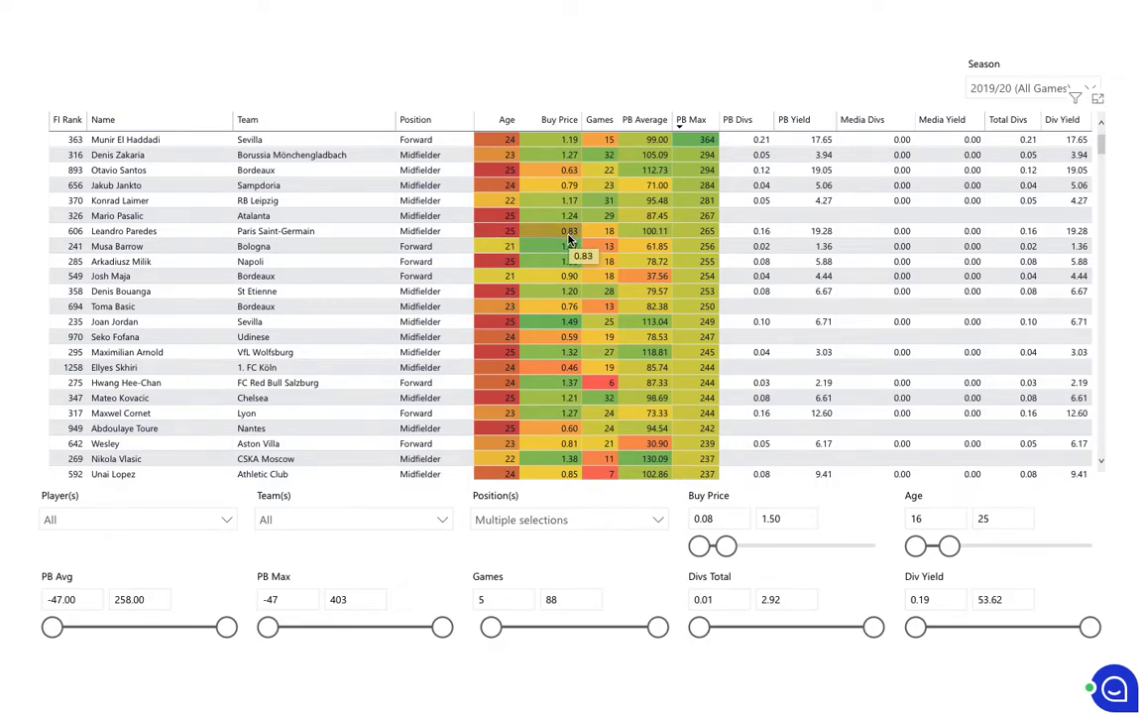
mouse_move(640, 232)
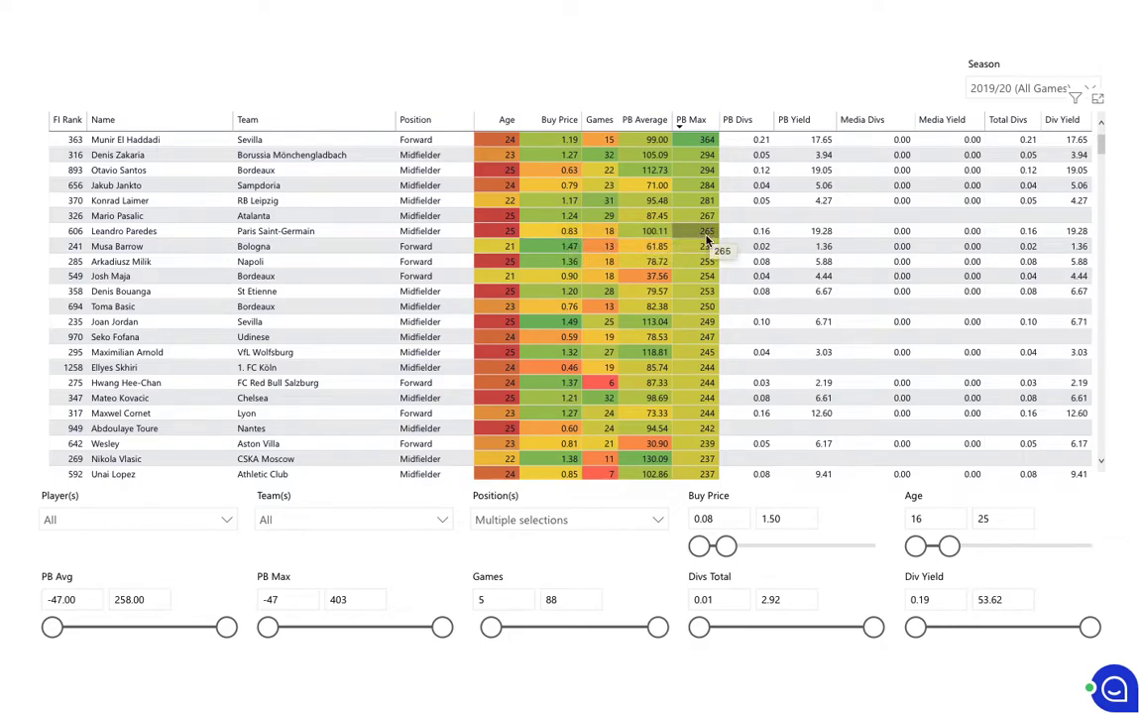
mouse_move(704, 232)
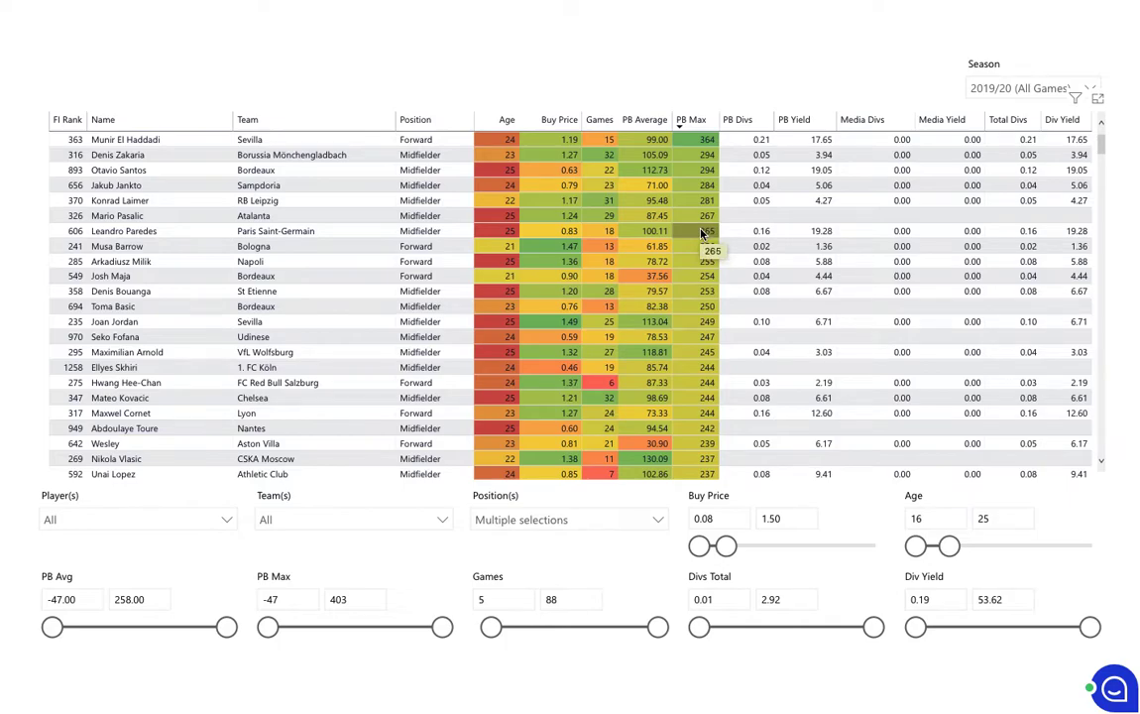
mouse_move(748, 236)
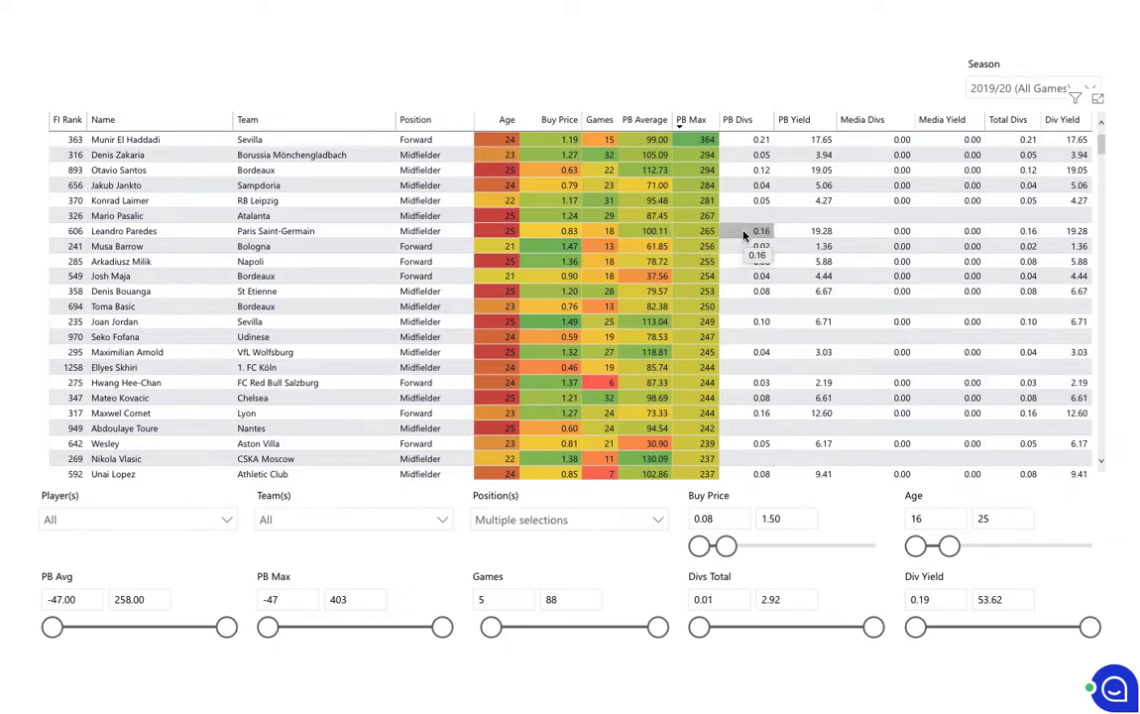
mouse_move(1055, 234)
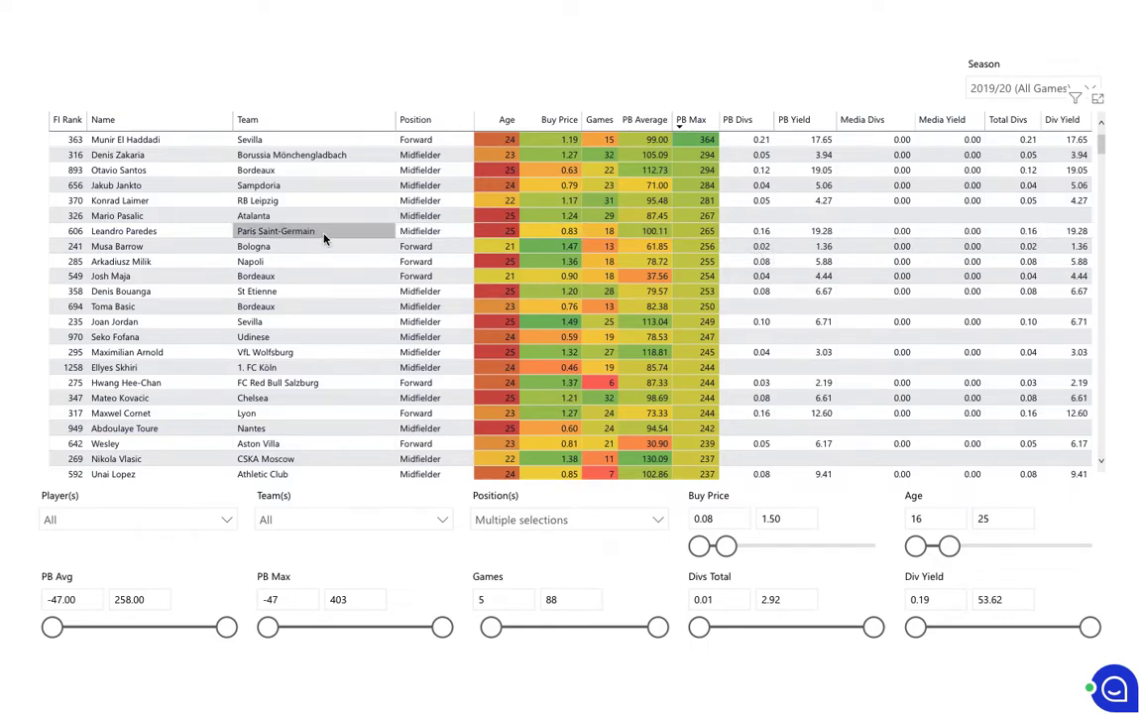
mouse_move(327, 234)
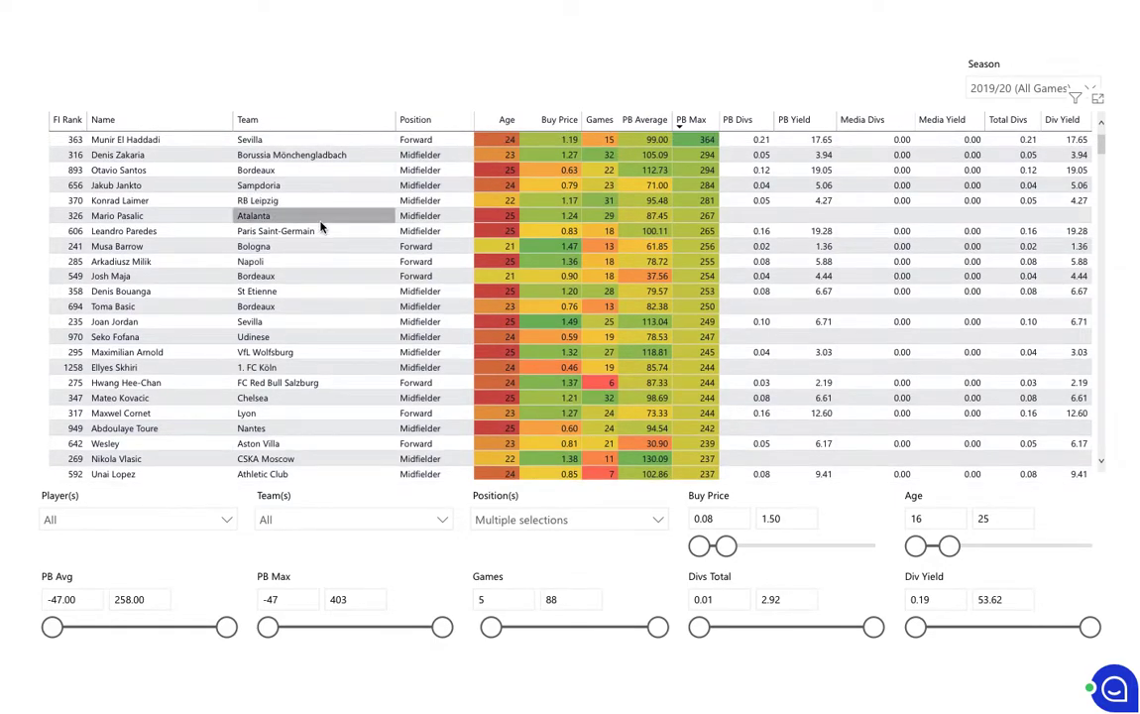
mouse_move(333, 266)
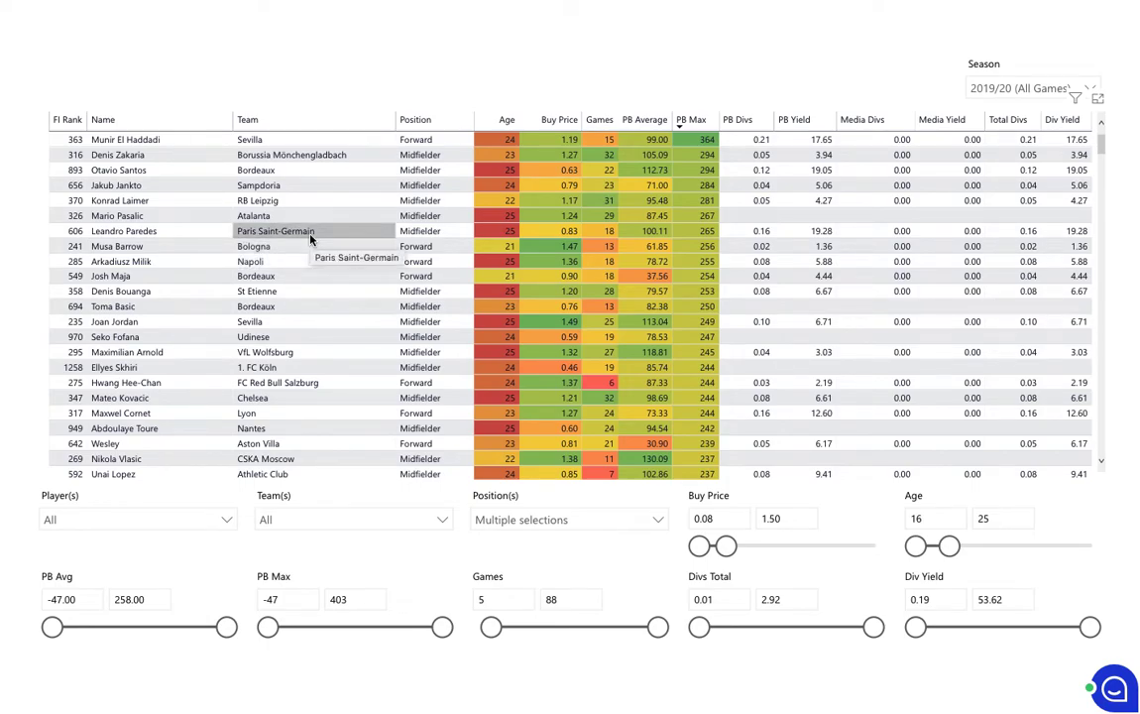
- Raise the minimum PB Avg filter to 100, narrowing the shortlist further
scroll(down, 3)
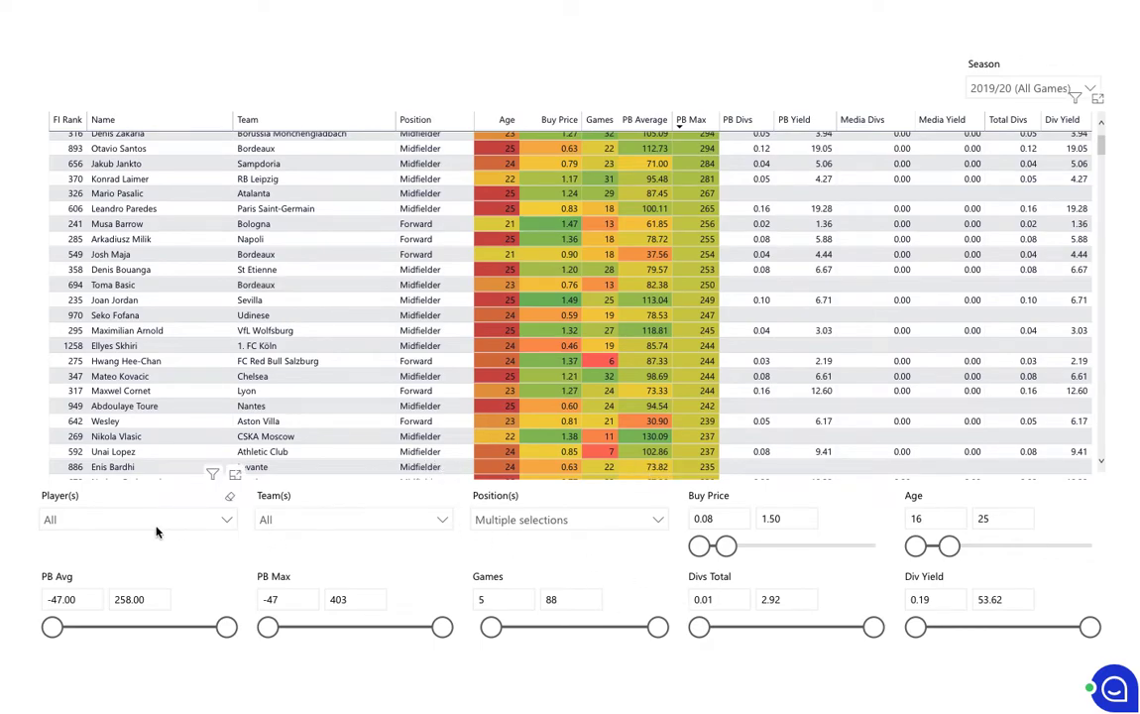
click(68, 599)
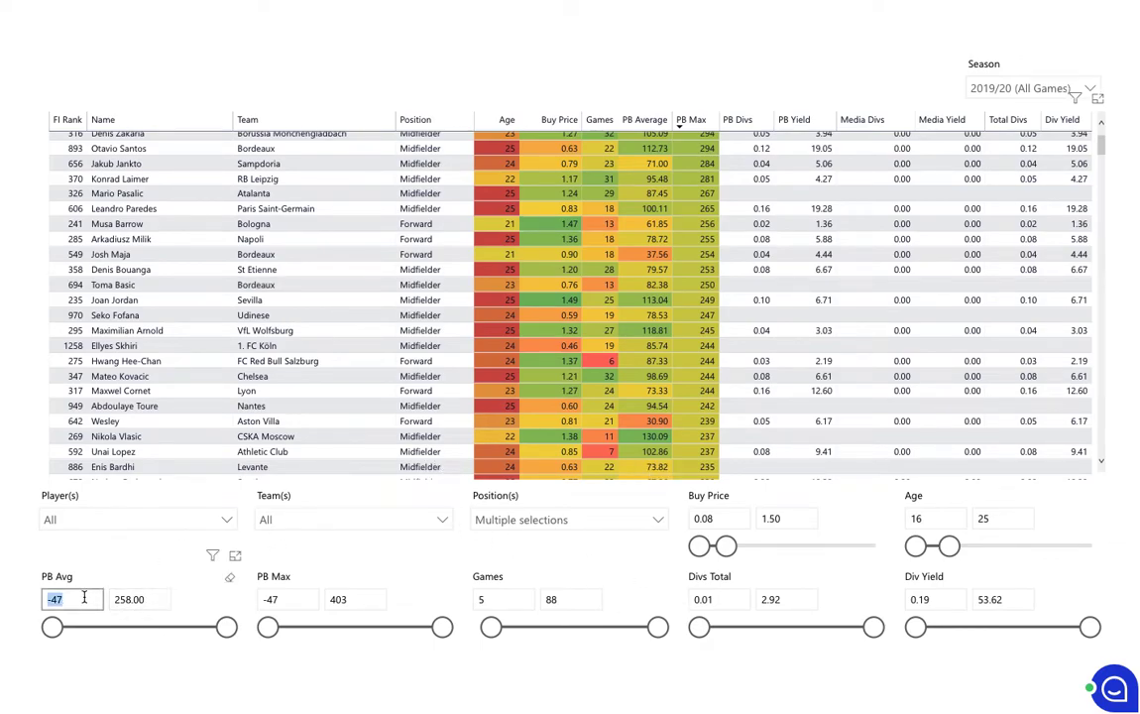
text(100)
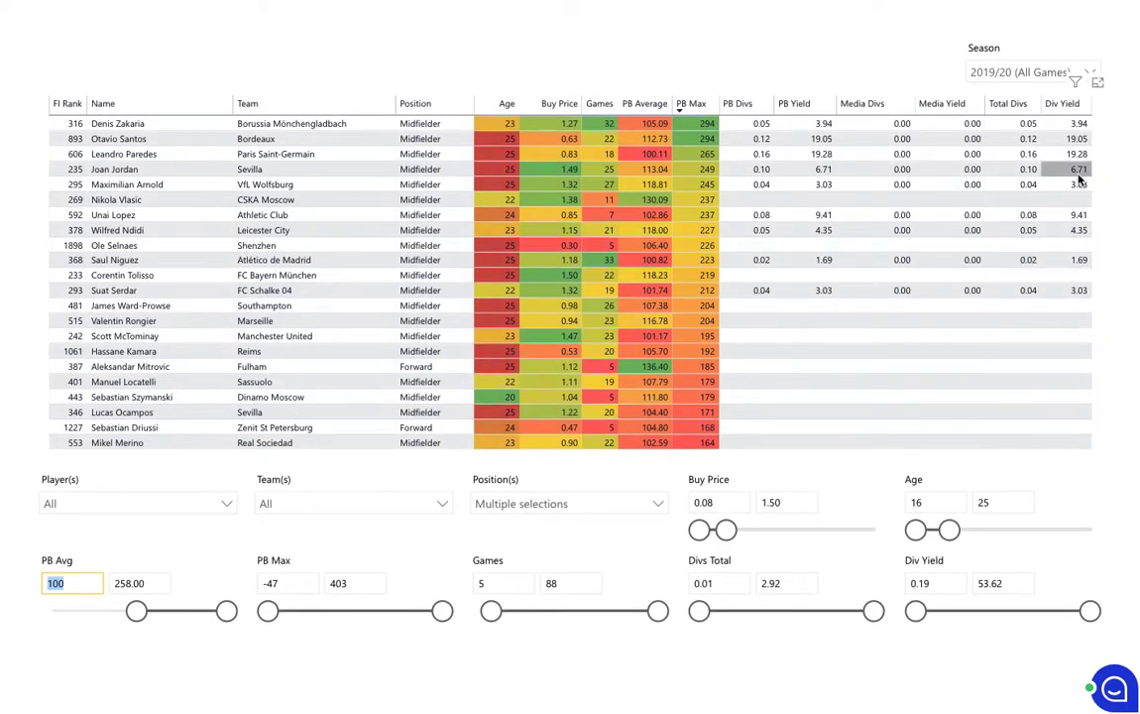
mouse_move(107, 198)
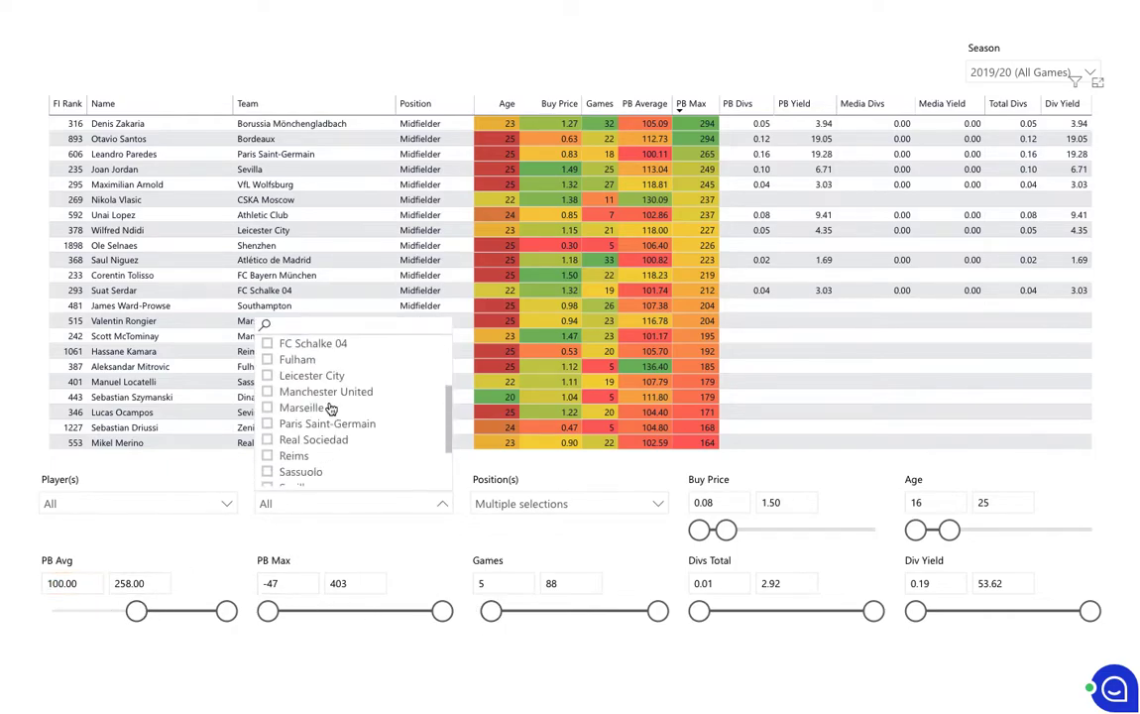
- Close the Team(s) list without picking a team, keeping the PB Avg ≥100 shortlist unchanged
click(96, 422)
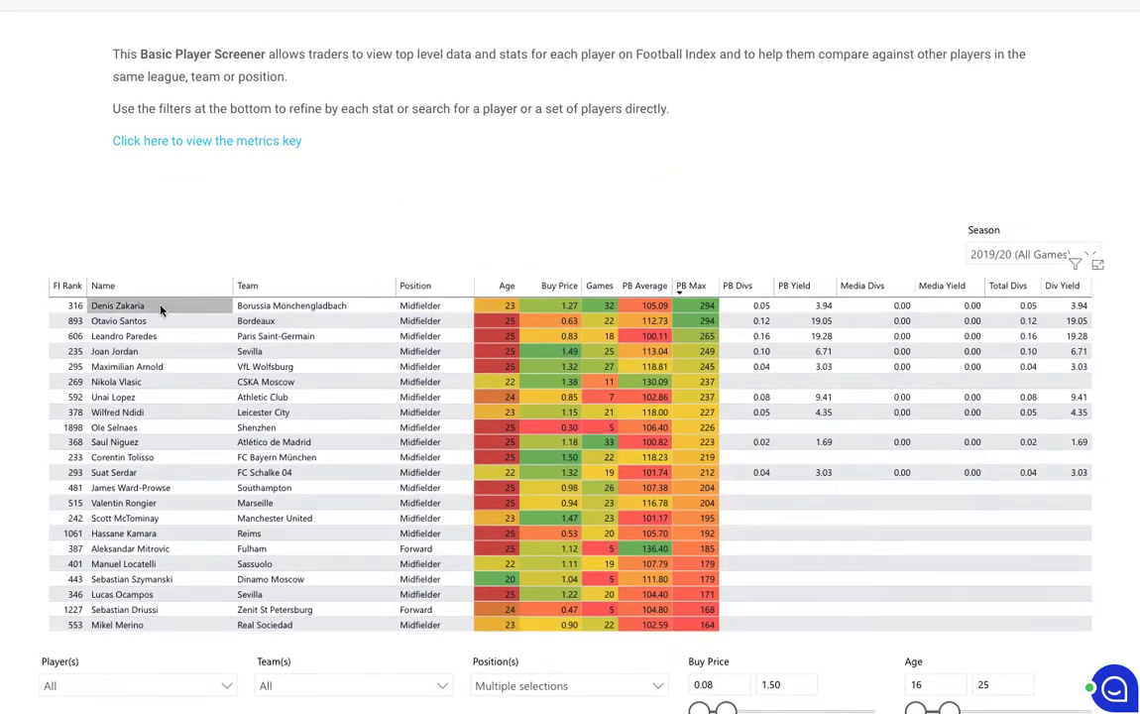
click(127, 365)
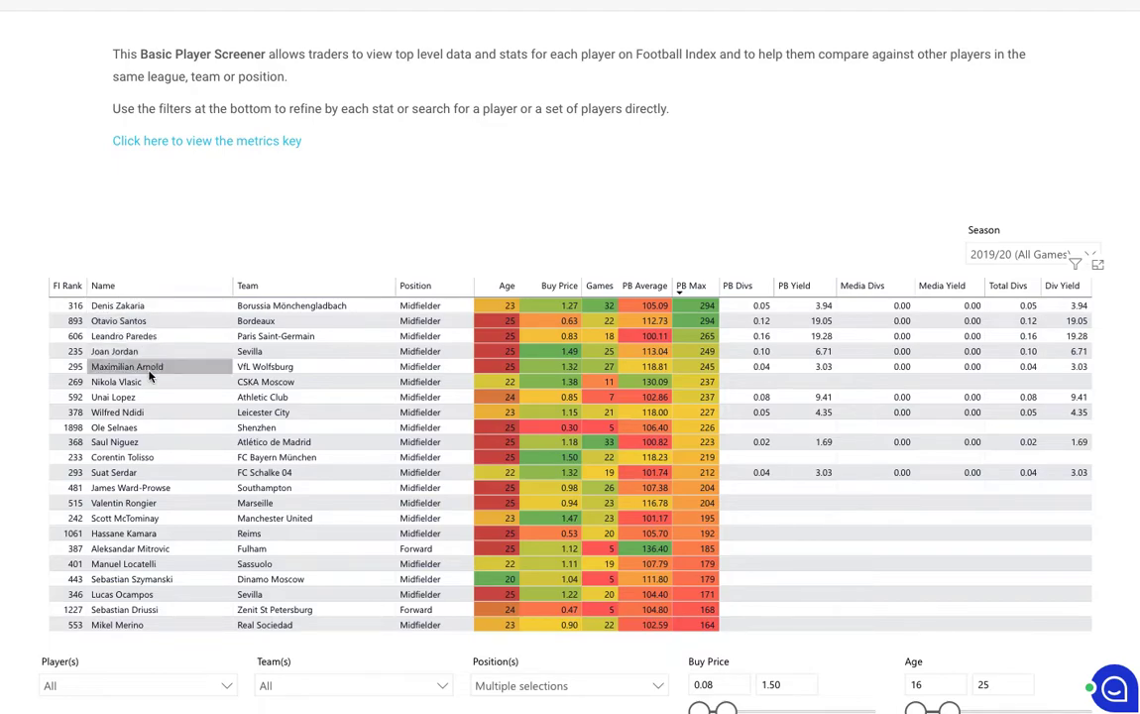
mouse_move(151, 371)
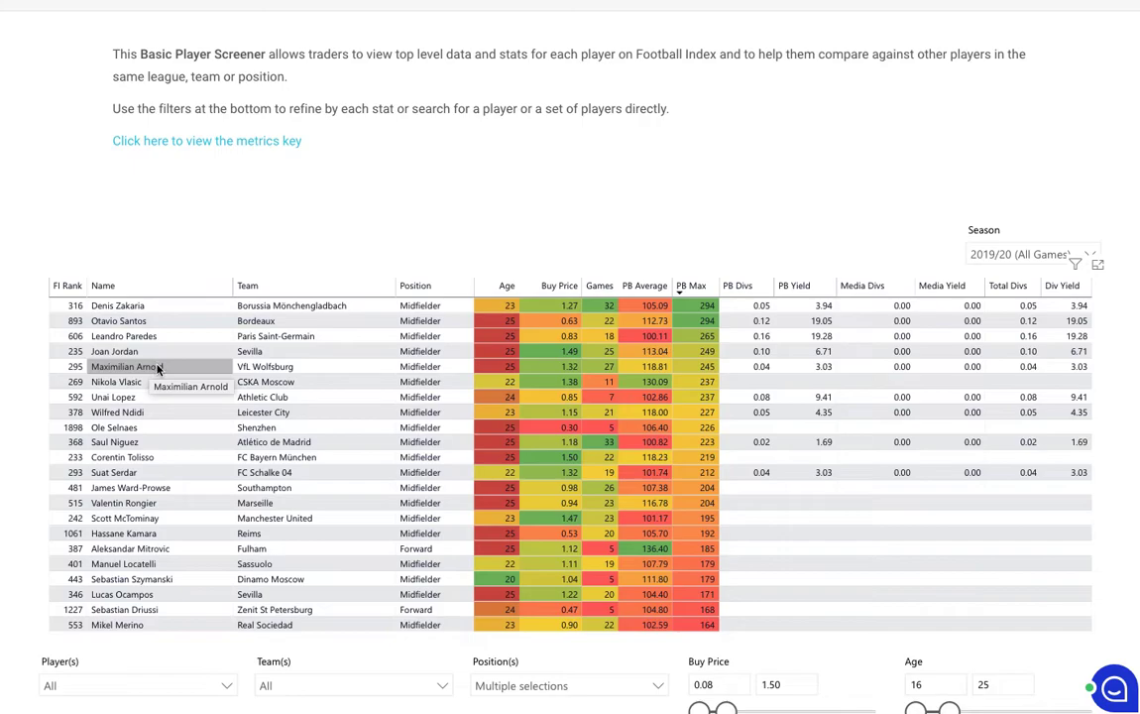
mouse_move(174, 410)
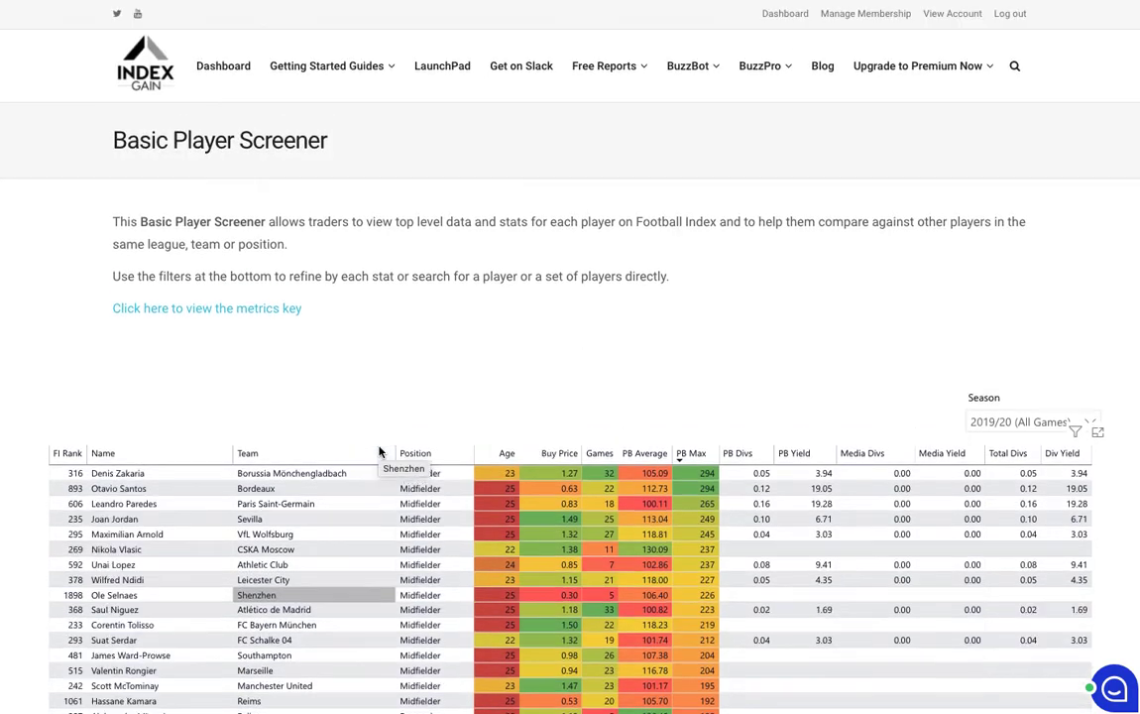
- Show the BuzzPro premium report list, from Player Analysis to In-Play Dividends
click(761, 67)
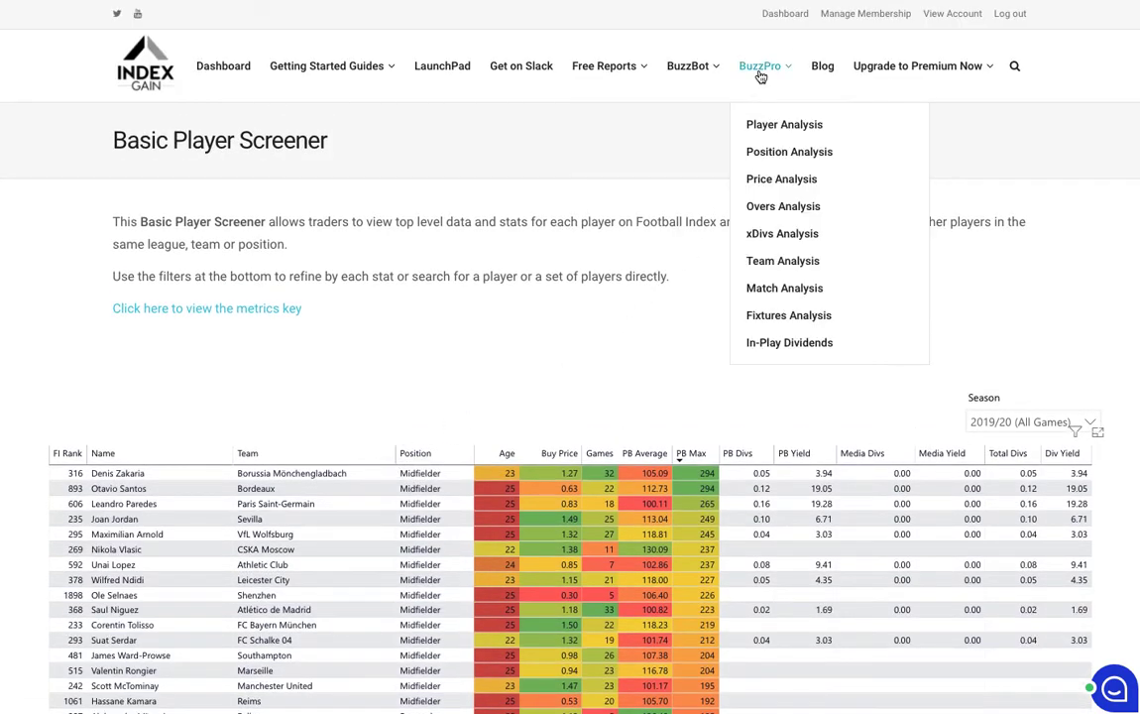
mouse_move(770, 123)
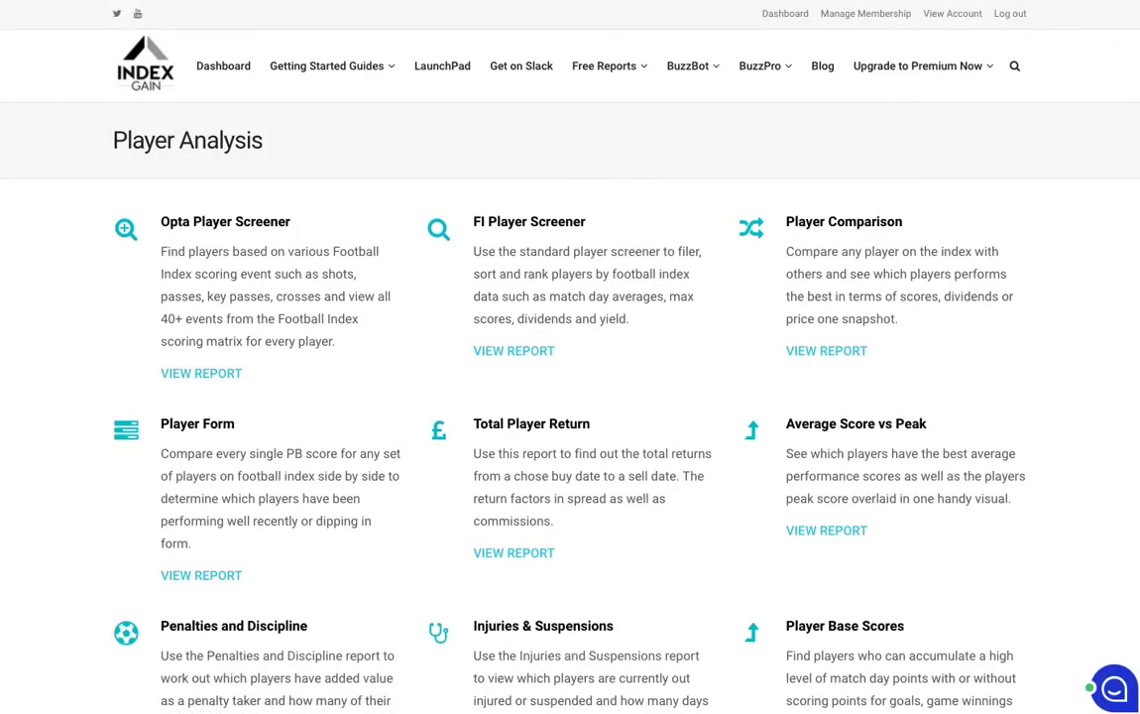
mouse_move(540, 567)
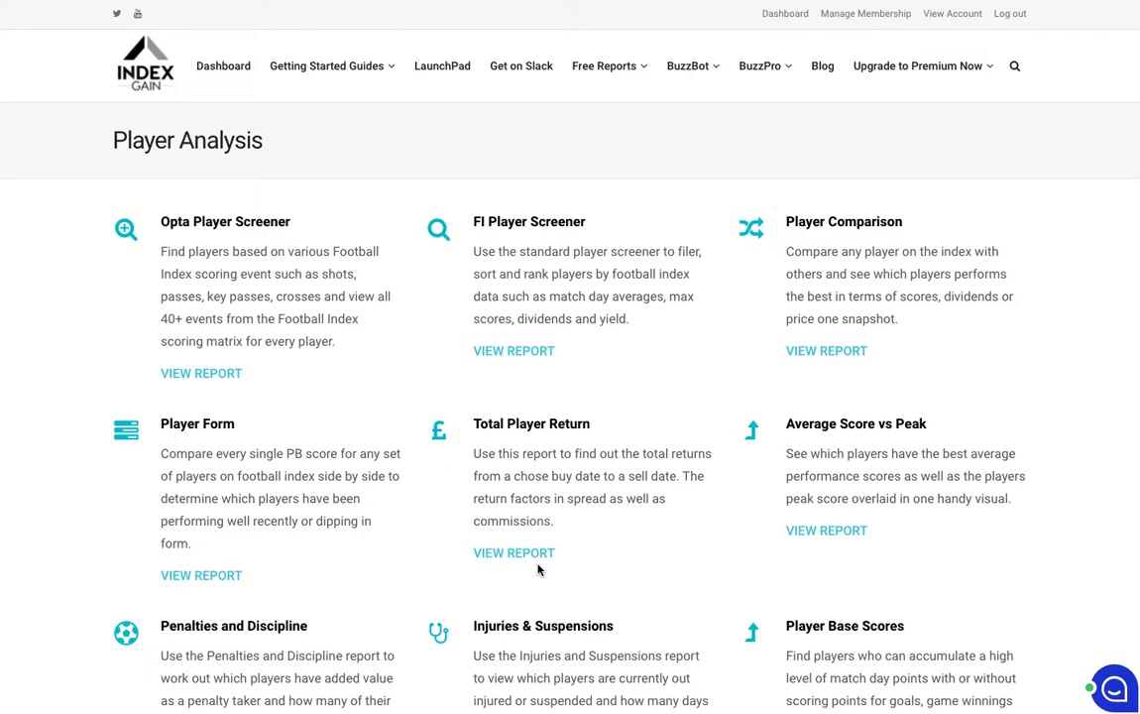
mouse_move(539, 492)
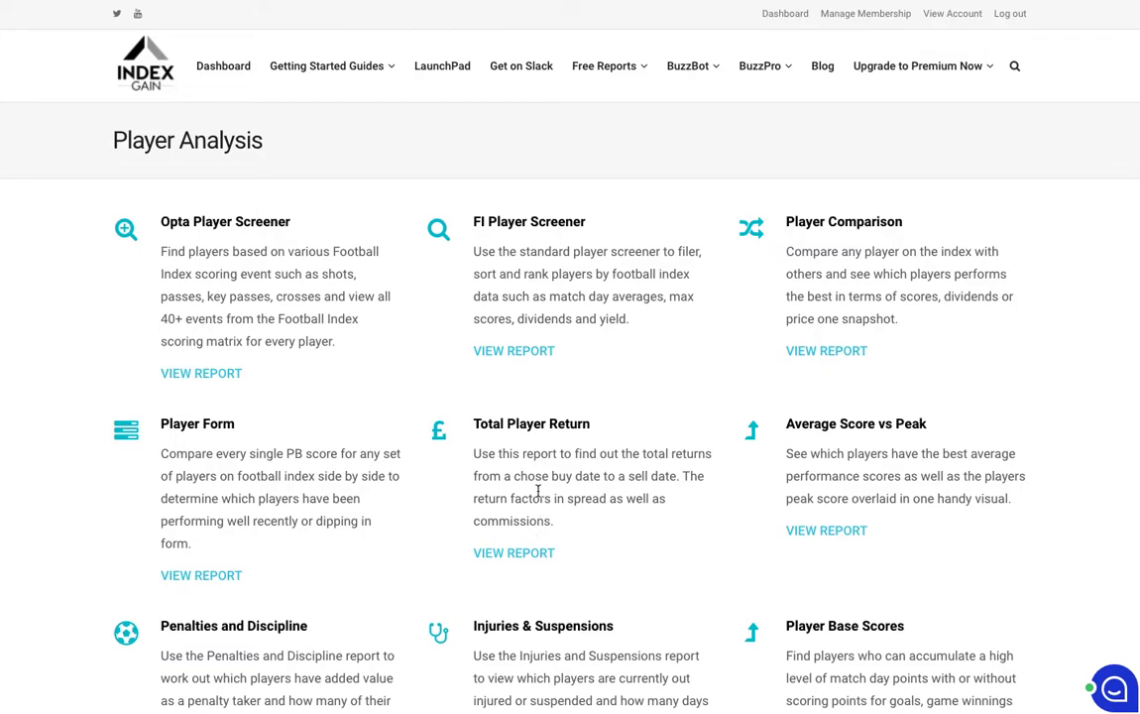
mouse_move(541, 496)
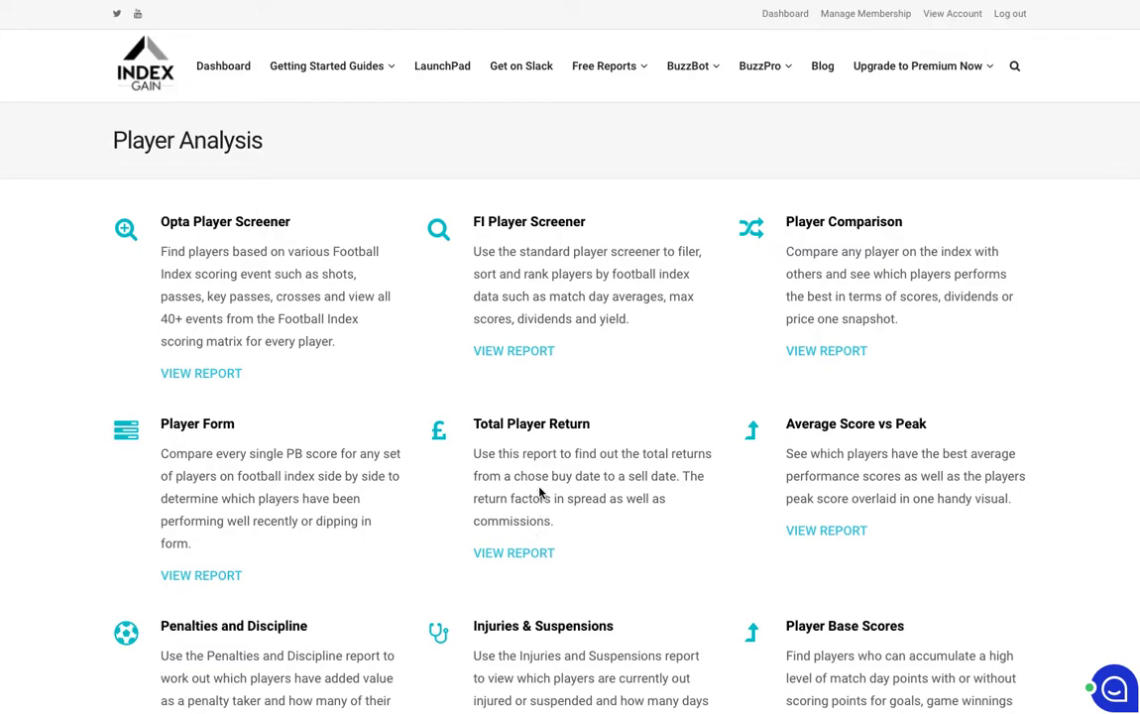
mouse_move(966, 103)
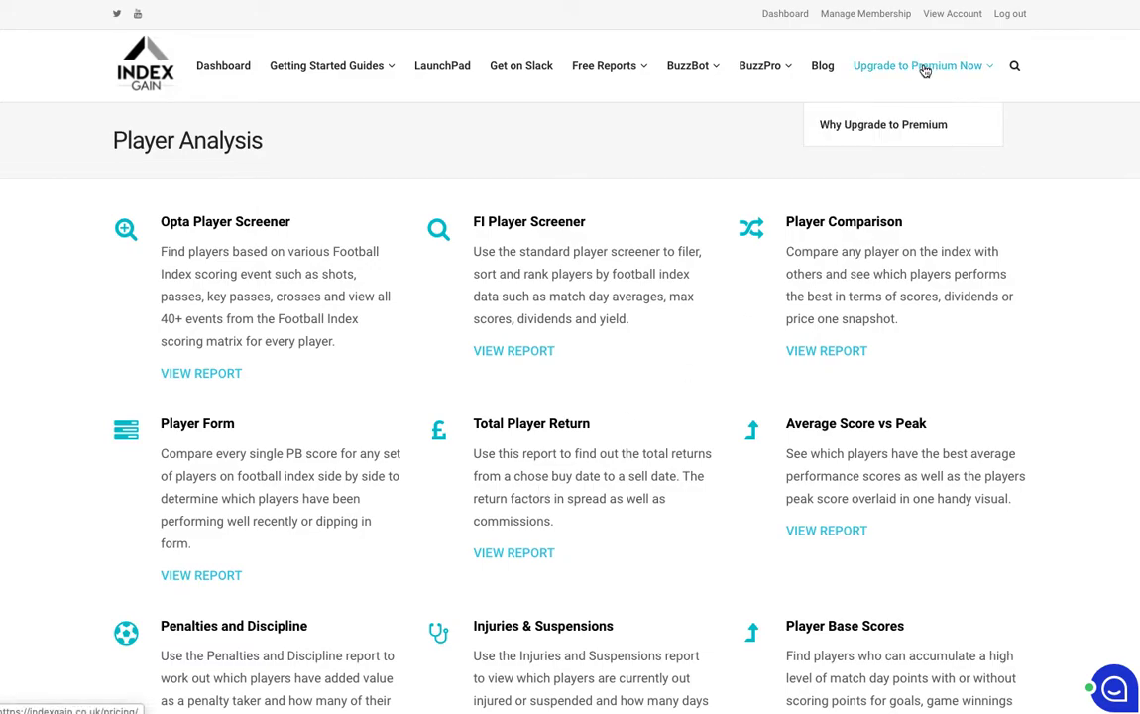
mouse_move(571, 245)
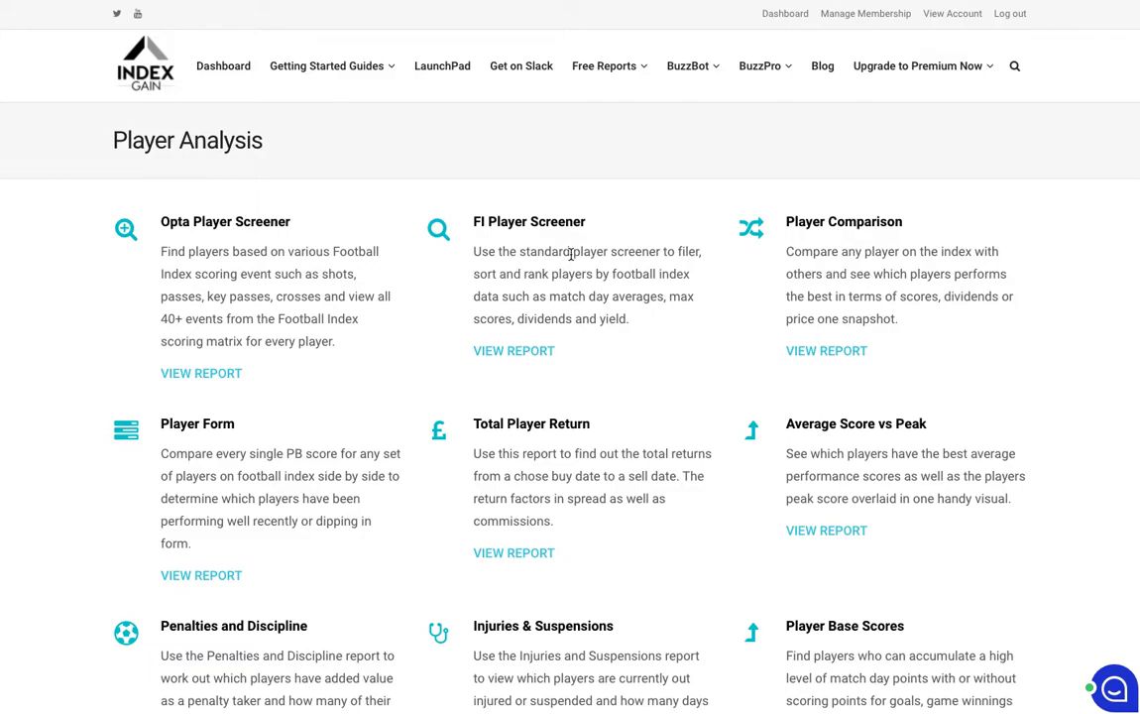
- Scroll the Player Analysis page to browse the premium report cards
scroll(down, 3)
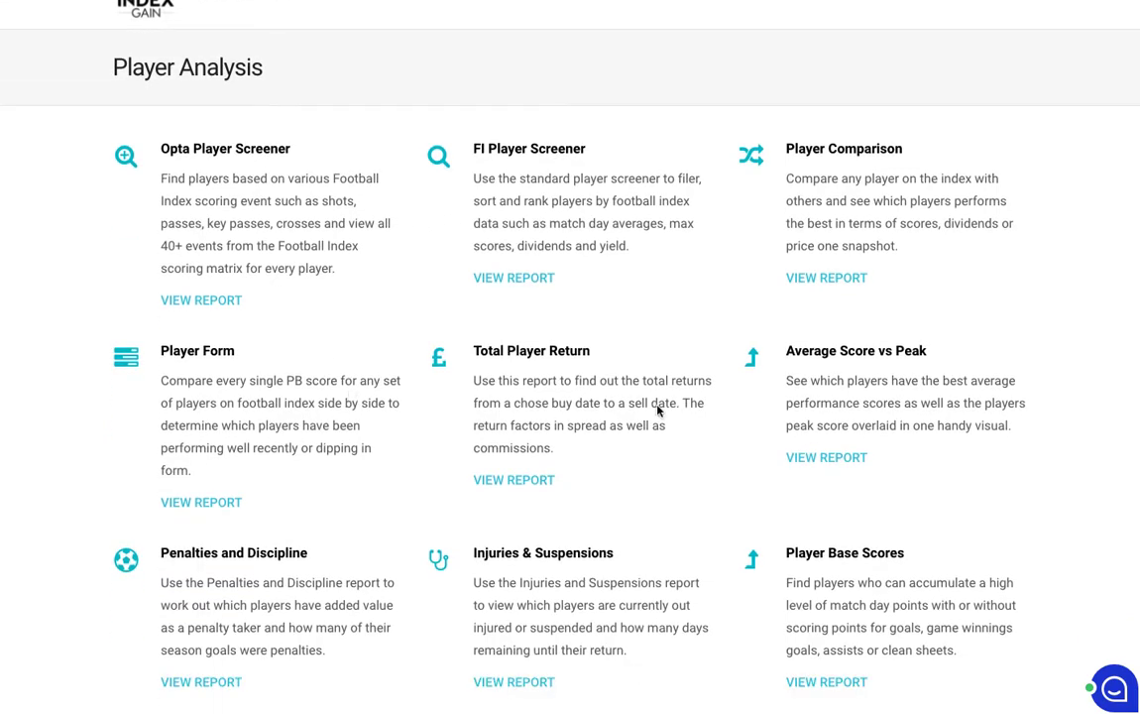
mouse_move(286, 386)
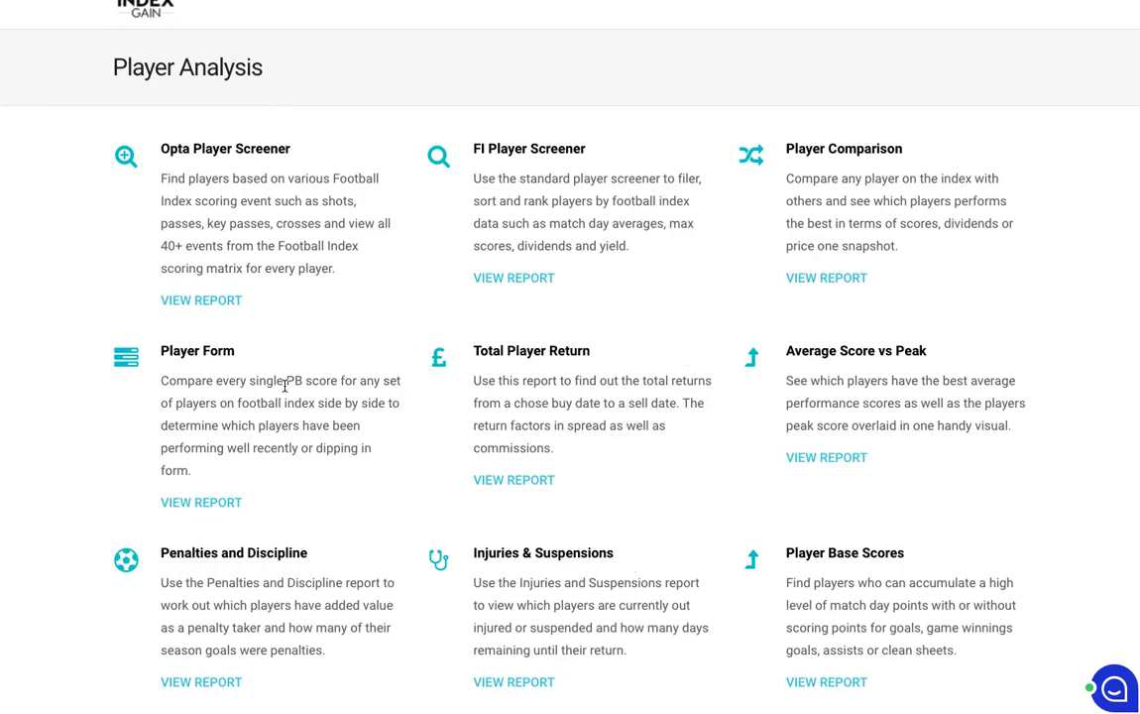
mouse_move(539, 428)
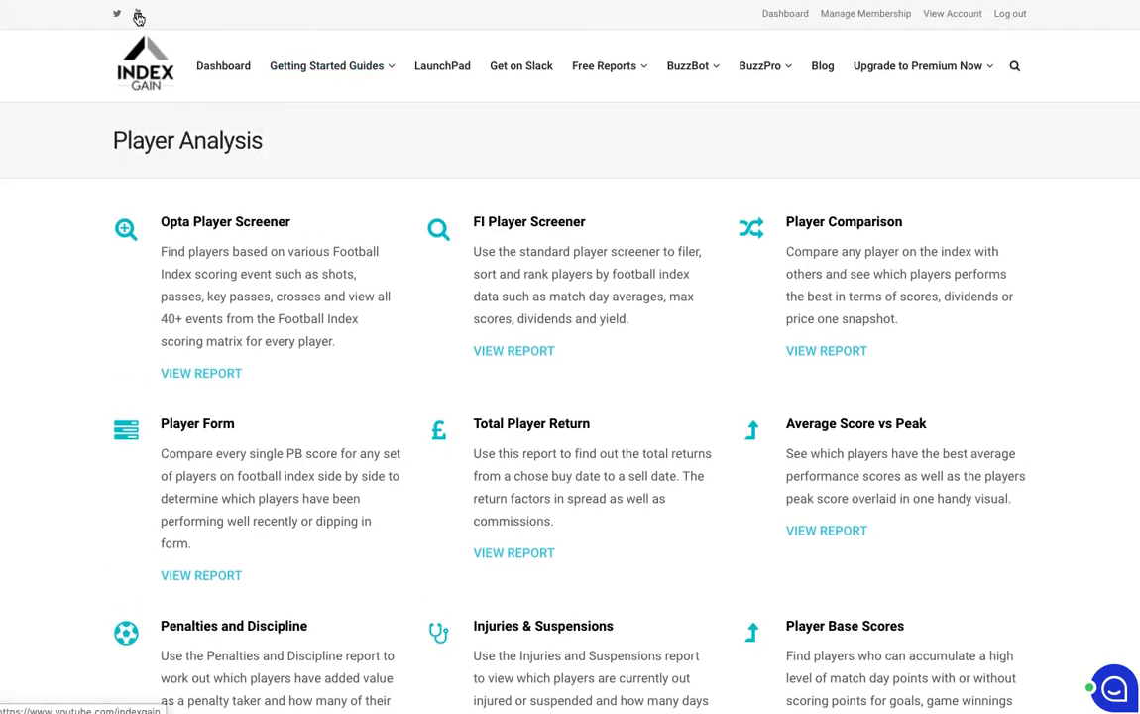
mouse_move(397, 292)
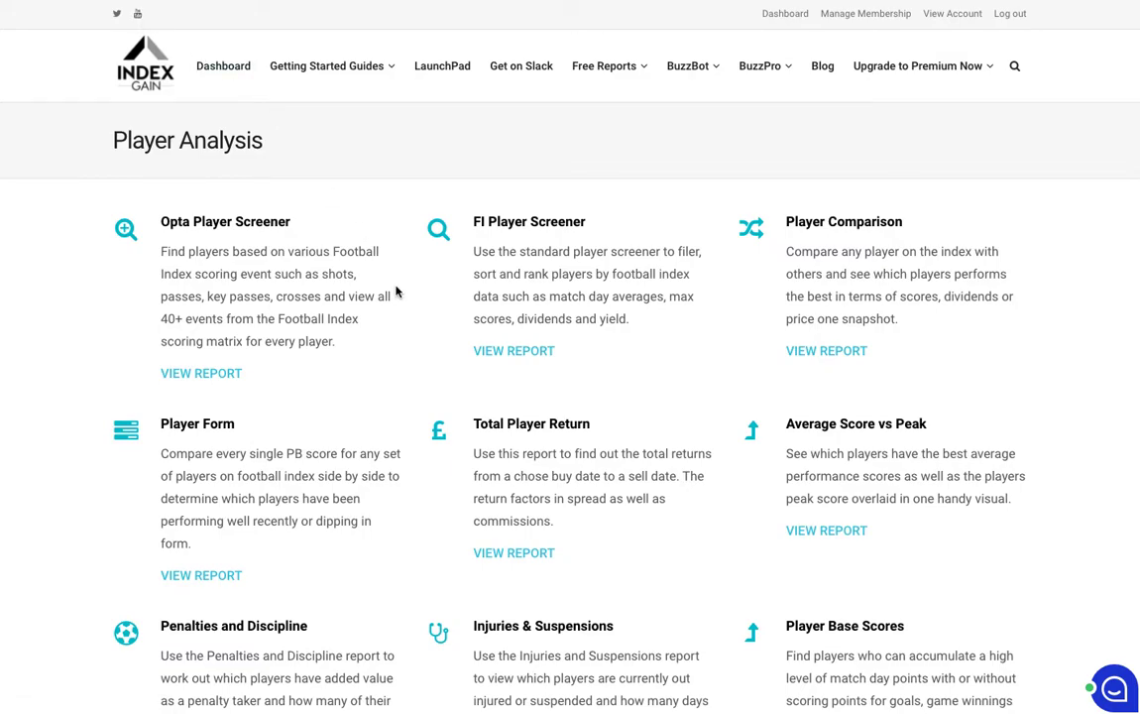
mouse_move(623, 337)
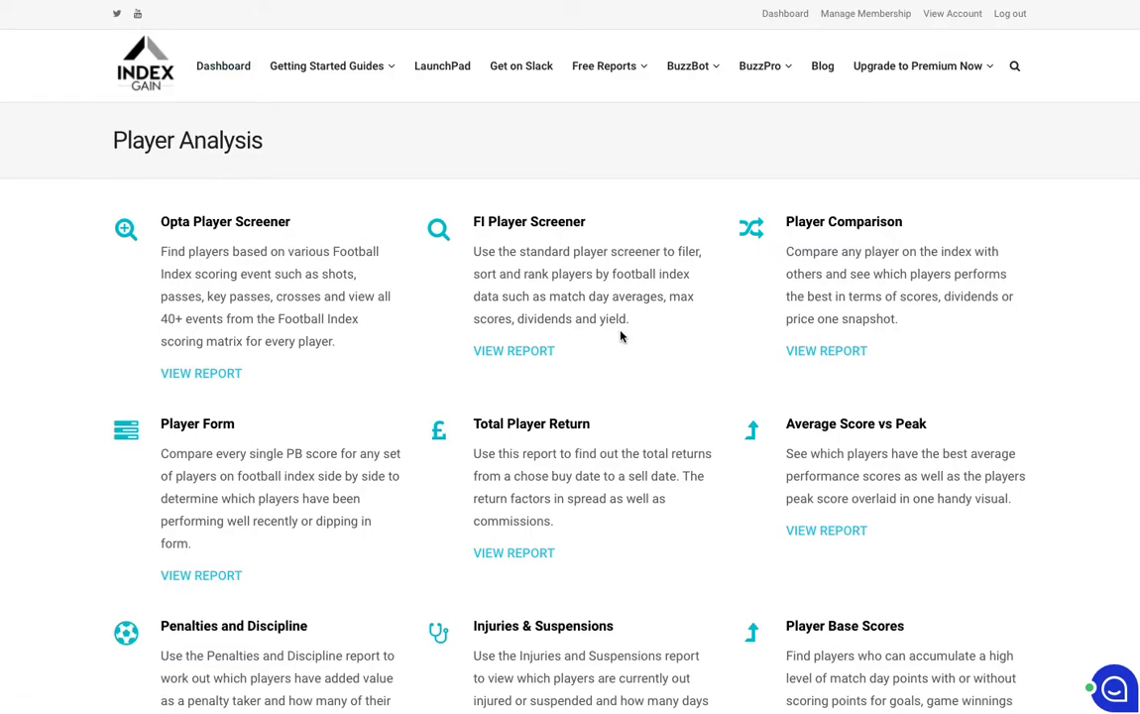
mouse_move(556, 567)
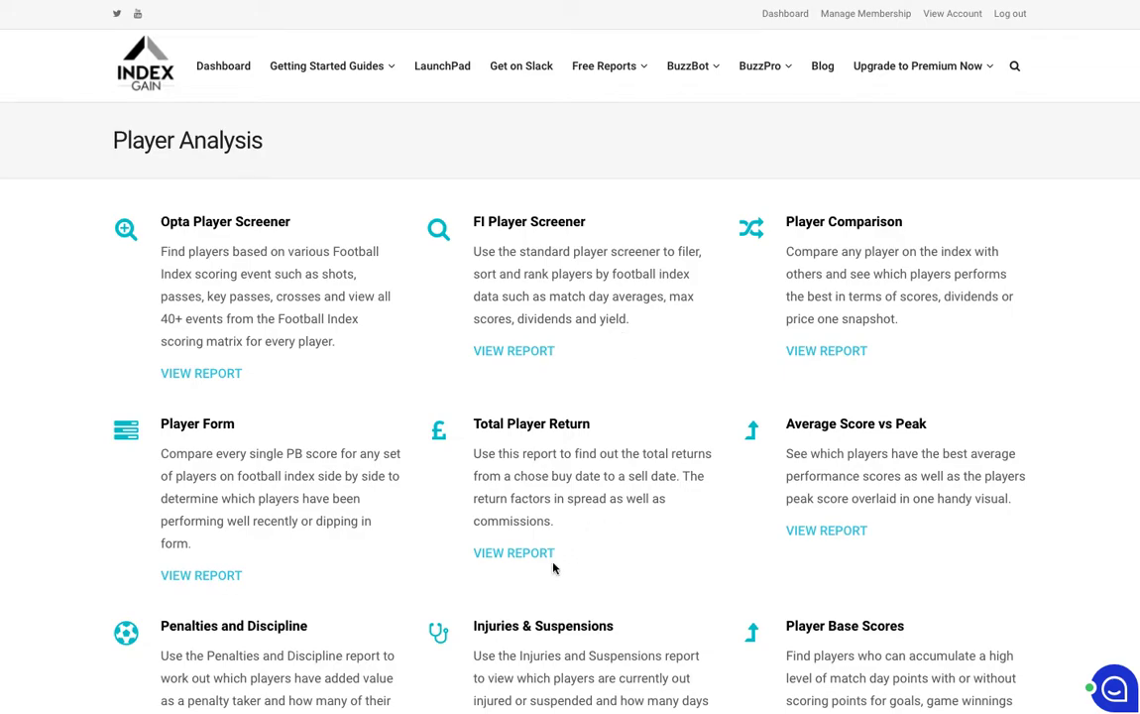
mouse_move(670, 365)
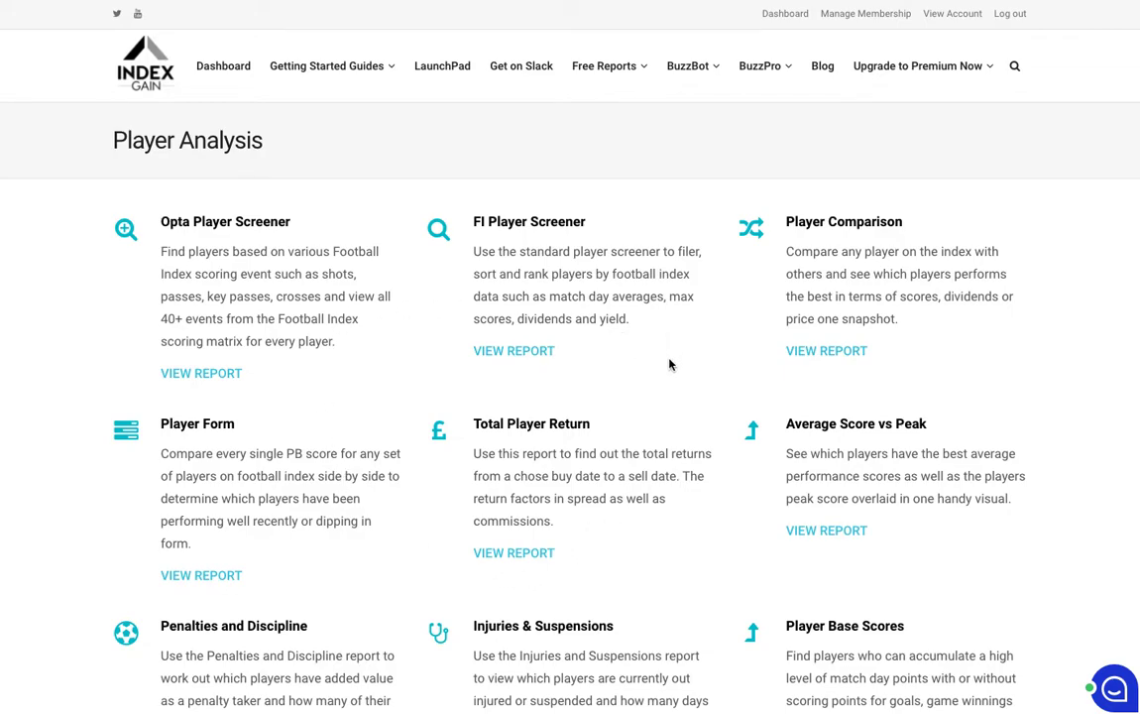
mouse_move(419, 293)
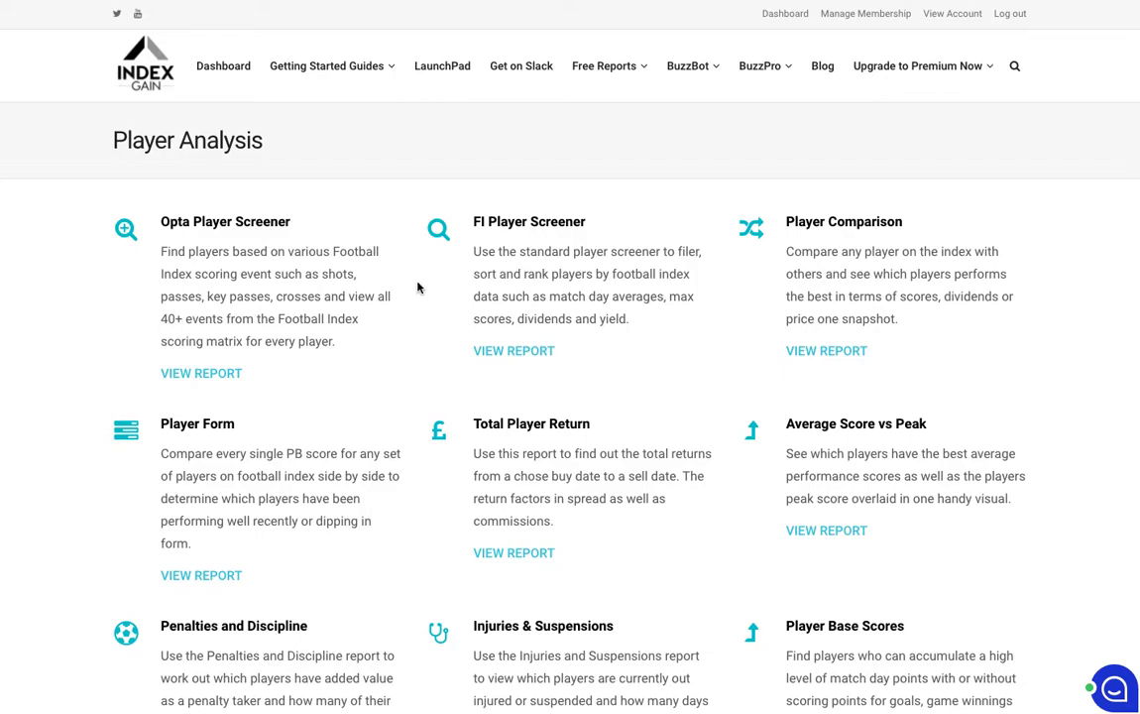
mouse_move(417, 286)
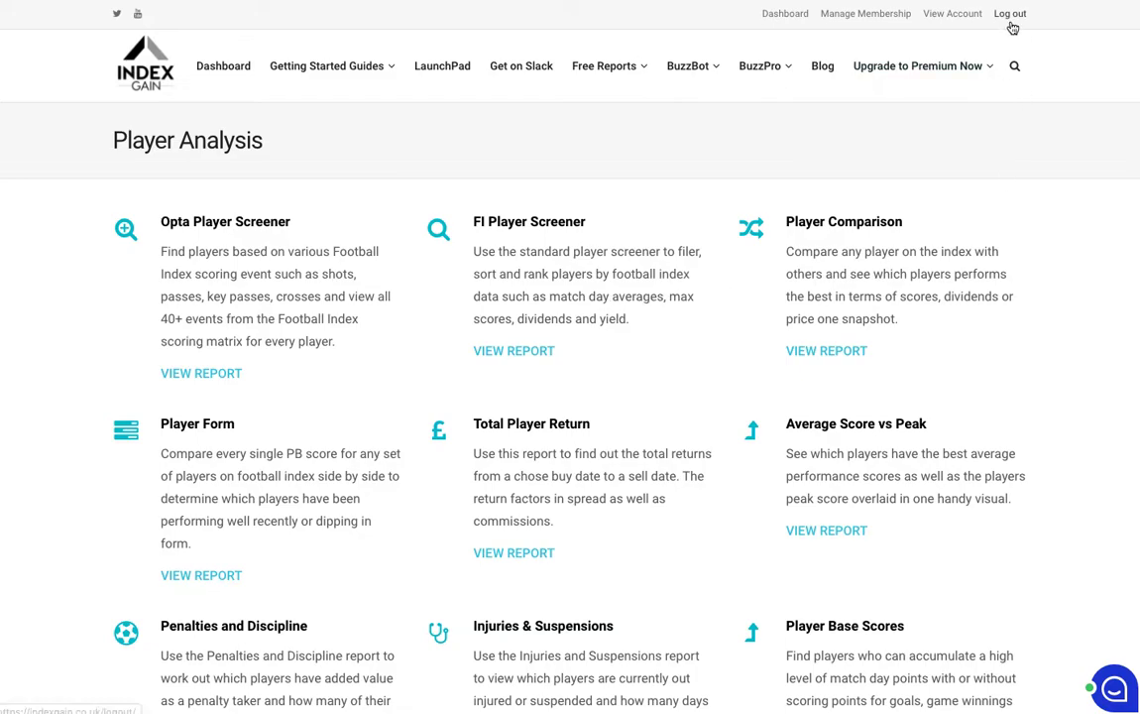
mouse_move(503, 76)
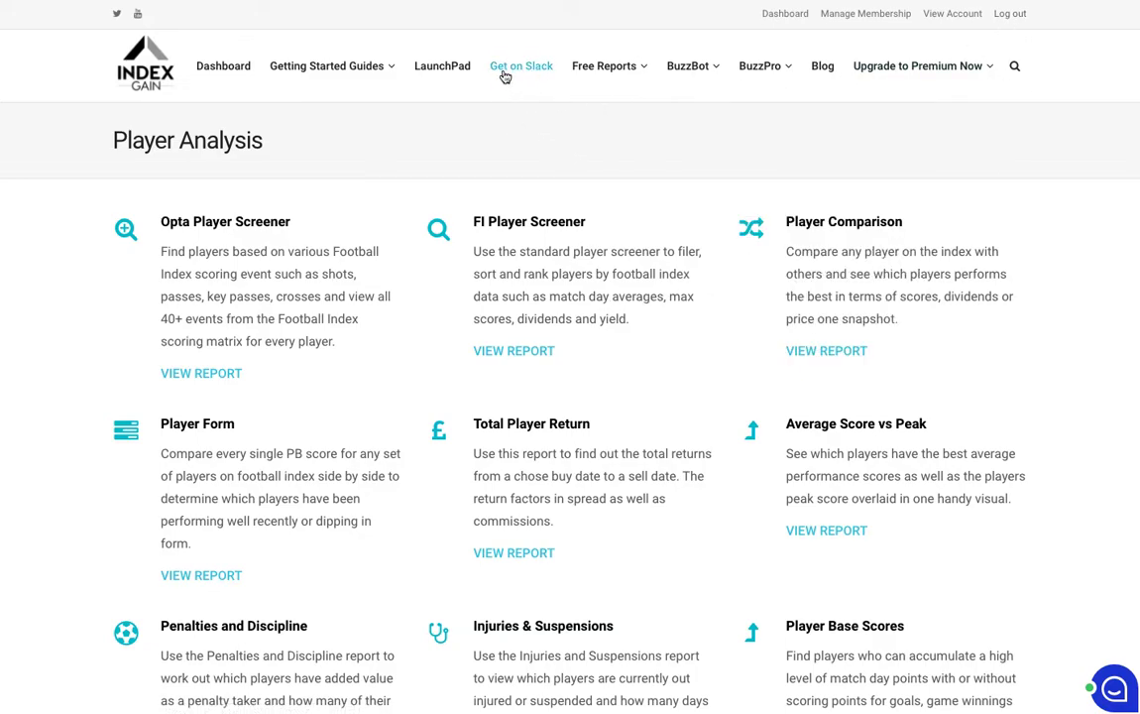
mouse_move(519, 73)
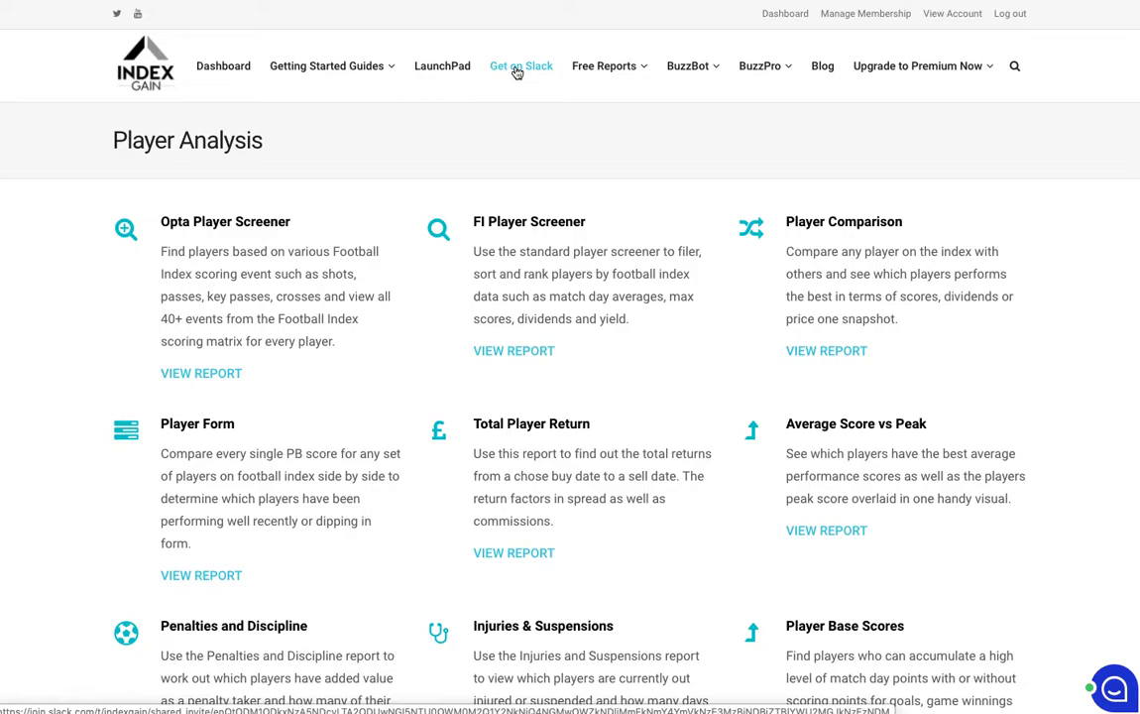
mouse_move(452, 74)
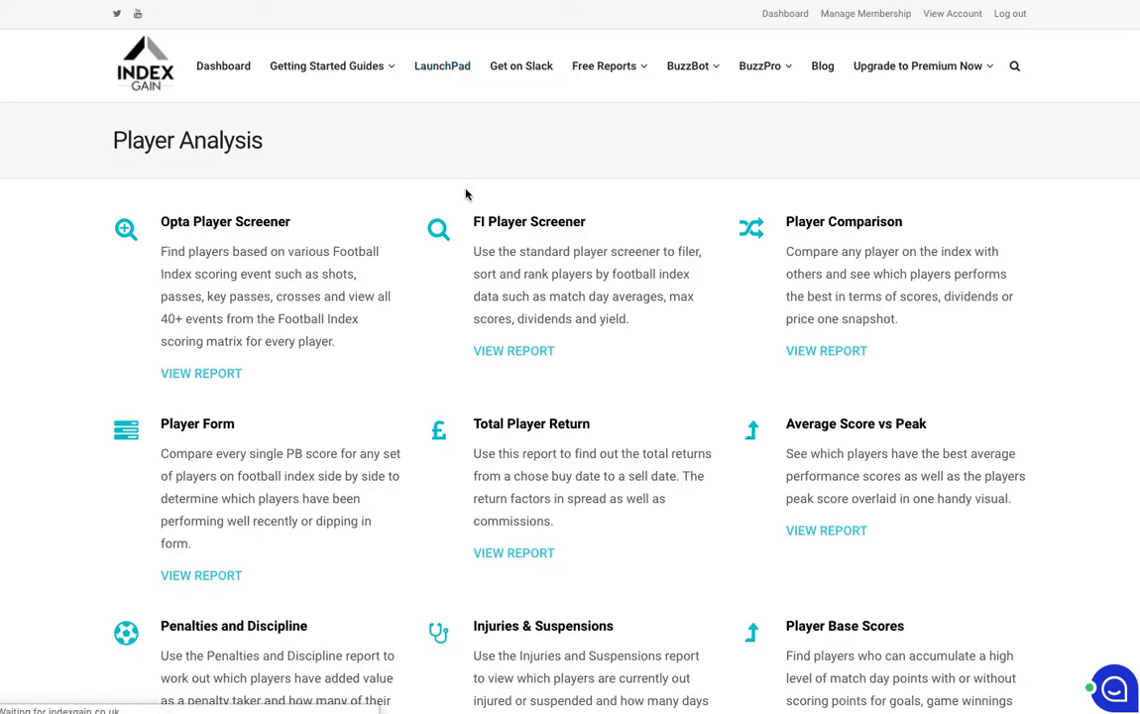
- Search the LaunchPad knowledge base for 'Dividend explained' to list matching guides
click(440, 66)
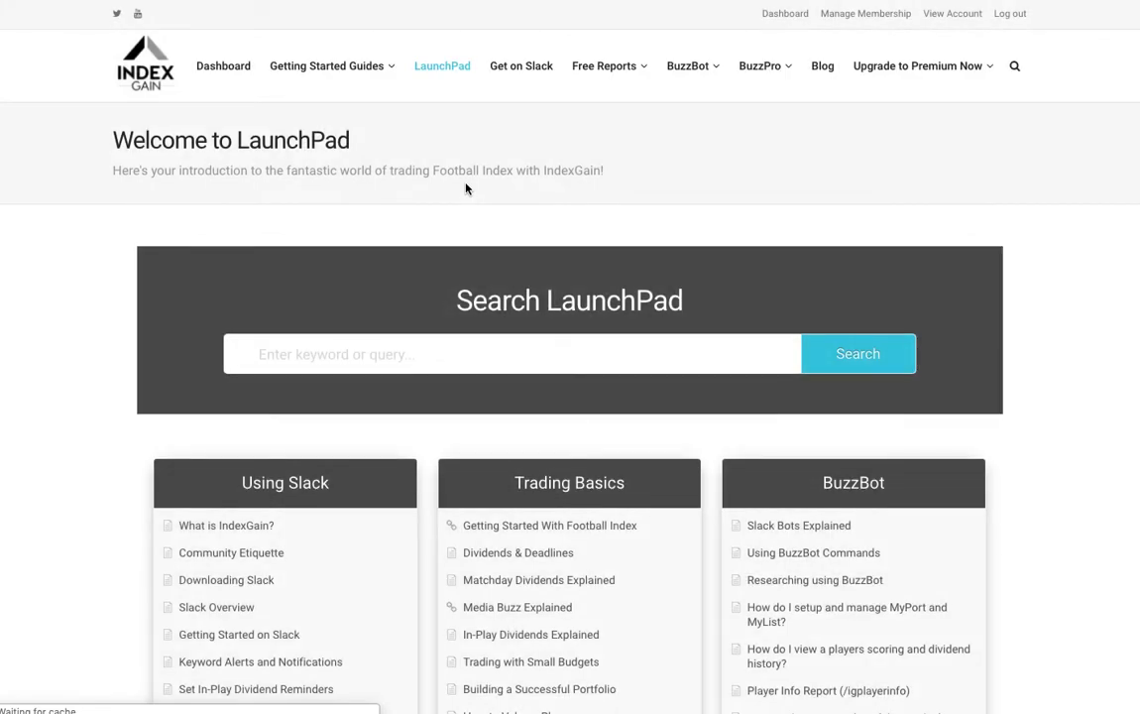
scroll(down, 3)
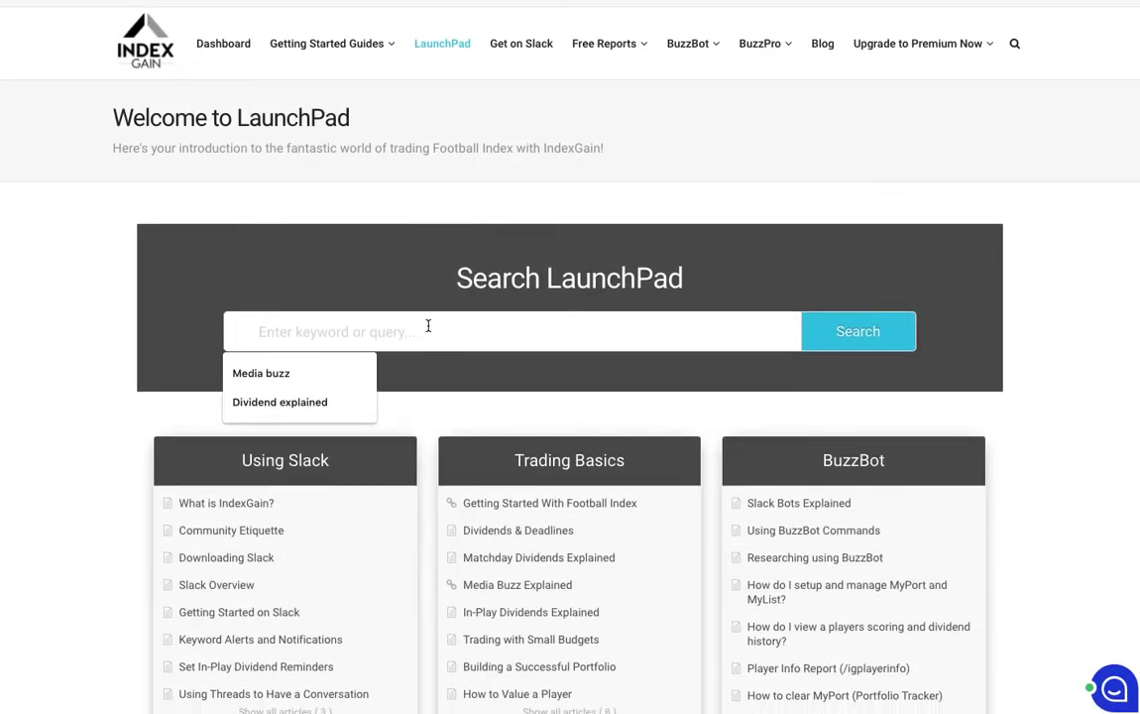
click(279, 400)
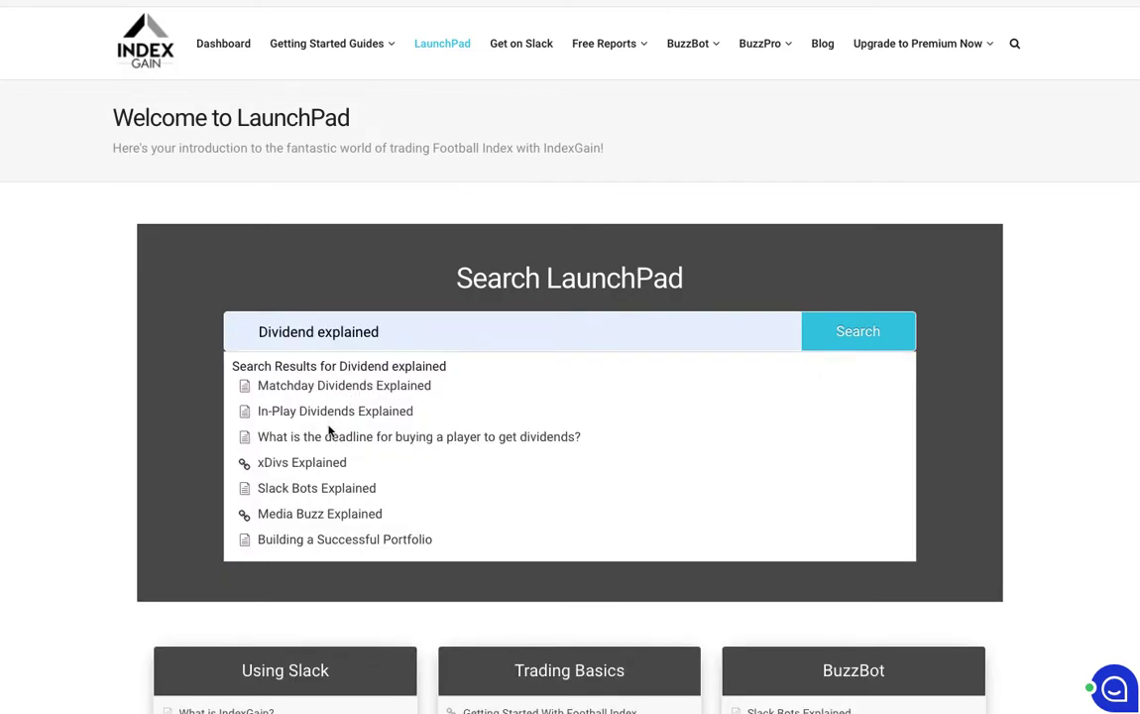
mouse_move(335, 491)
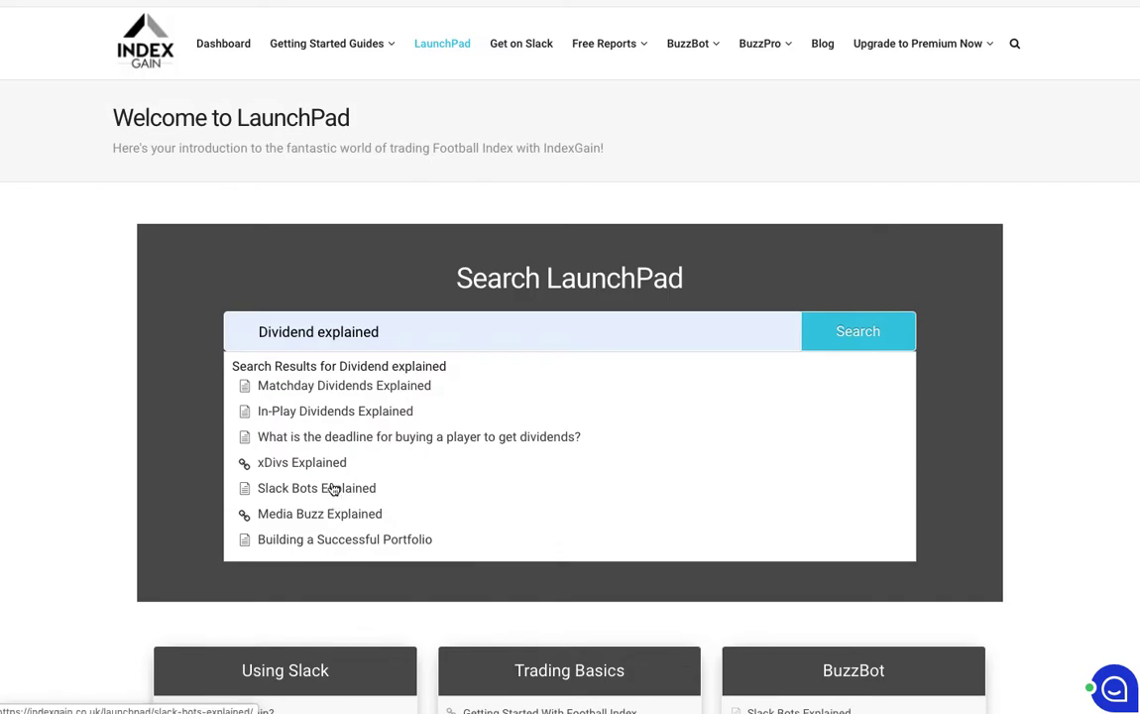
mouse_move(389, 305)
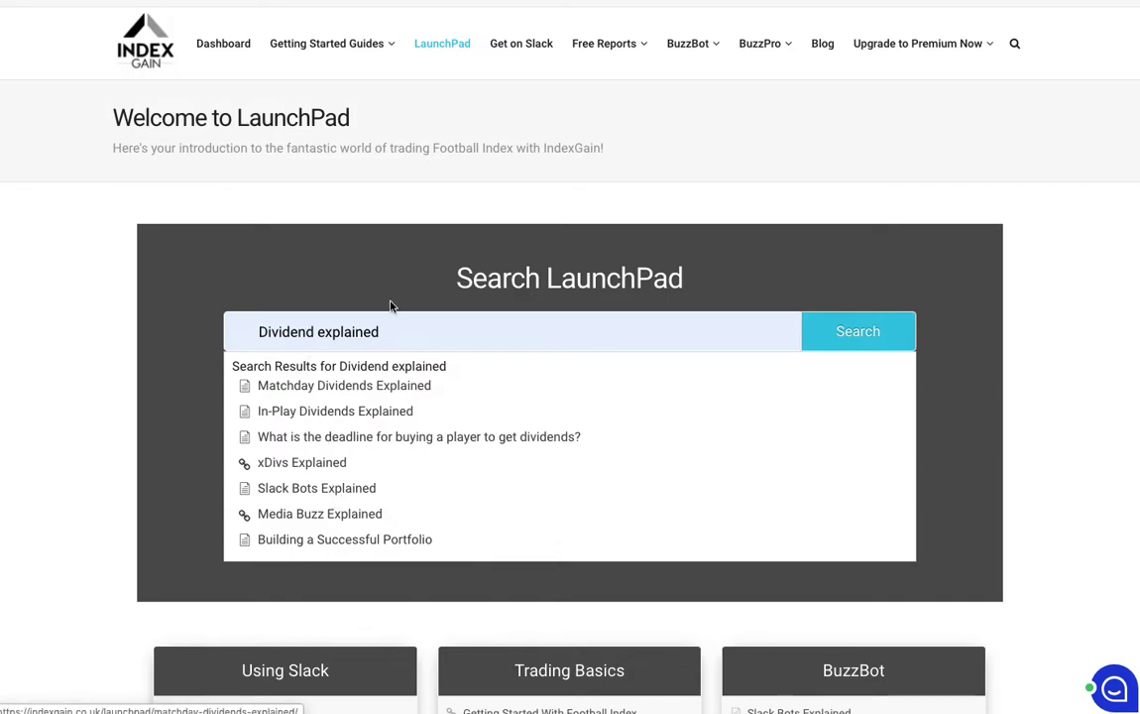
mouse_move(428, 289)
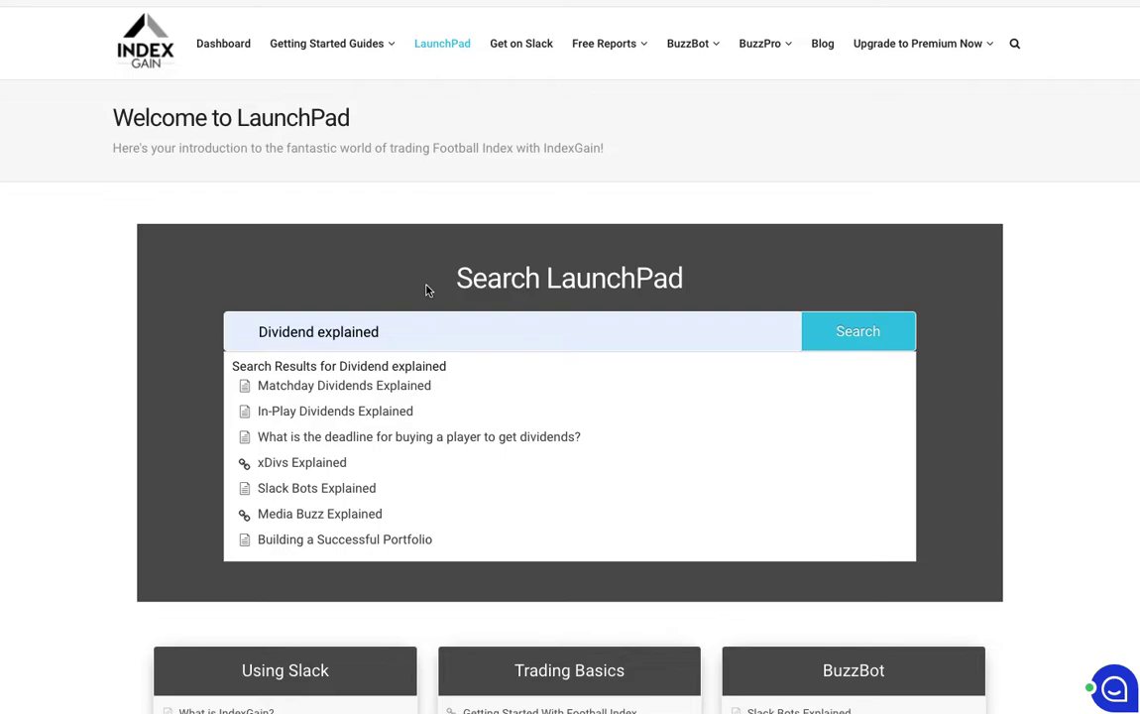
scroll(down, 3)
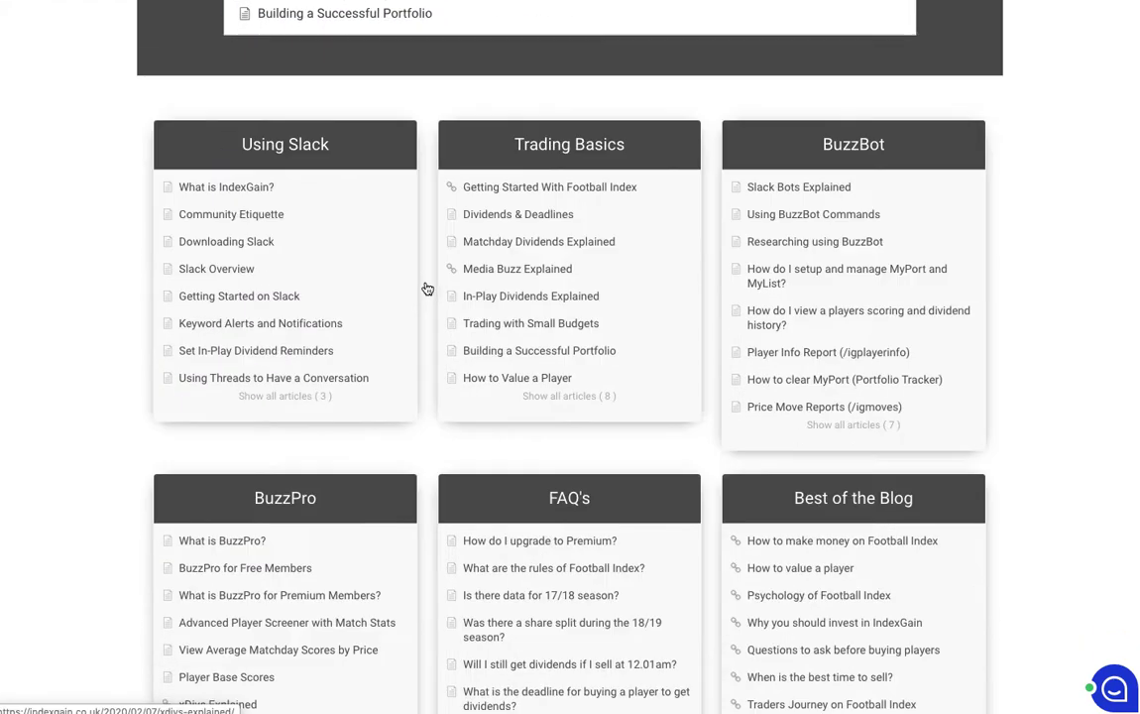
scroll(down, 3)
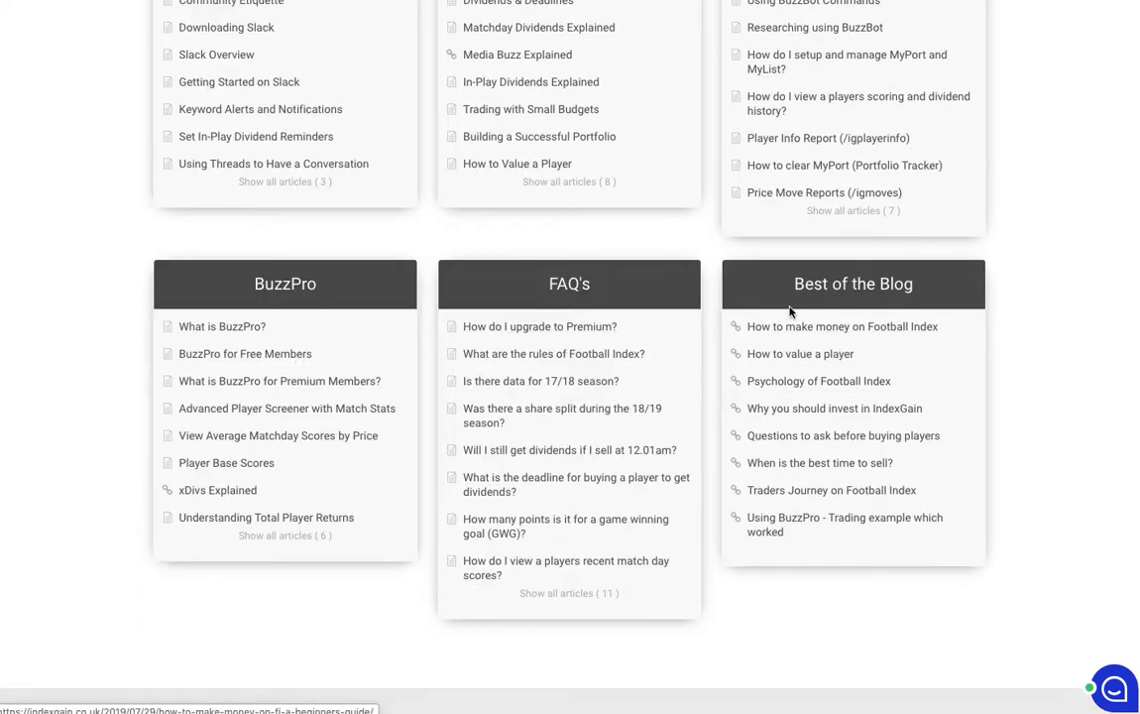
mouse_move(805, 341)
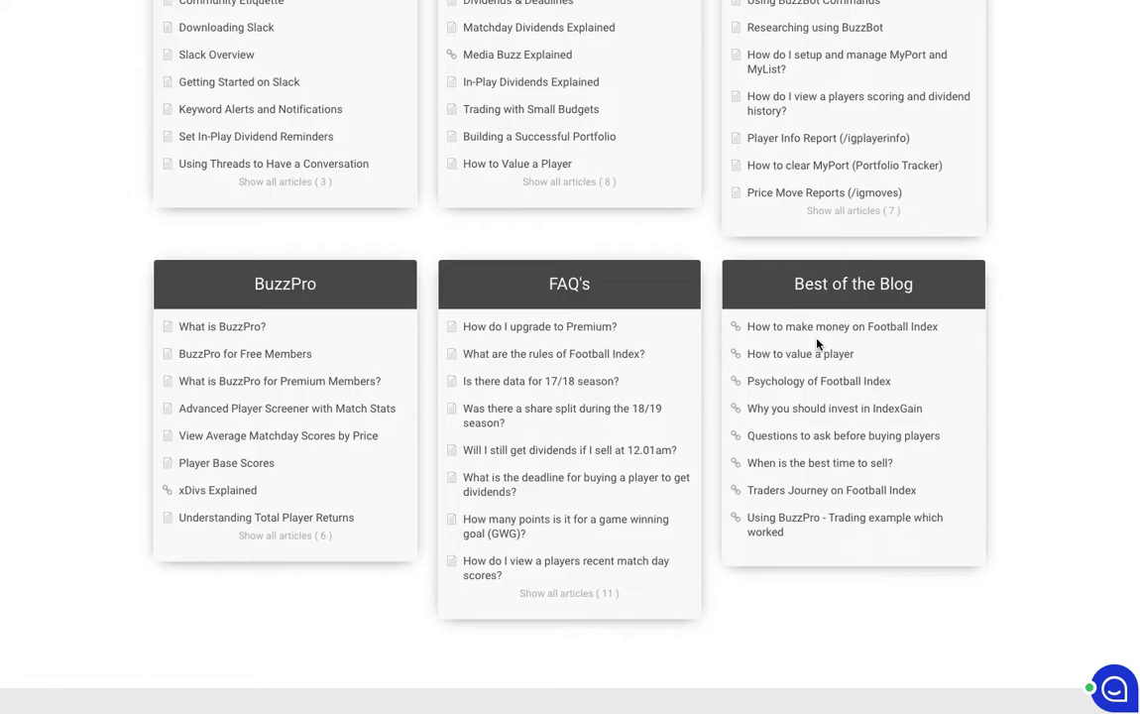
mouse_move(807, 445)
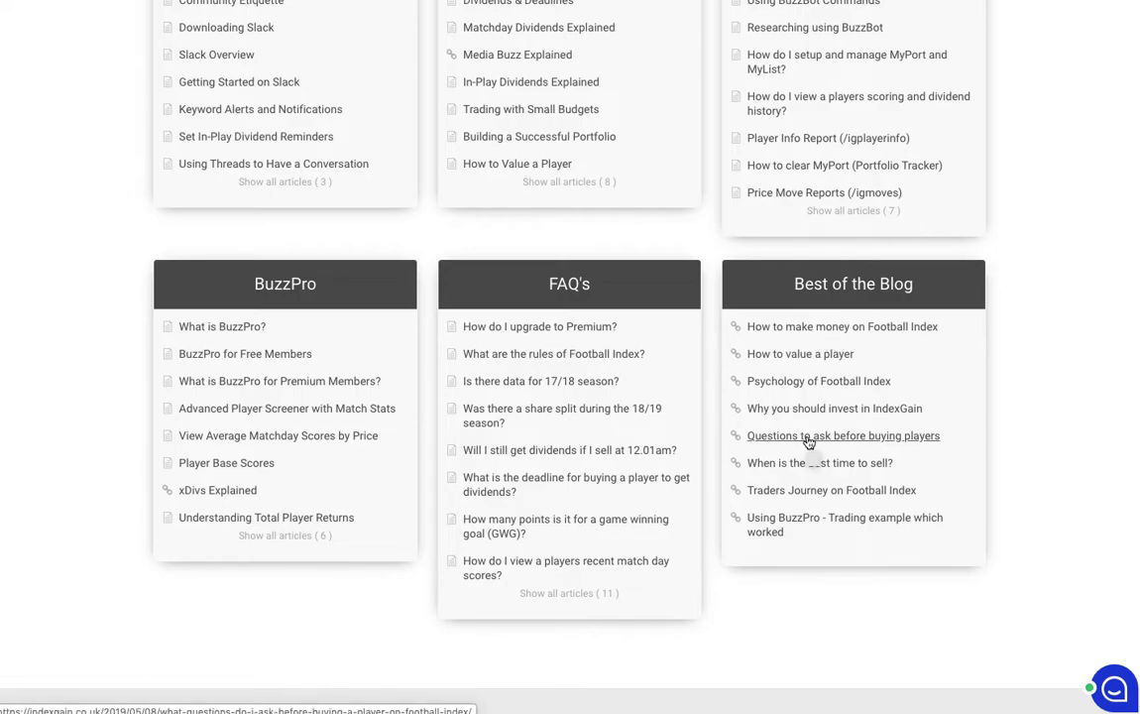
mouse_move(829, 547)
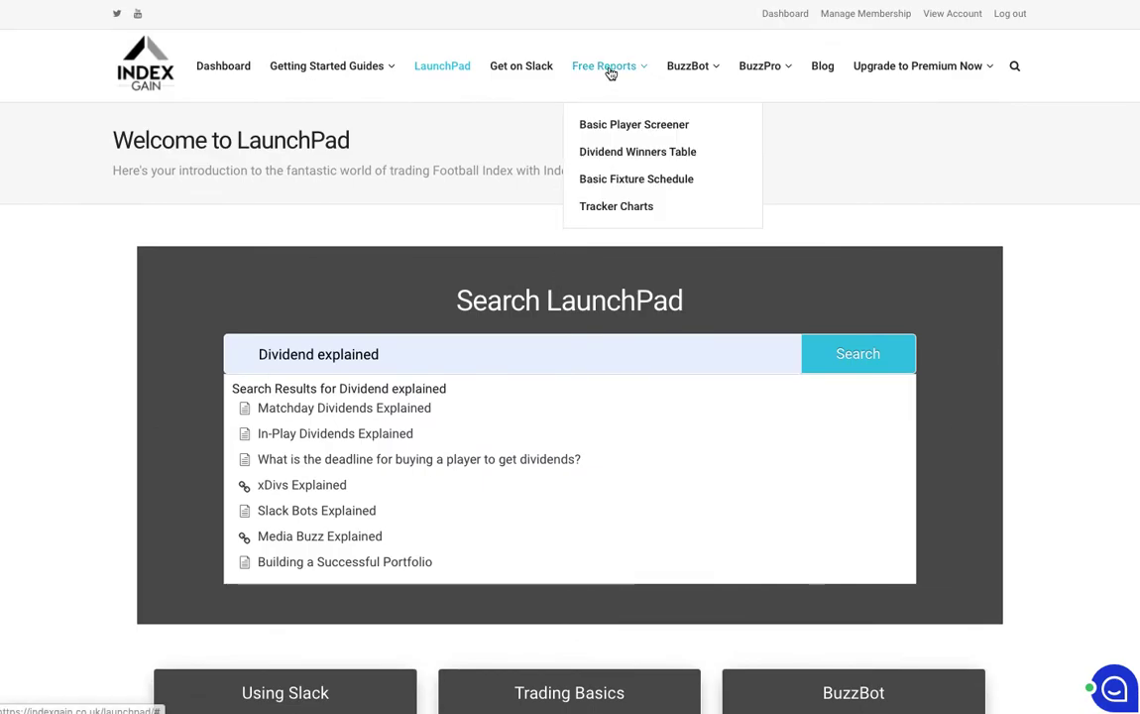
mouse_move(639, 159)
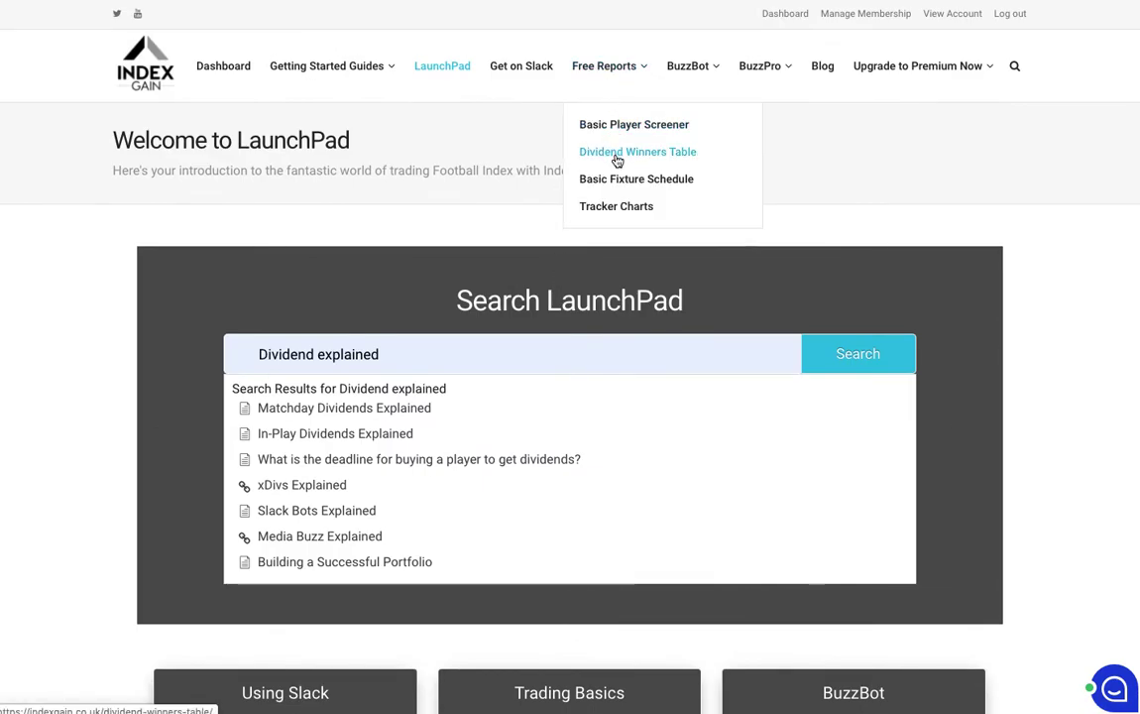